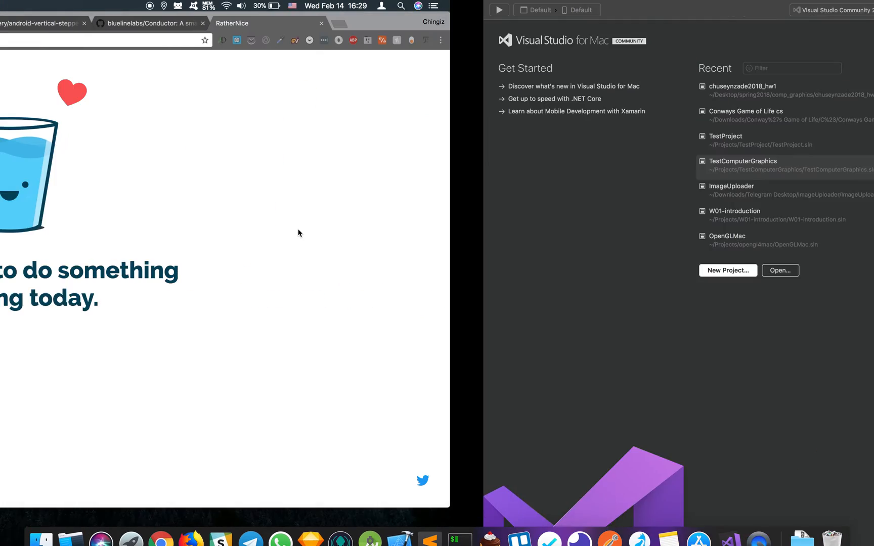
# Start a new project using the Gtk# 2.0 Project template under Other > .NET.
pyautogui.click(727, 271)
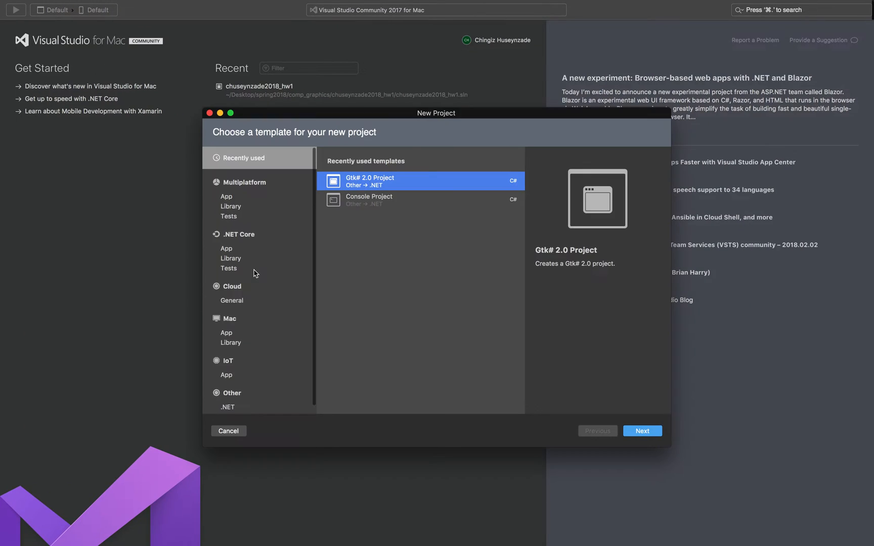
pyautogui.moveTo(264, 311)
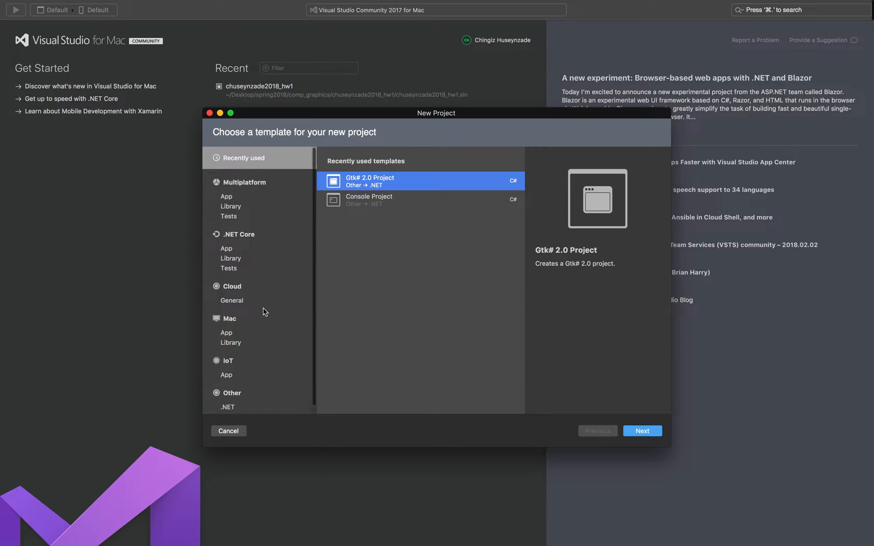
pyautogui.click(227, 399)
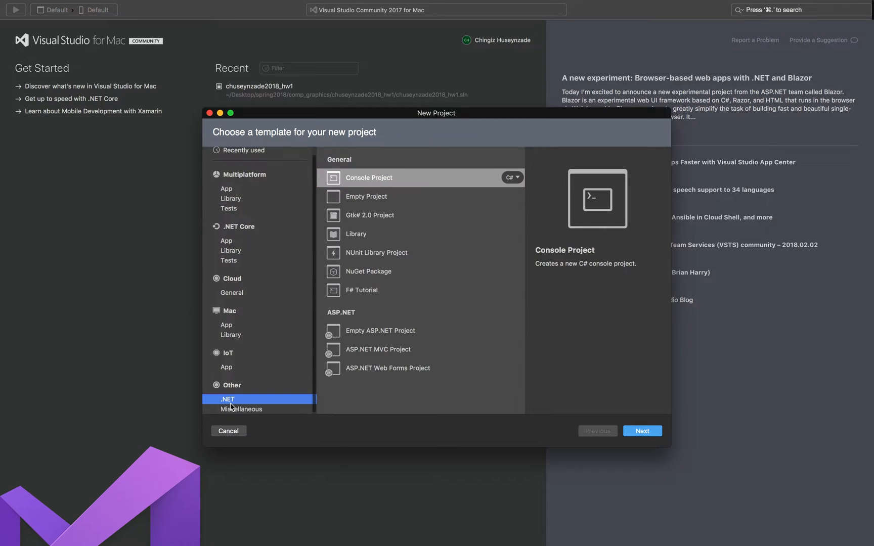
pyautogui.moveTo(237, 390)
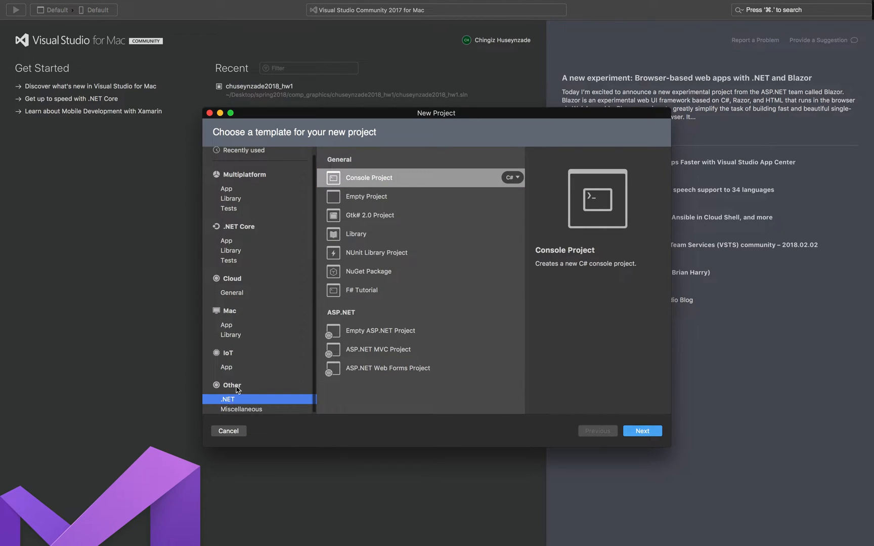
pyautogui.click(370, 215)
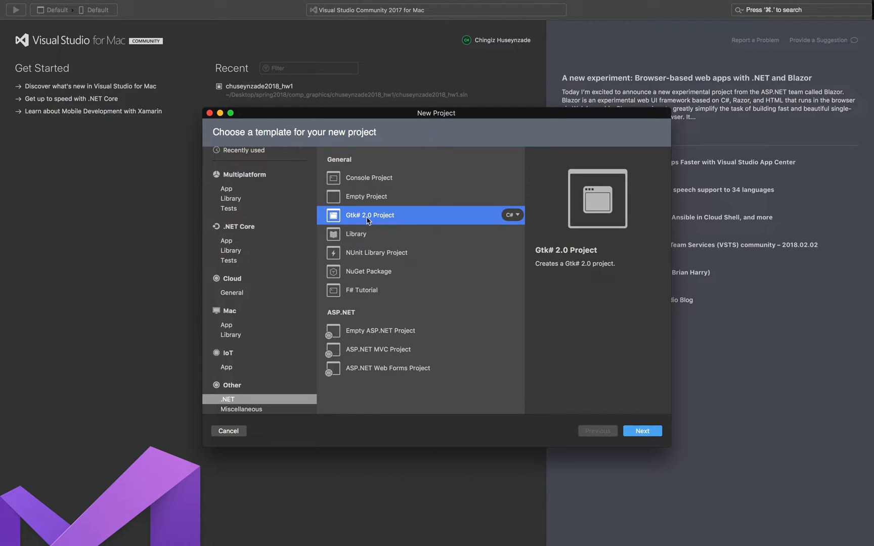
pyautogui.moveTo(515, 218)
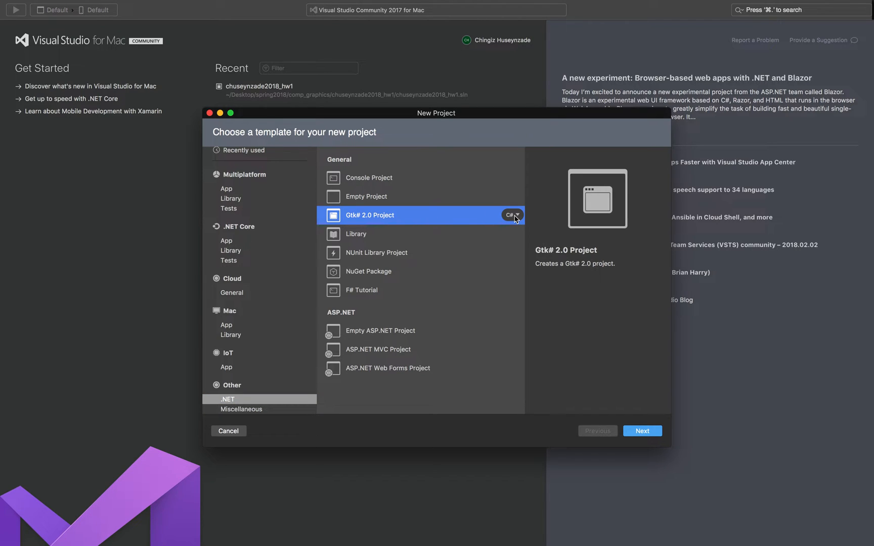
# Name the Gtk# project TutorialForComputerGraphics and create it.
pyautogui.click(641, 432)
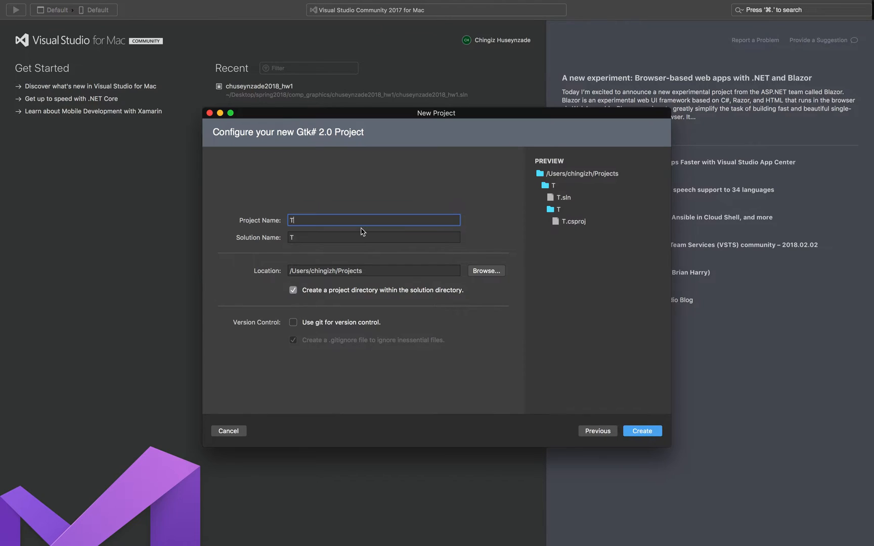
pyautogui.write('utor')
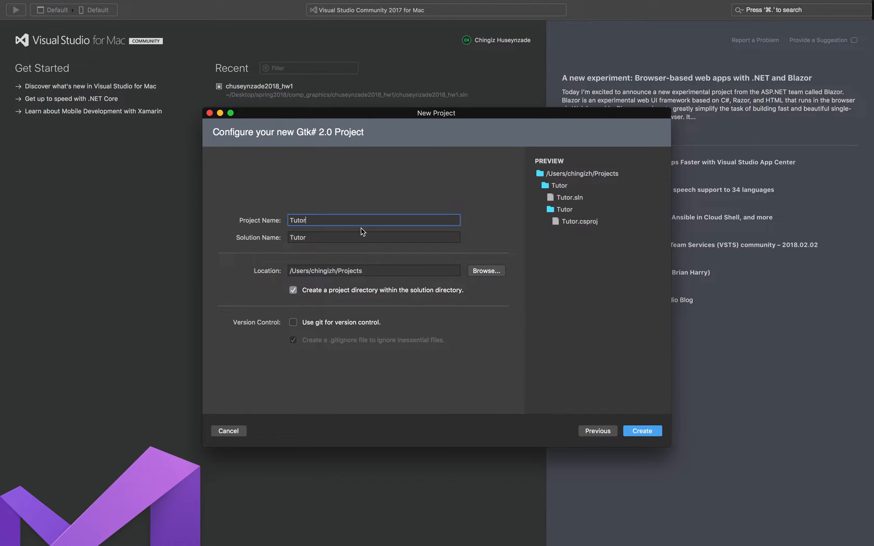
pyautogui.write('utorialForComputerGr')
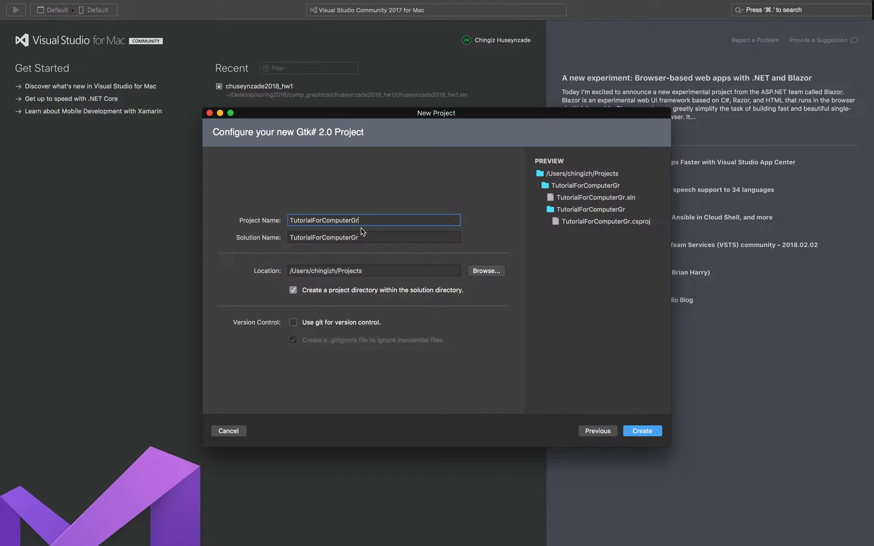
pyautogui.write('aphics')
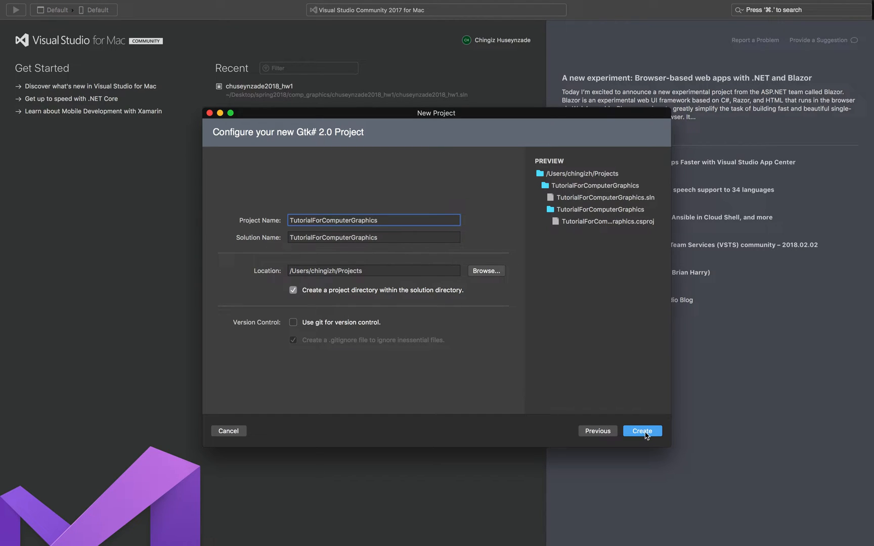
pyautogui.moveTo(329, 328)
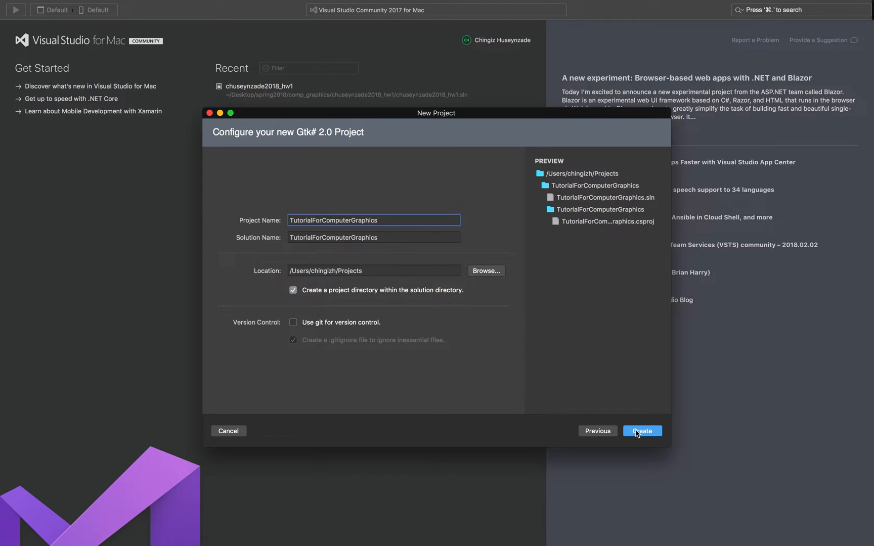
pyautogui.click(642, 431)
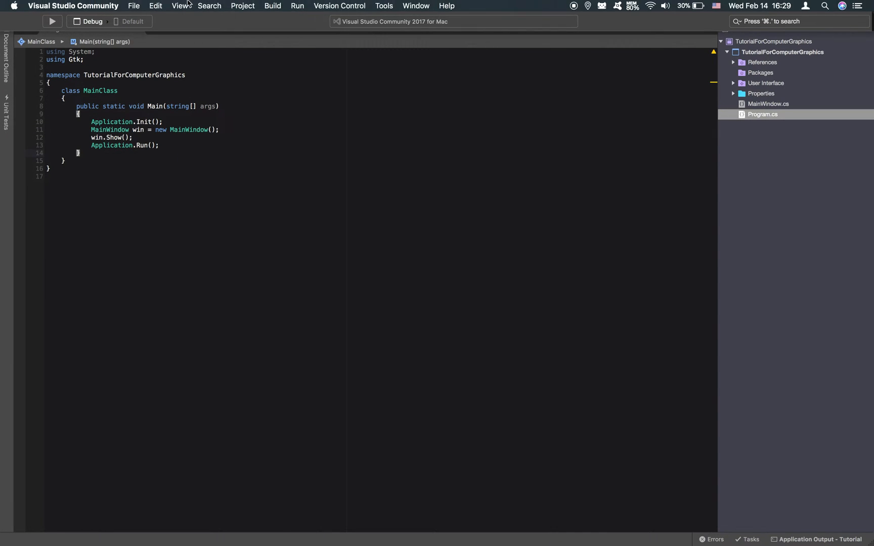
# Apply the View > Design layout to show the solution, toolbox and properties pads.
pyautogui.click(180, 5)
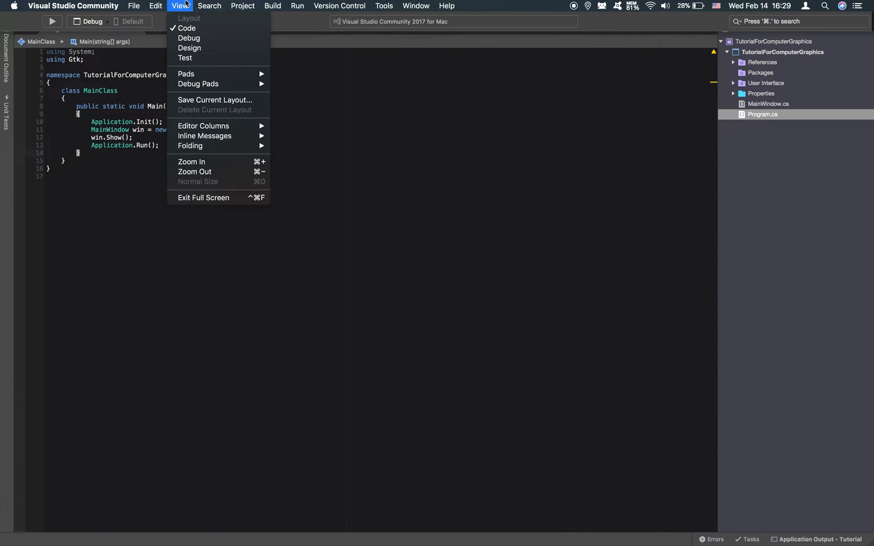
pyautogui.moveTo(189, 48)
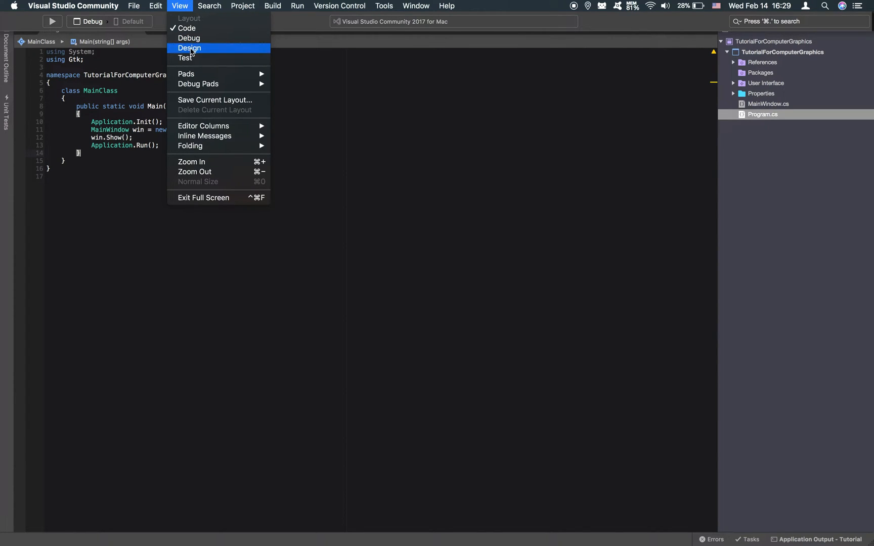
pyautogui.click(189, 48)
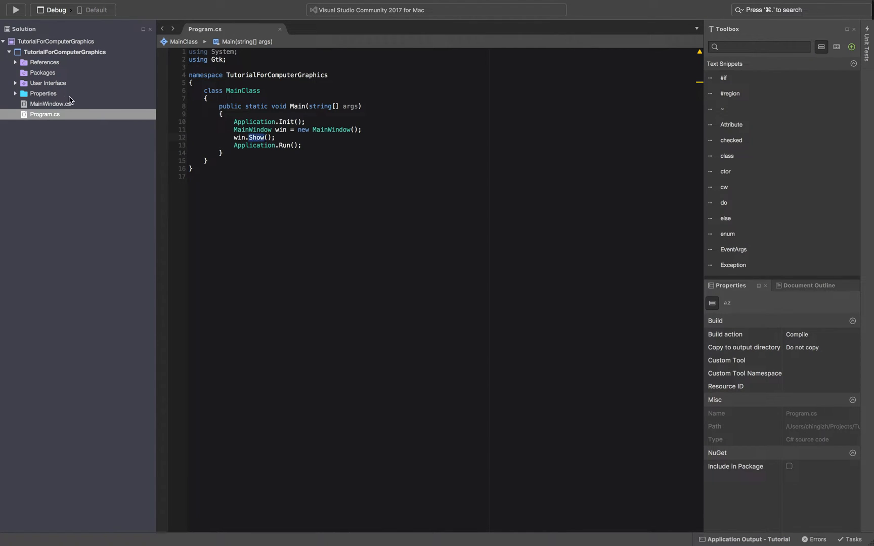
# Expand the User Interface folder in the Solution pad and open MainWindow.cs.
pyautogui.click(52, 104)
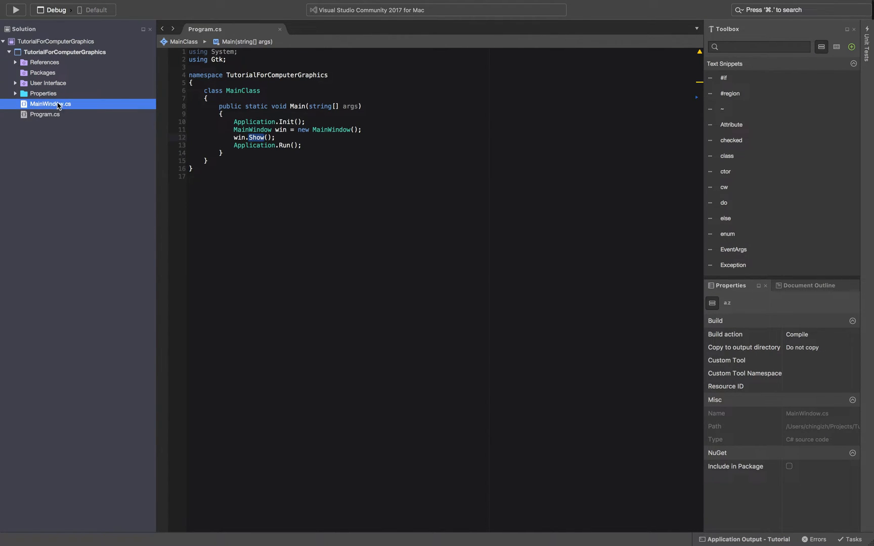
pyautogui.click(45, 115)
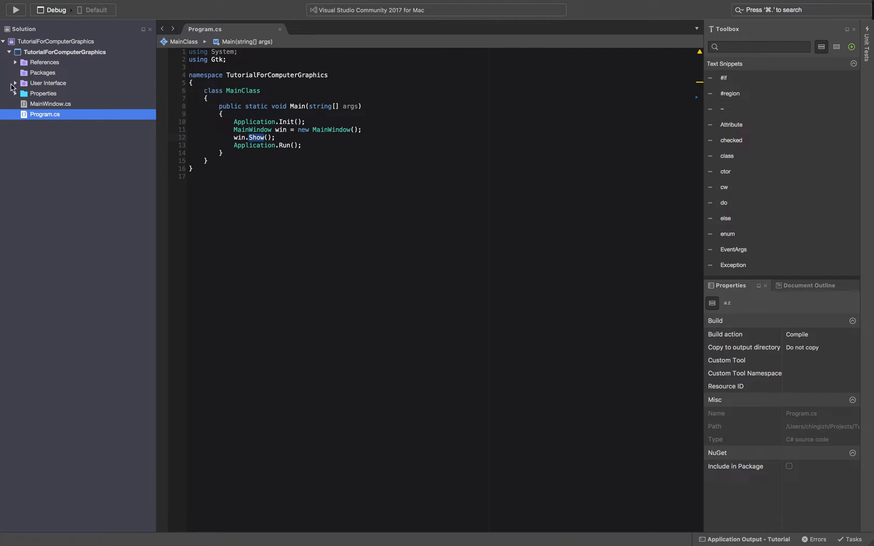
pyautogui.moveTo(32, 94)
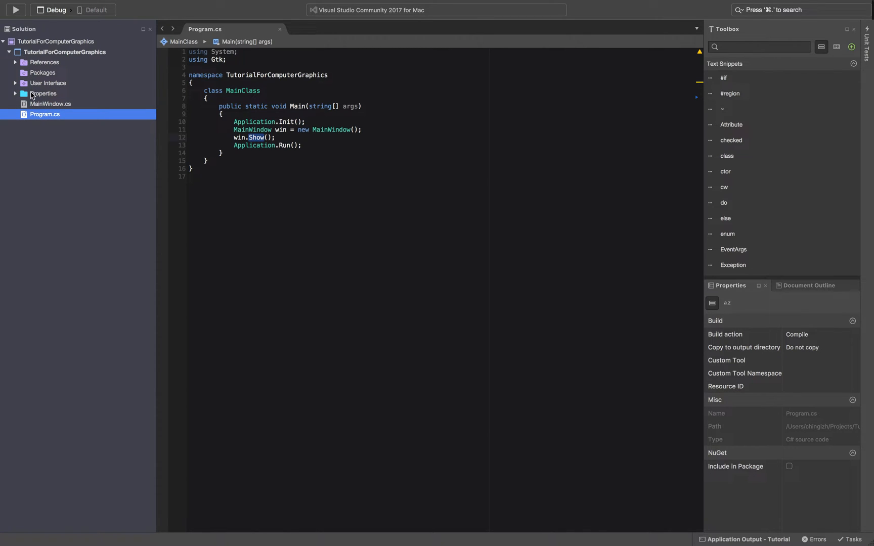
pyautogui.moveTo(16, 83)
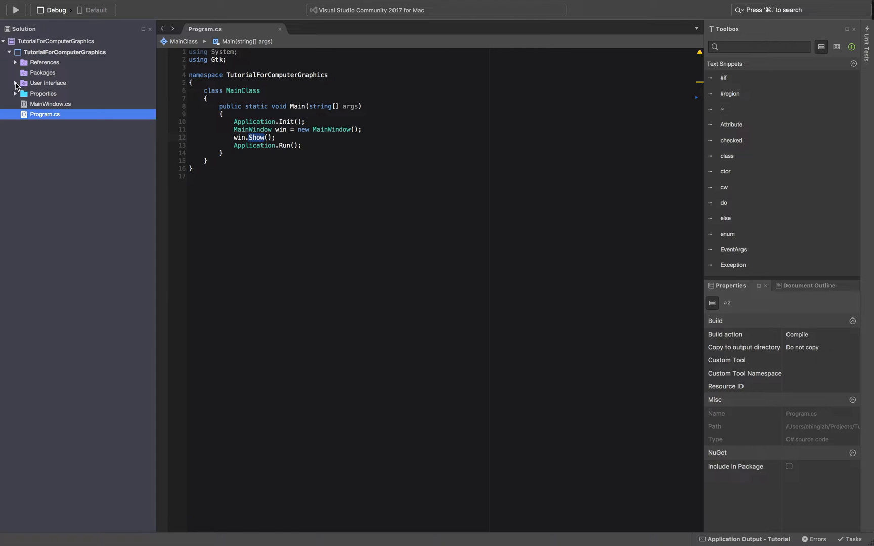
pyautogui.click(15, 83)
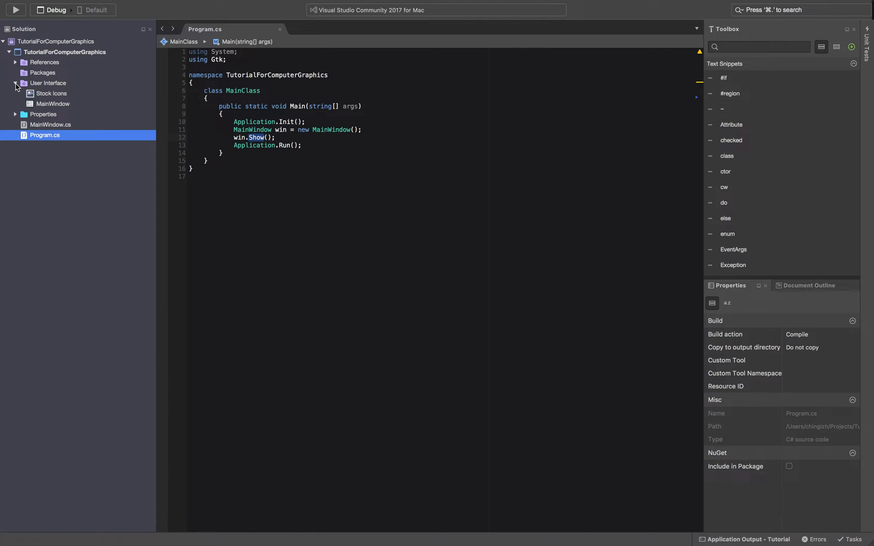
pyautogui.click(51, 124)
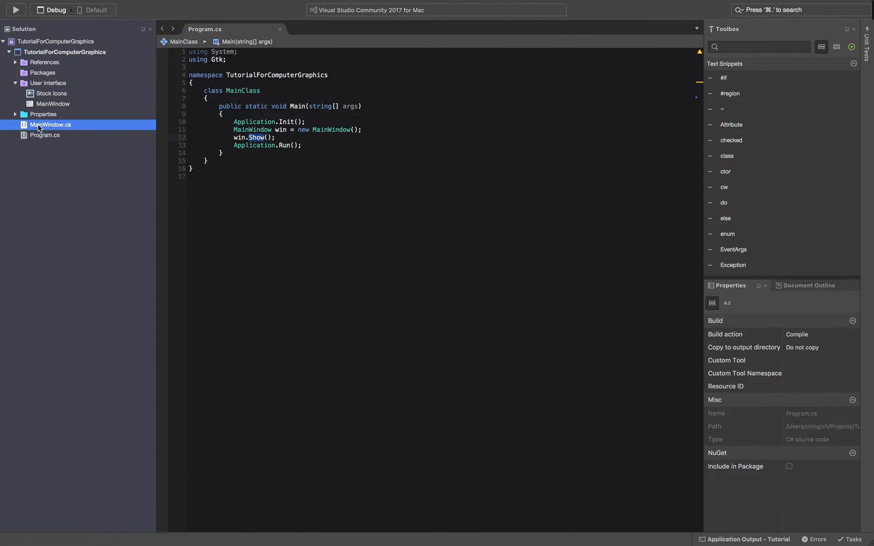
pyautogui.click(50, 124)
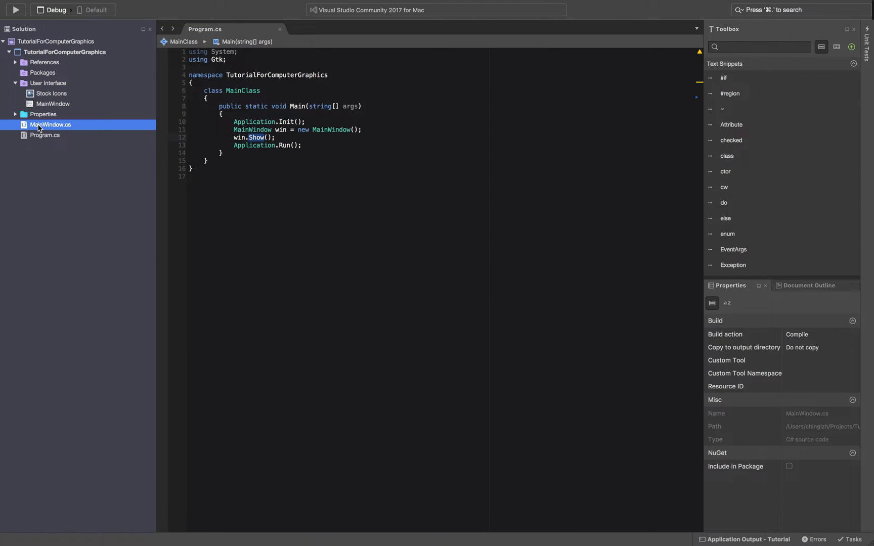
pyautogui.doubleClick(50, 125)
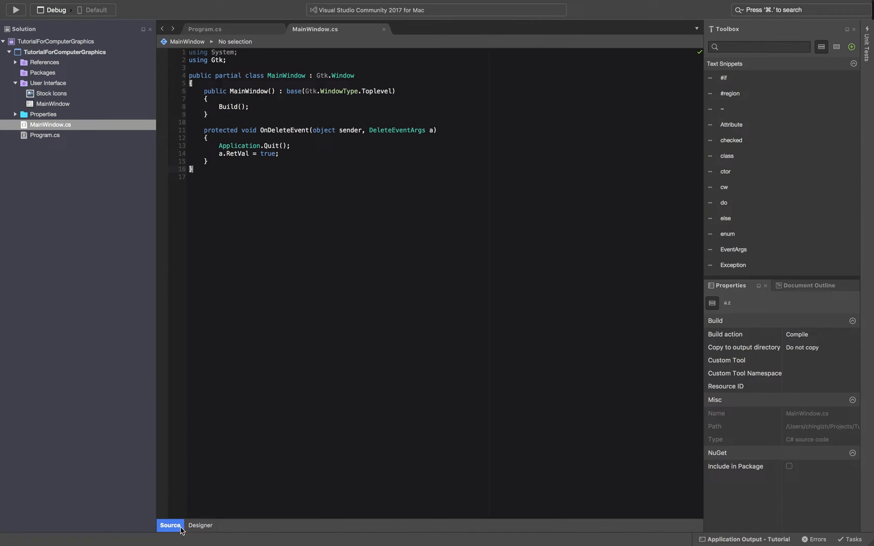
# Show MainWindow in the visual Designer with its empty window canvas.
pyautogui.click(200, 525)
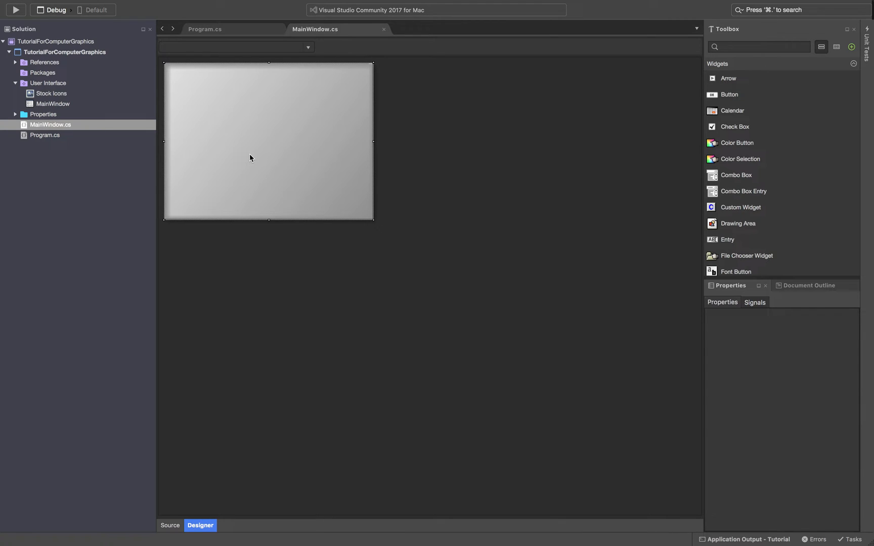
pyautogui.moveTo(385, 29)
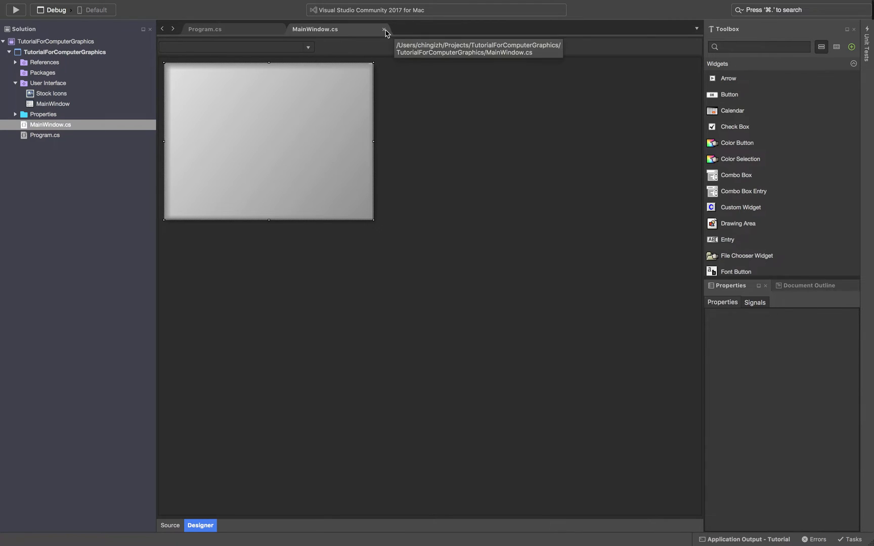
pyautogui.moveTo(91, 132)
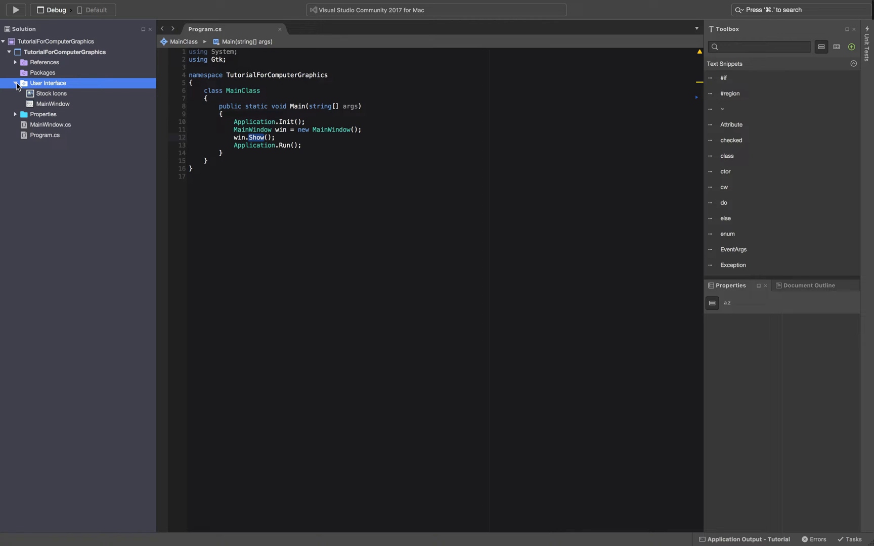
pyautogui.moveTo(37, 85)
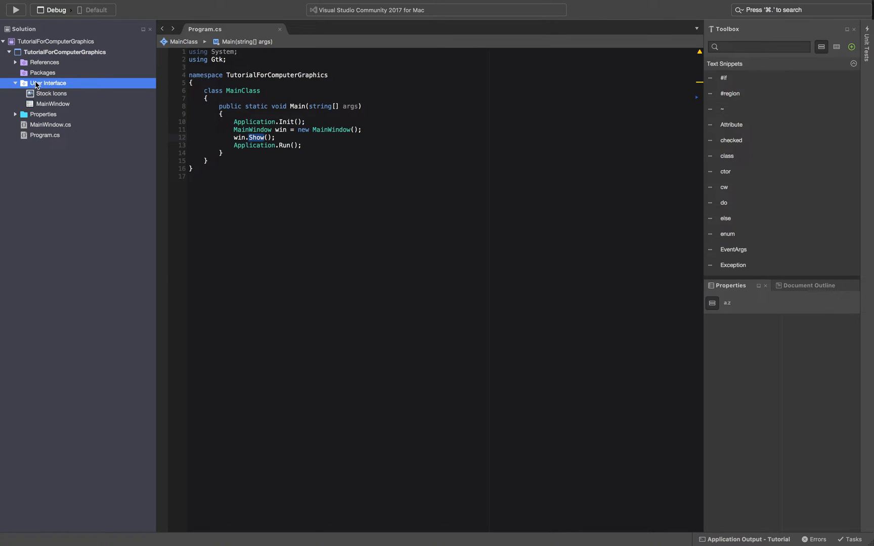
# Place a Button widget (button5) filling the MainWindow canvas.
pyautogui.doubleClick(54, 104)
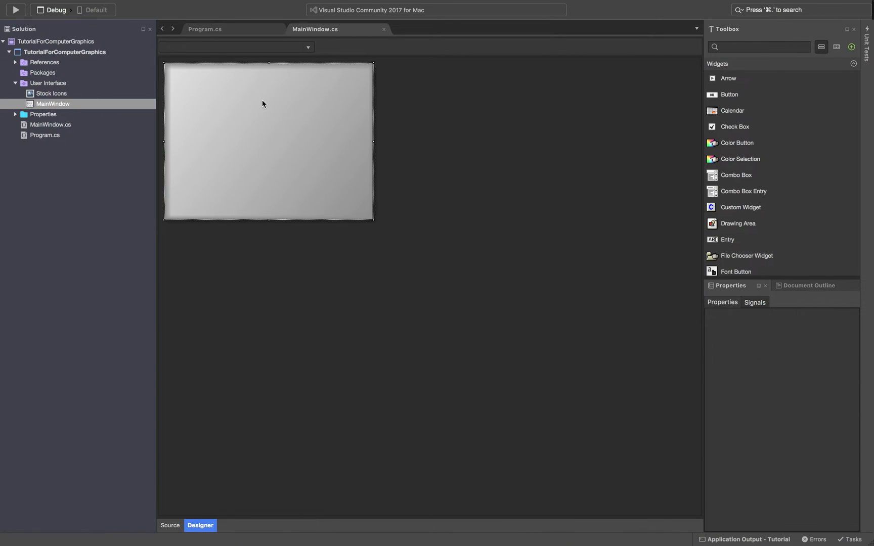
pyautogui.moveTo(265, 123)
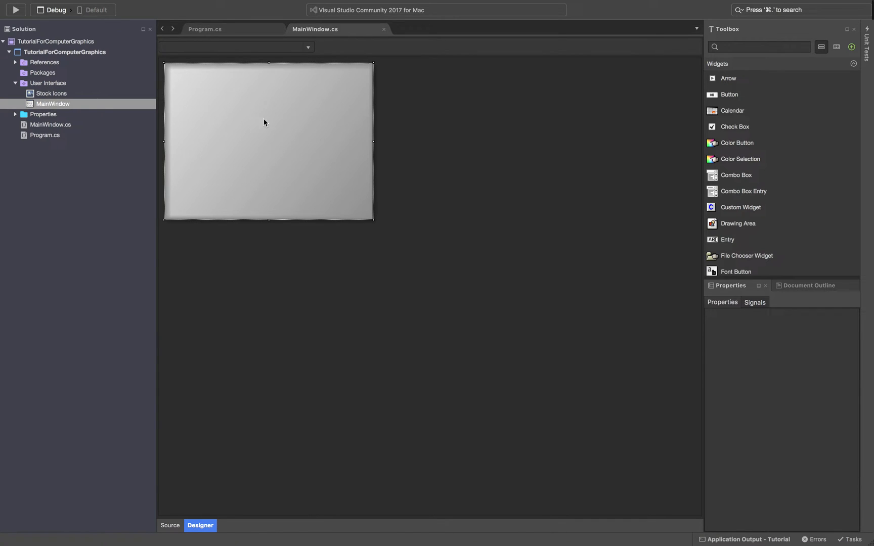
pyautogui.moveTo(244, 121)
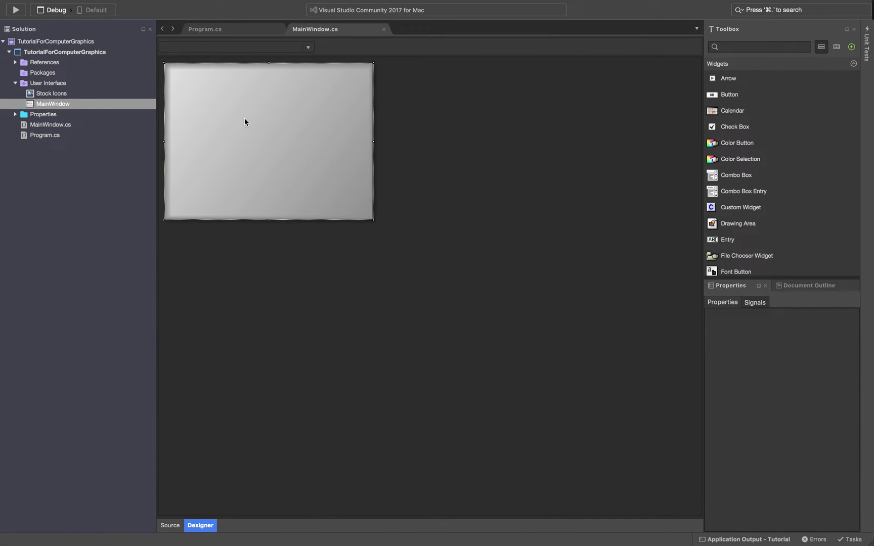
pyautogui.click(729, 94)
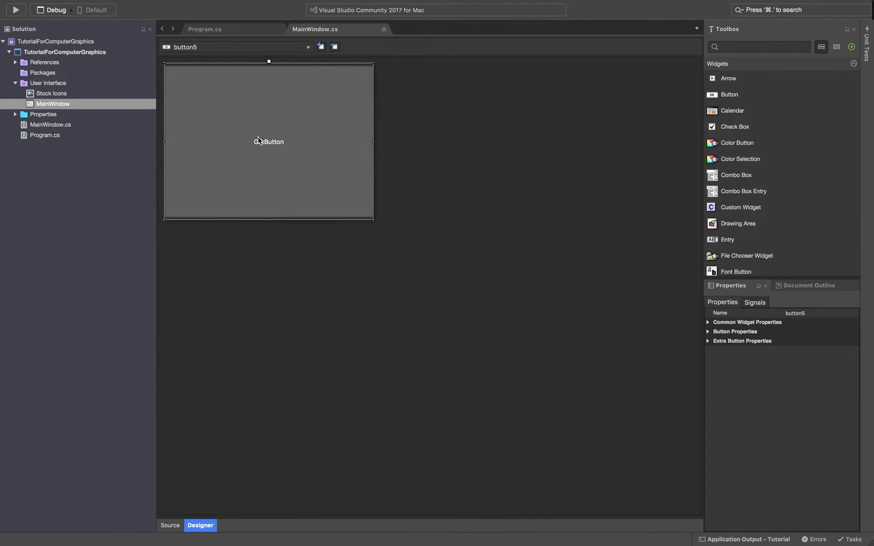
pyautogui.moveTo(233, 186)
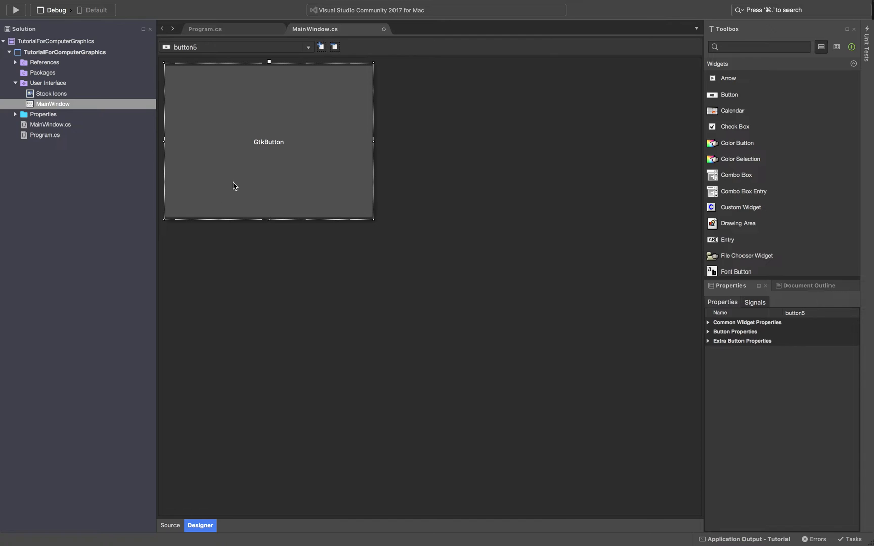
# Delete button5 from MainWindow through its context menu.
pyautogui.rightClick(234, 186)
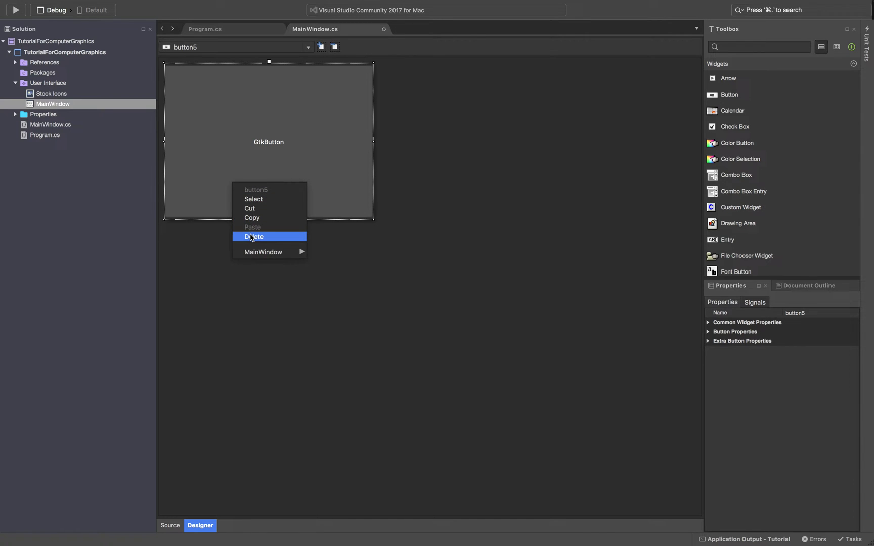
pyautogui.click(254, 236)
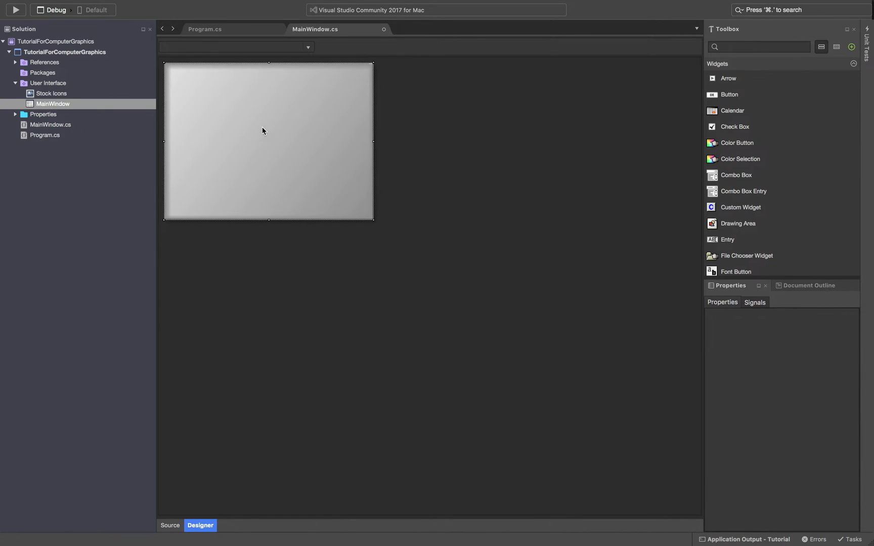
pyautogui.scroll(-3)
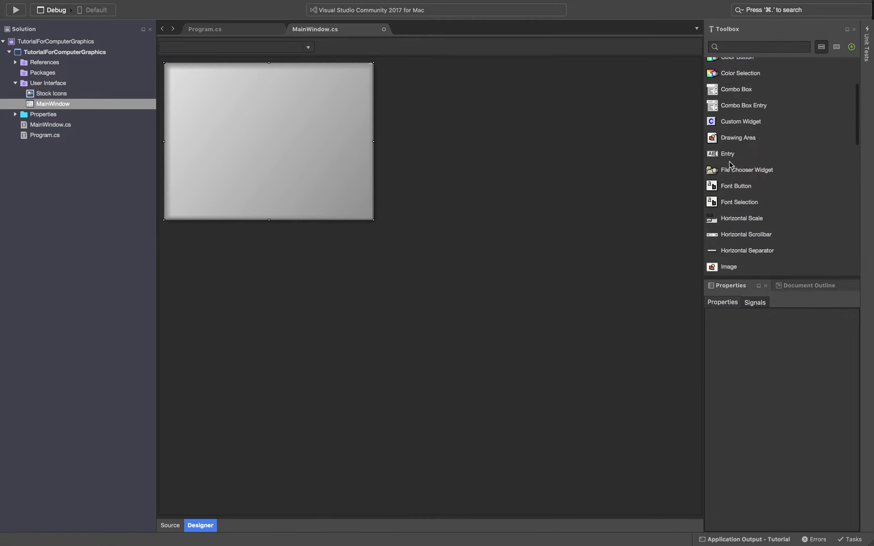
pyautogui.scroll(-3)
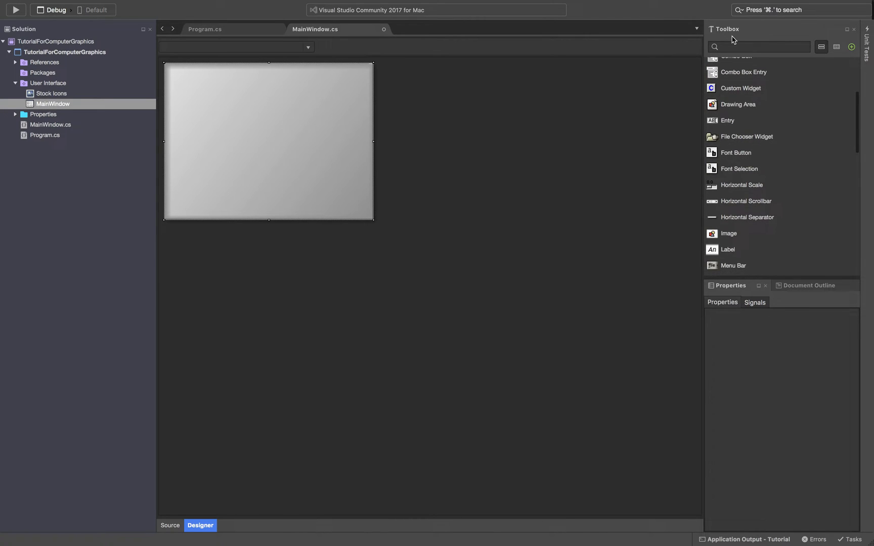
pyautogui.scroll(-3)
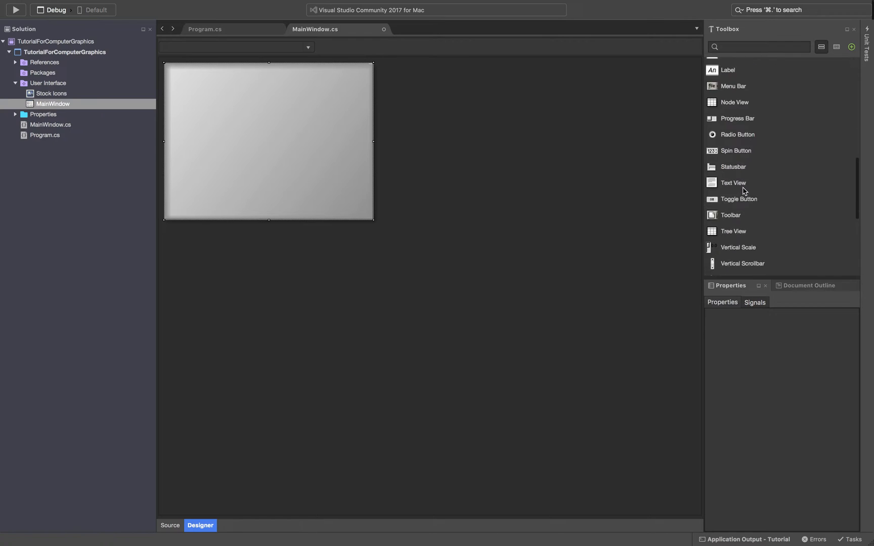
pyautogui.scroll(3)
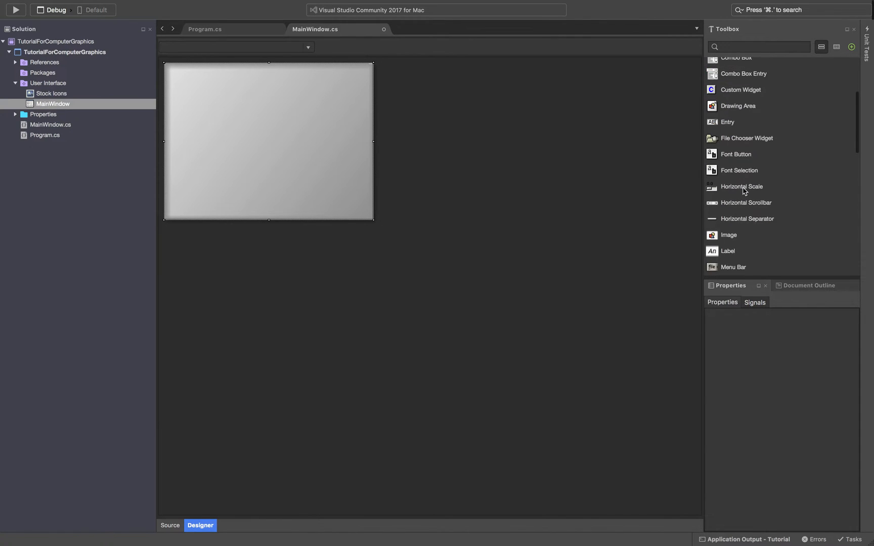
pyautogui.scroll(-3)
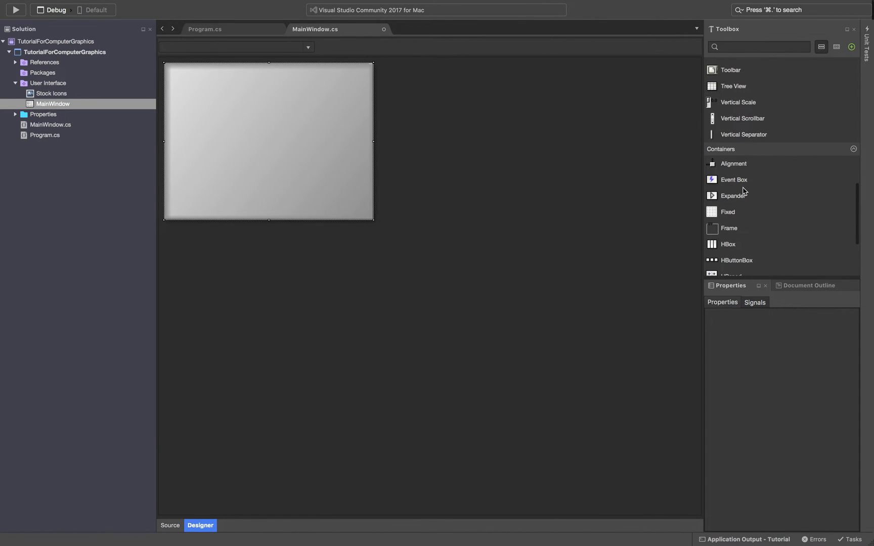
pyautogui.scroll(-3)
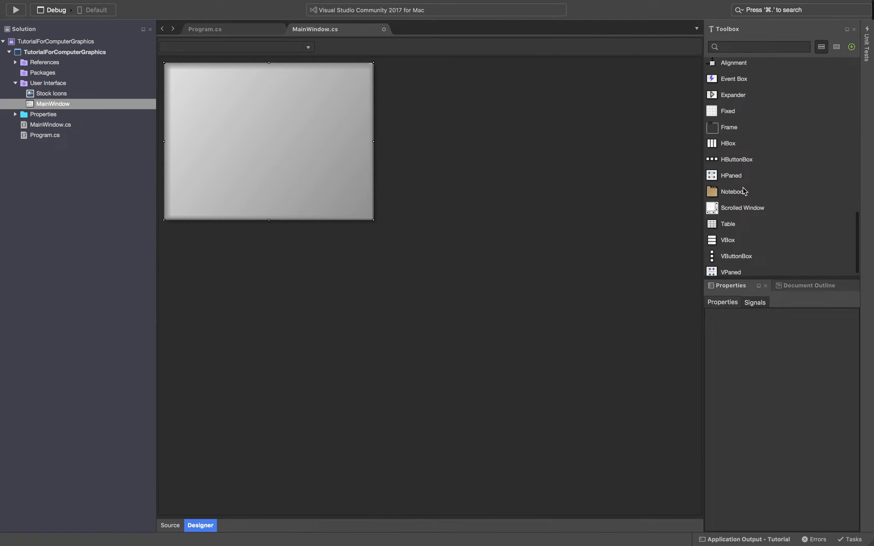
pyautogui.scroll(3)
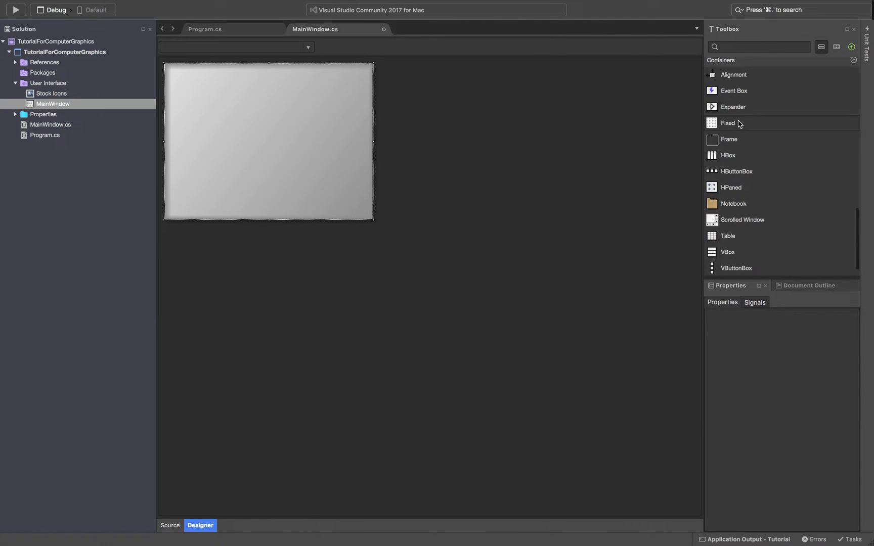
pyautogui.moveTo(736, 129)
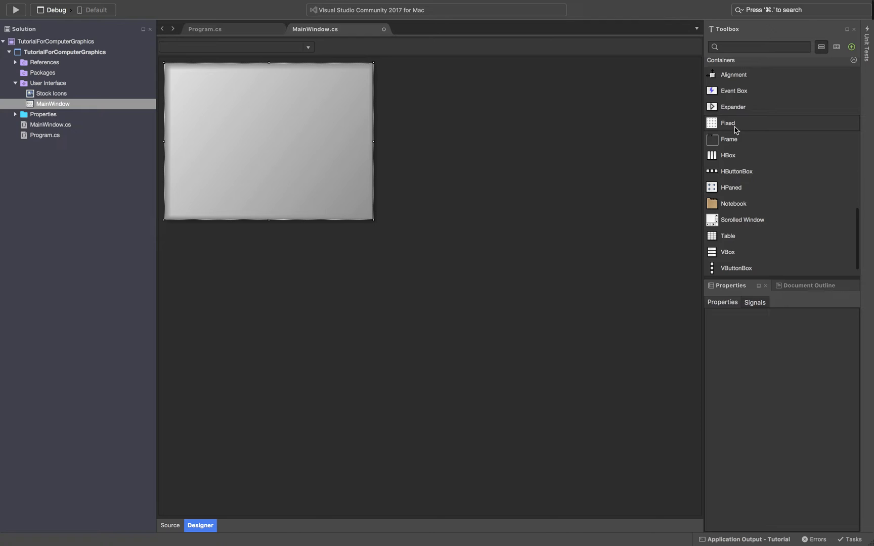
pyautogui.moveTo(734, 171)
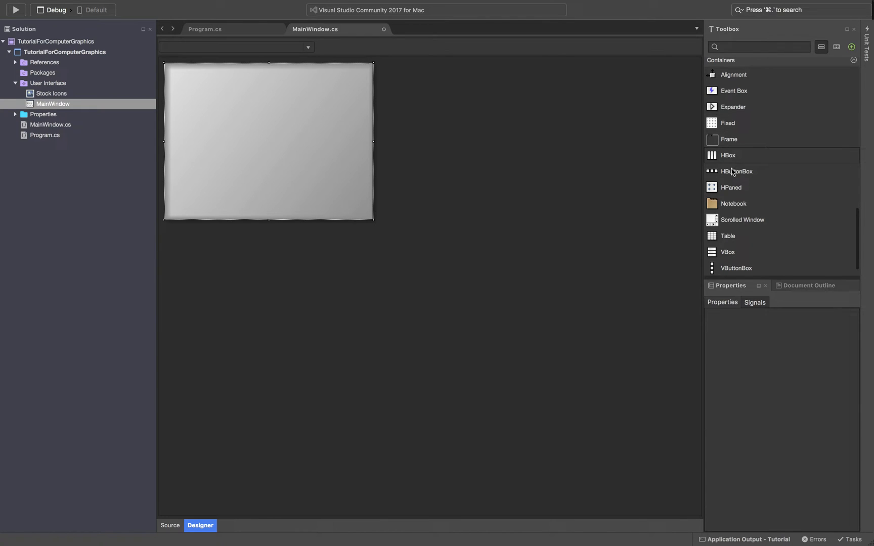
pyautogui.moveTo(742, 217)
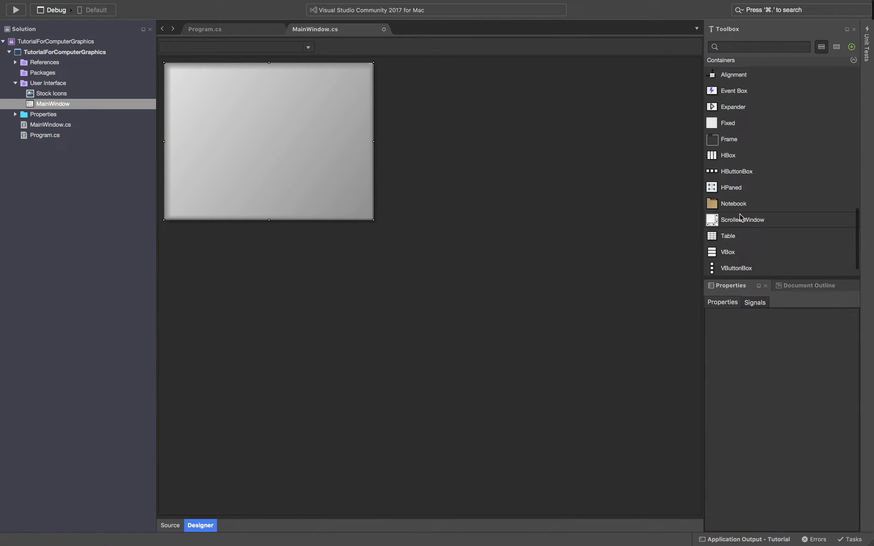
pyautogui.moveTo(730, 252)
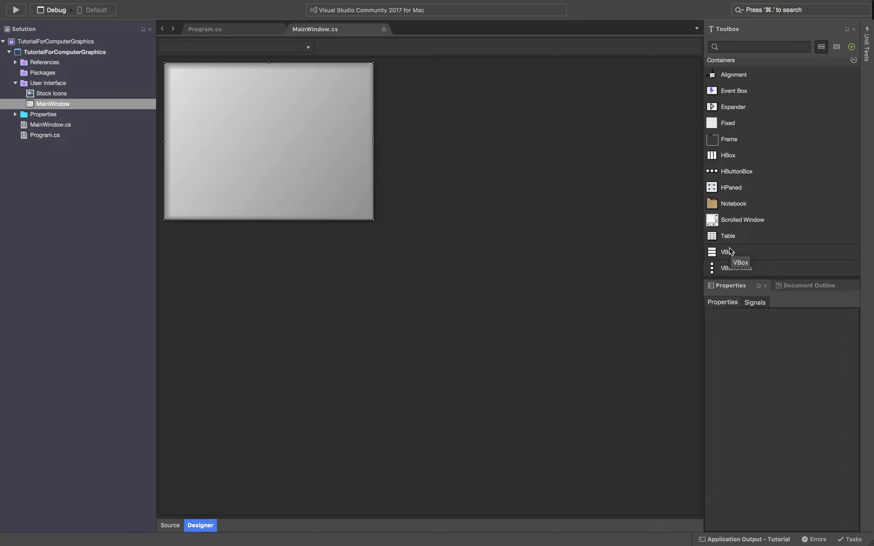
# Add a VBox (vbox3) with three stacked slots to MainWindow and select its slots.
pyautogui.click(728, 251)
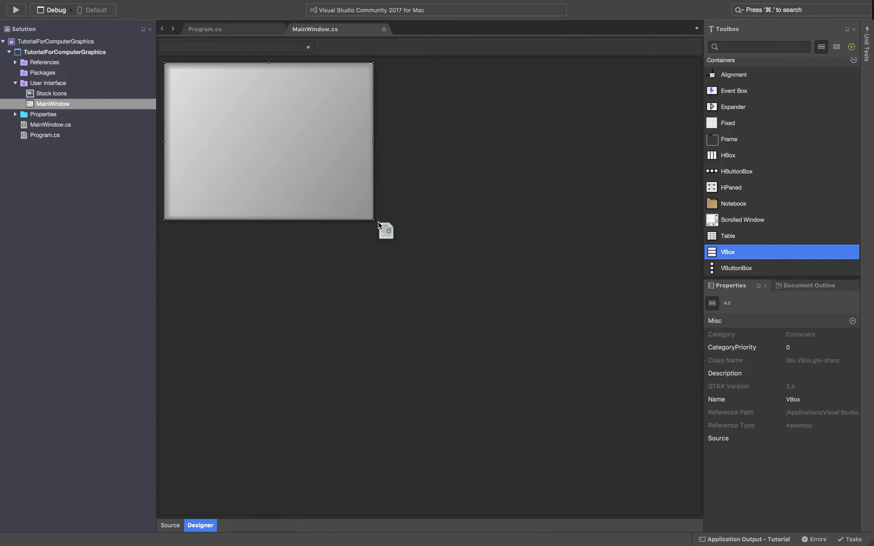
pyautogui.moveTo(357, 148)
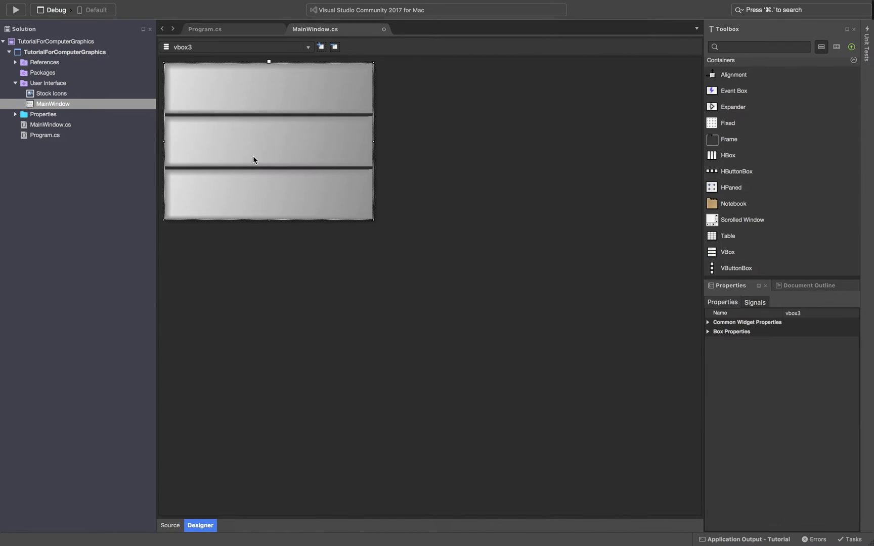
pyautogui.click(268, 141)
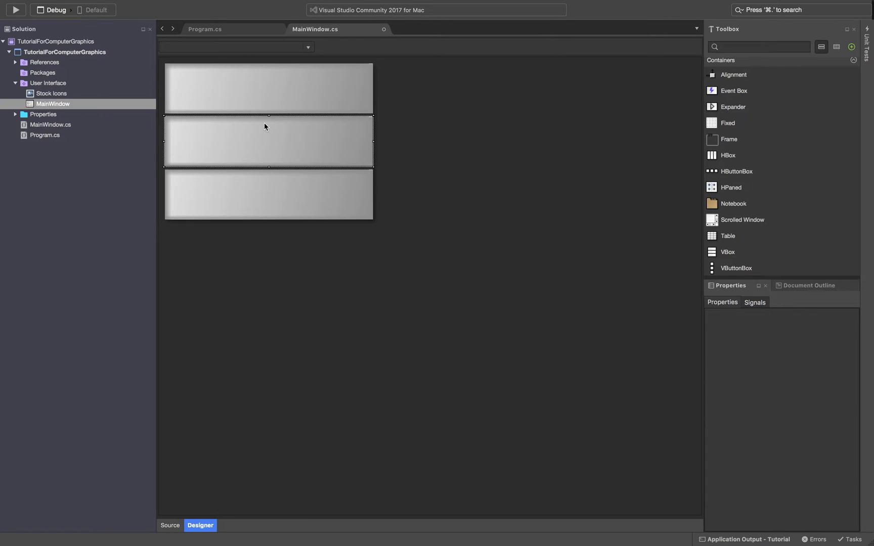
pyautogui.click(269, 194)
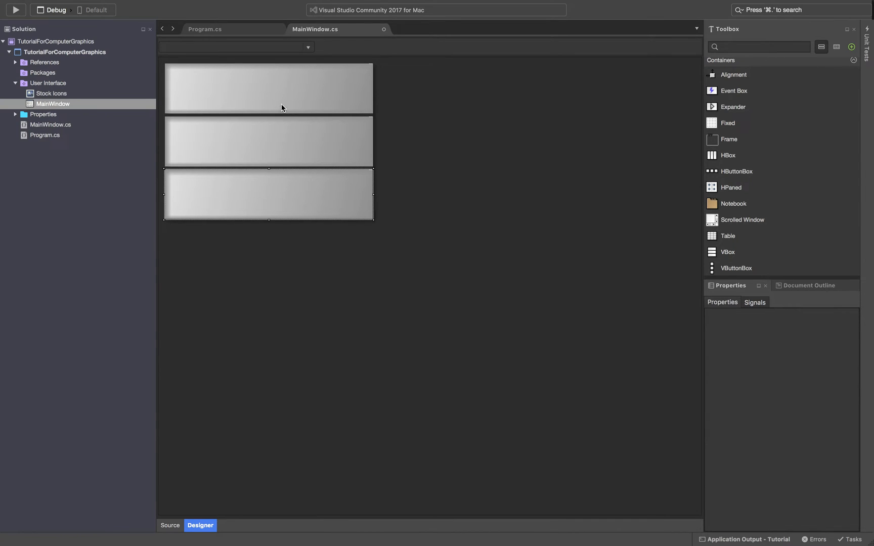
pyautogui.click(279, 140)
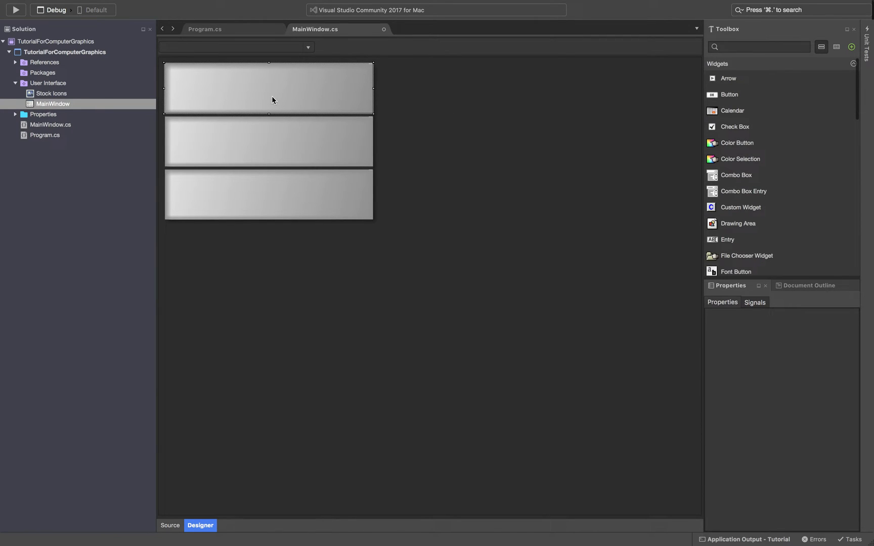
pyautogui.click(269, 195)
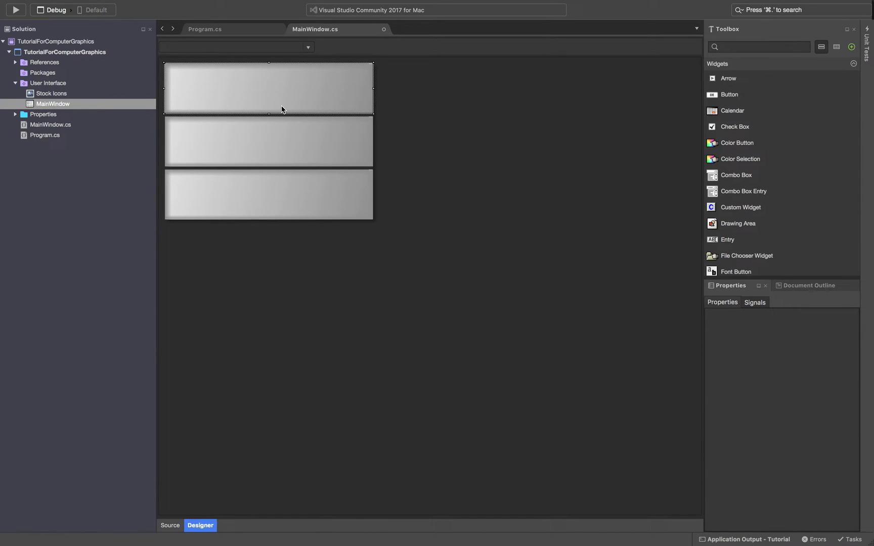
pyautogui.moveTo(749, 248)
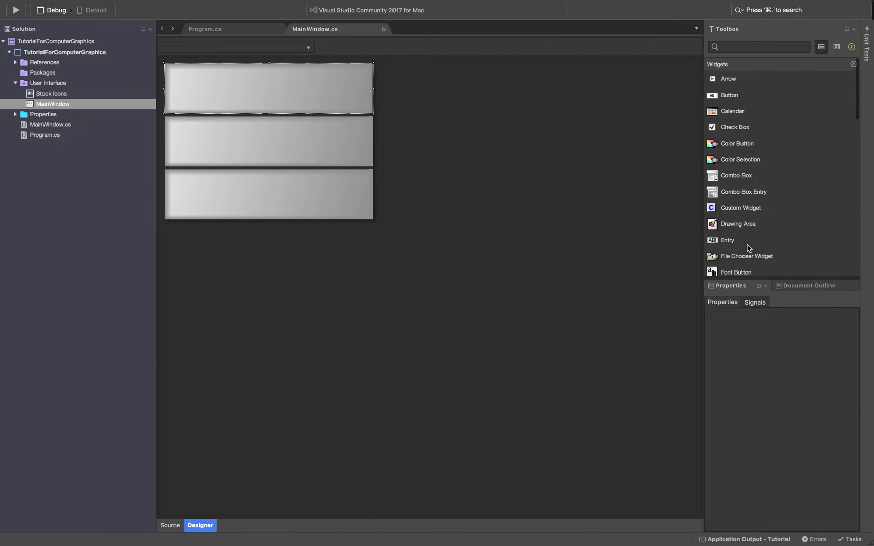
# Place a Menu Bar (menubar3) in the top slot and delete the empty bottom slot.
pyautogui.click(758, 47)
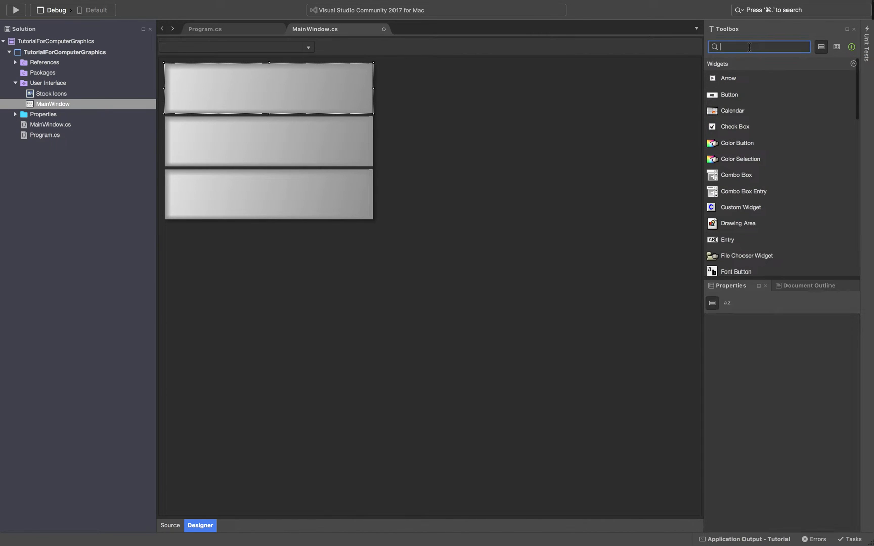
pyautogui.write('menu')
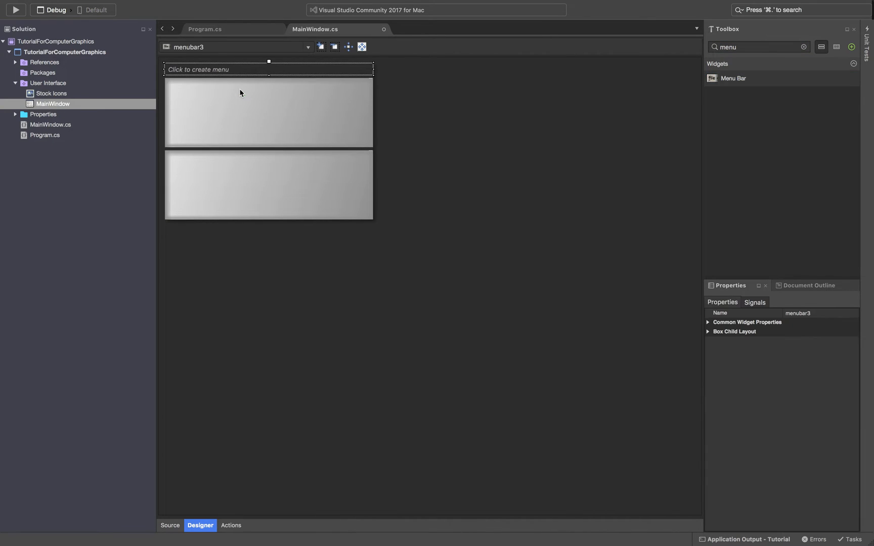
pyautogui.click(268, 185)
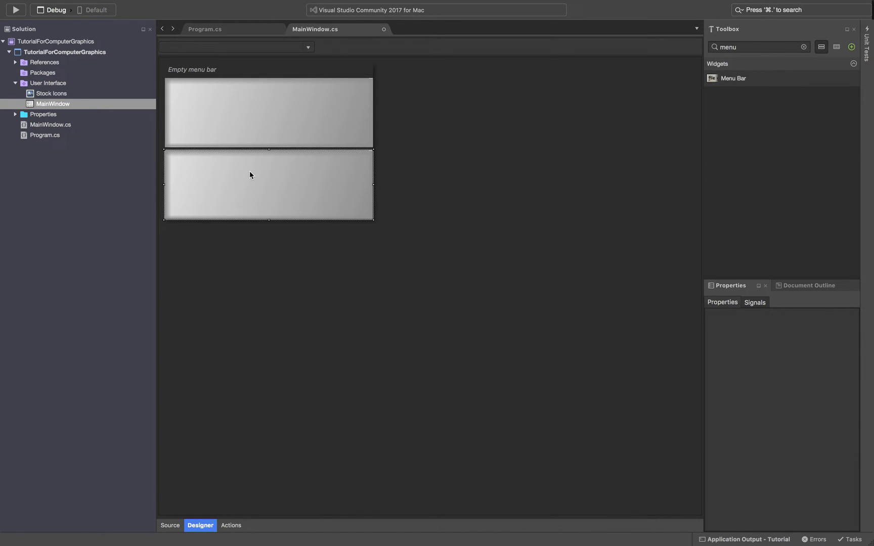
pyautogui.rightClick(251, 174)
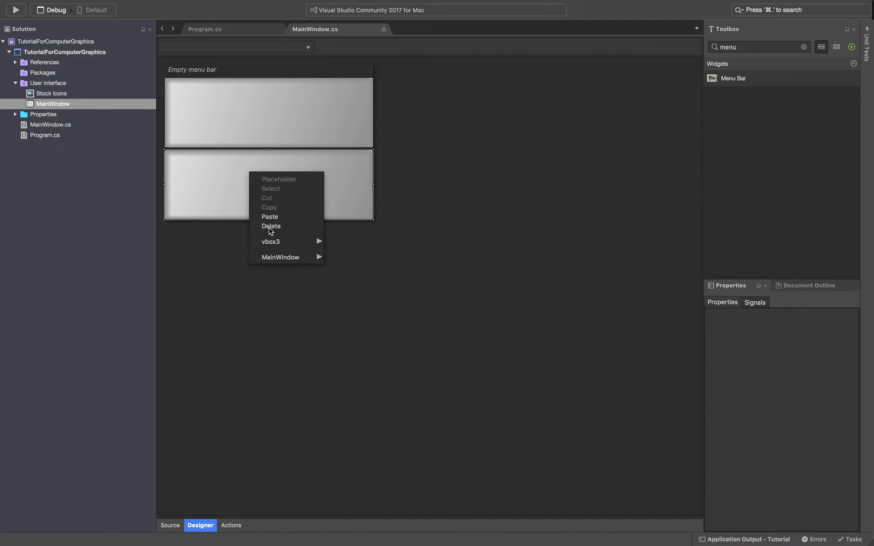
pyautogui.click(271, 226)
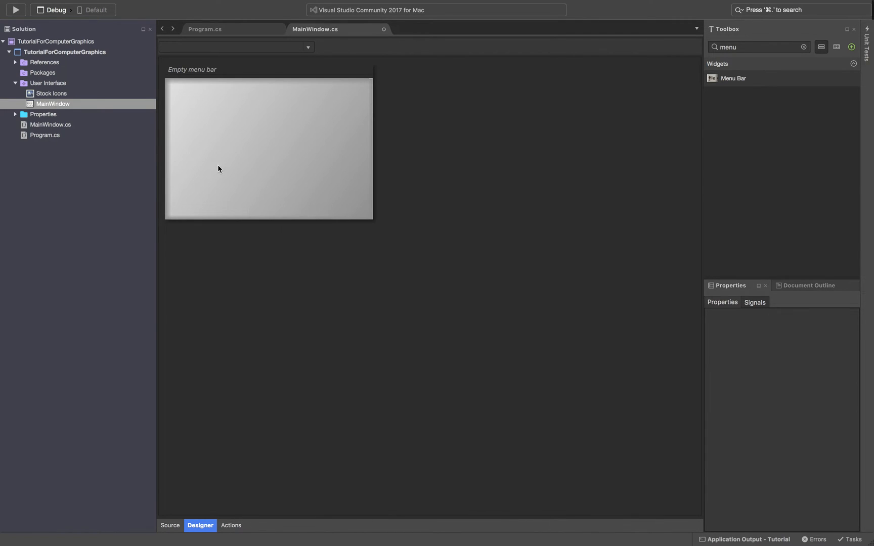
# Create the File menu on the menu bar and add its Open item.
pyautogui.click(225, 151)
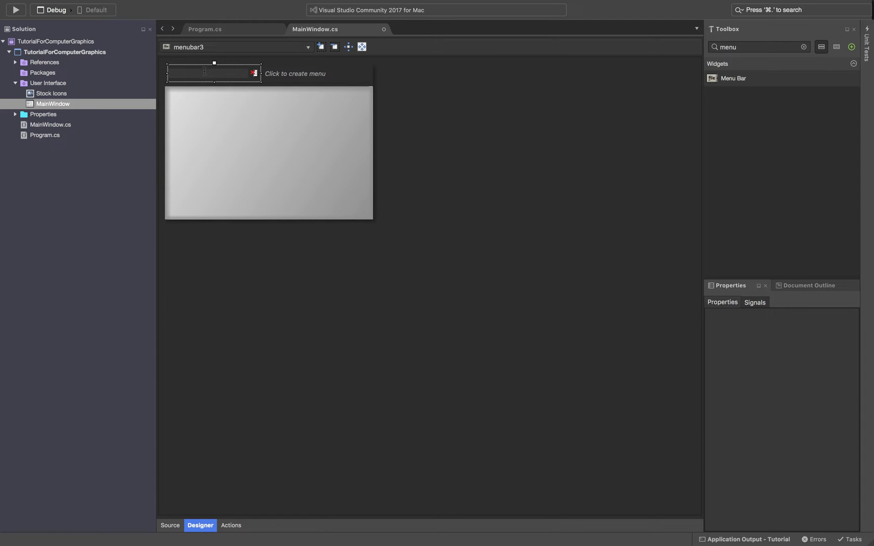
pyautogui.click(212, 73)
pyautogui.write('File')
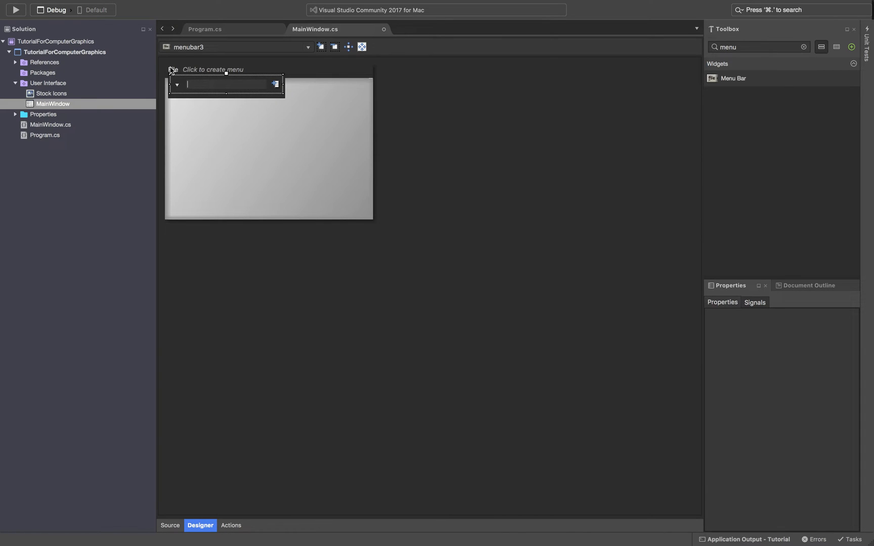
pyautogui.write('Open')
pyautogui.write('Save as')
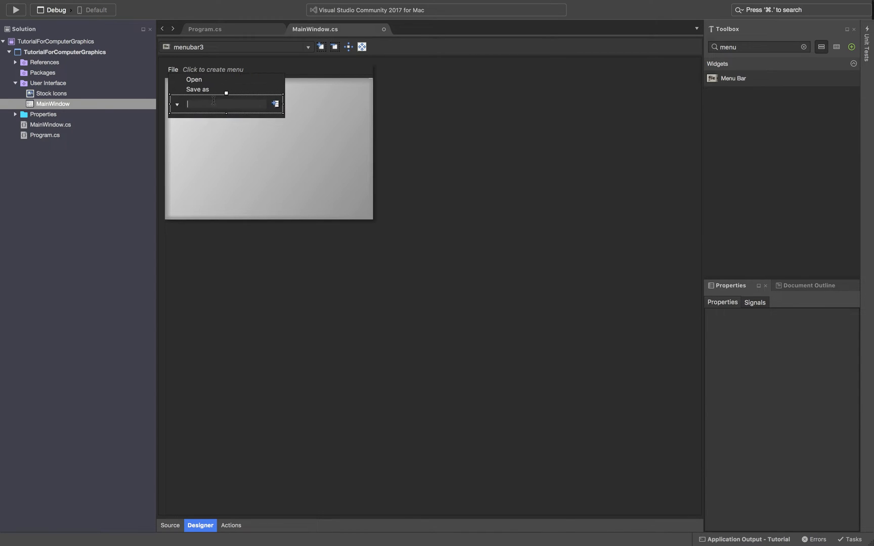
pyautogui.click(268, 145)
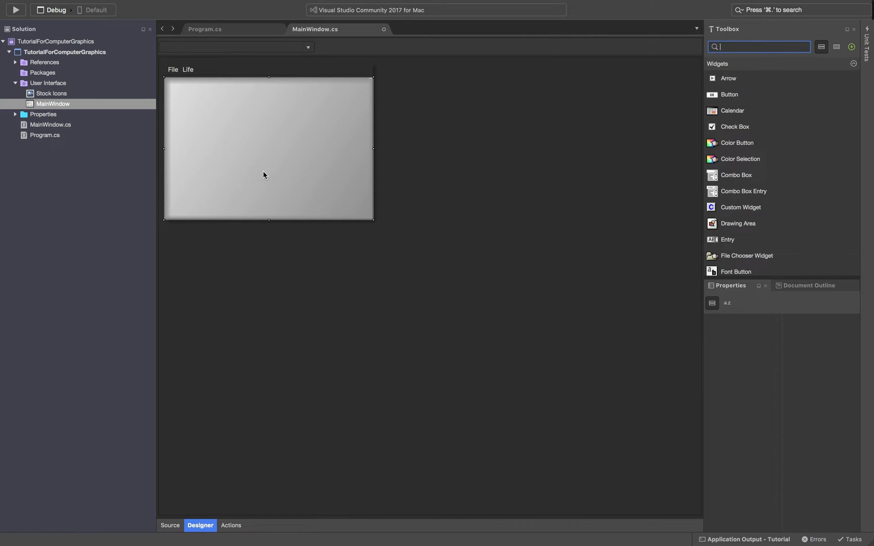
pyautogui.moveTo(245, 177)
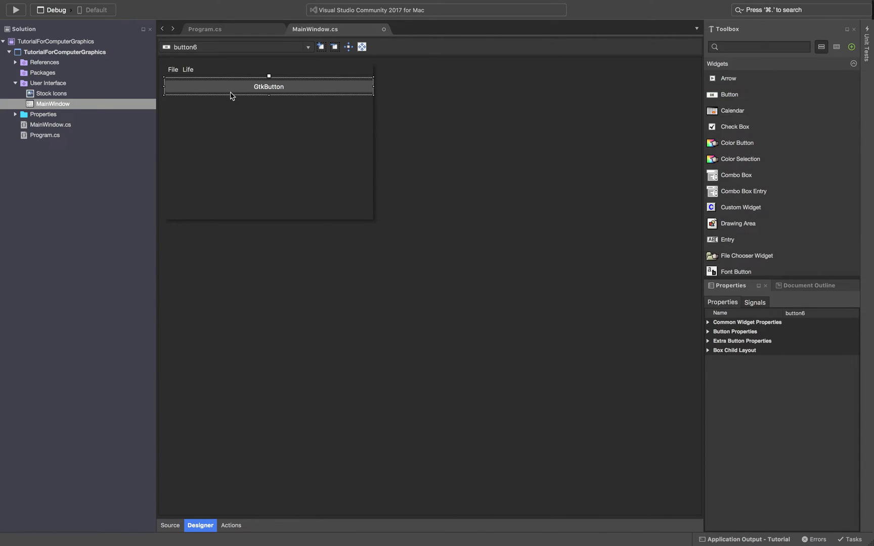
pyautogui.moveTo(300, 87)
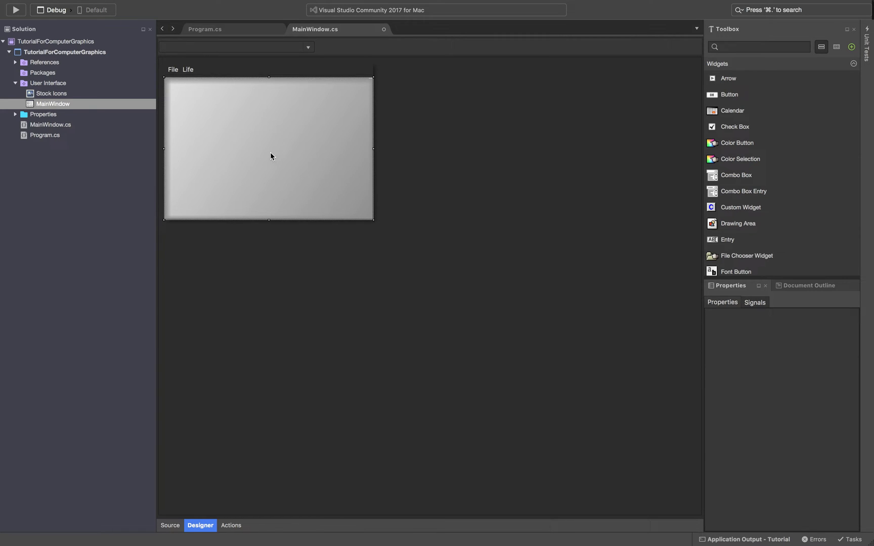
pyautogui.scroll(-3)
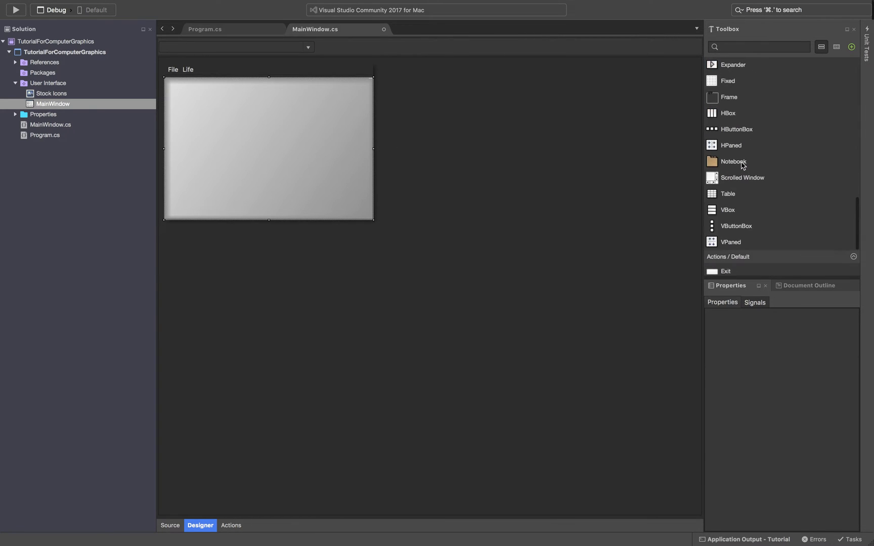
# Set the fixed5 container's Box Child layout to Auto Size off, Expand and Fill on.
pyautogui.scroll(3)
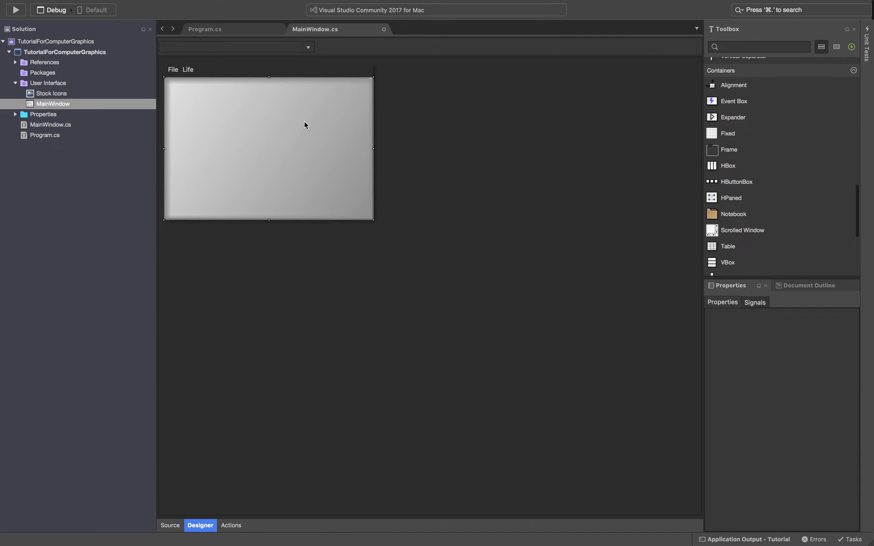
pyautogui.moveTo(276, 116)
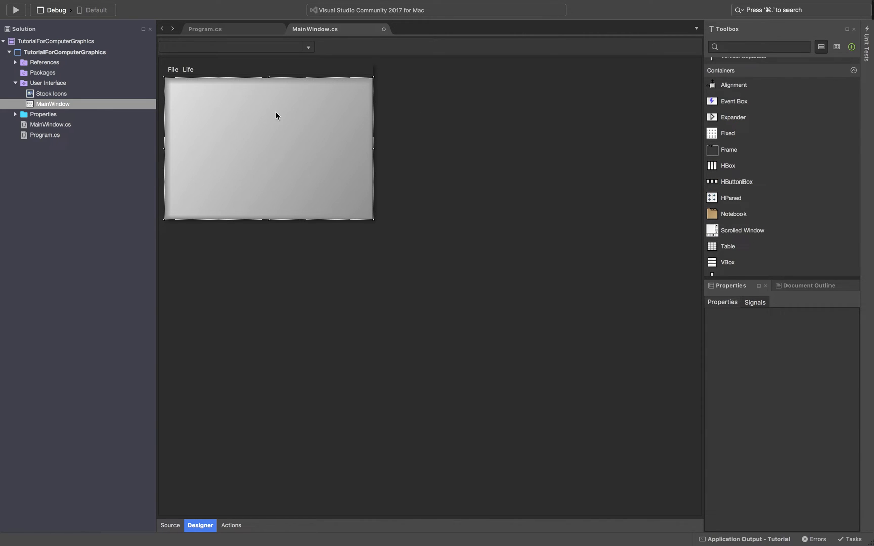
pyautogui.moveTo(727, 133)
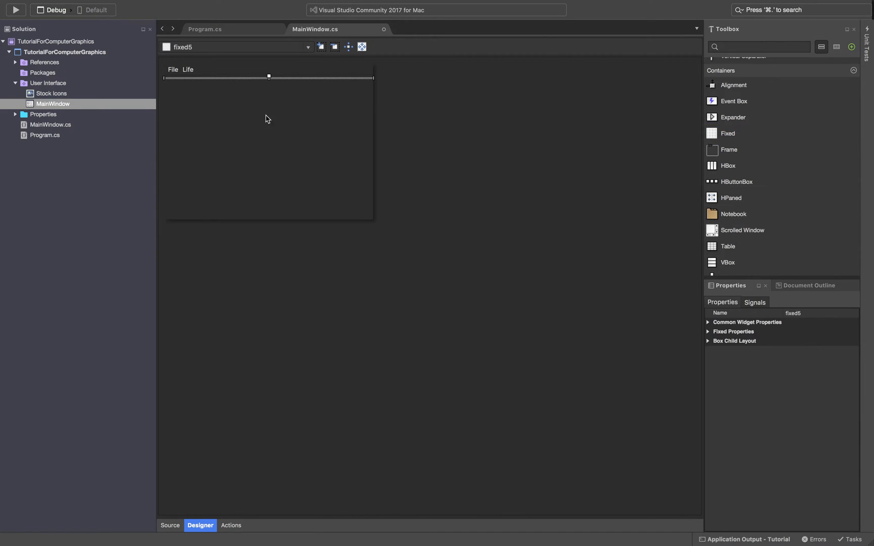
pyautogui.moveTo(270, 84)
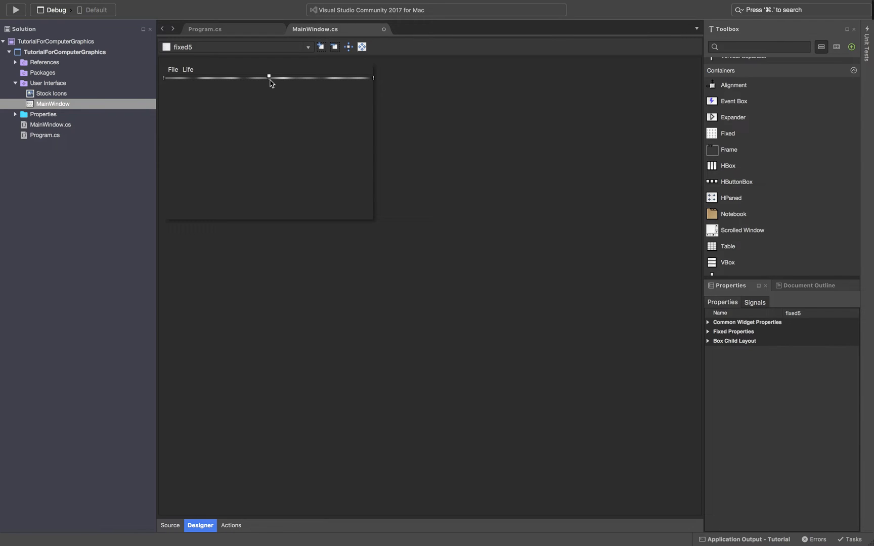
pyautogui.moveTo(273, 78)
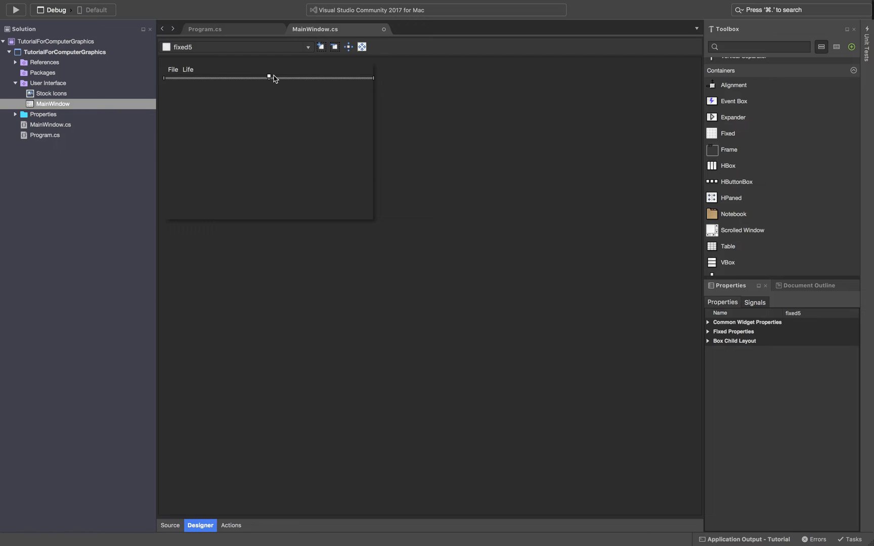
pyautogui.moveTo(476, 167)
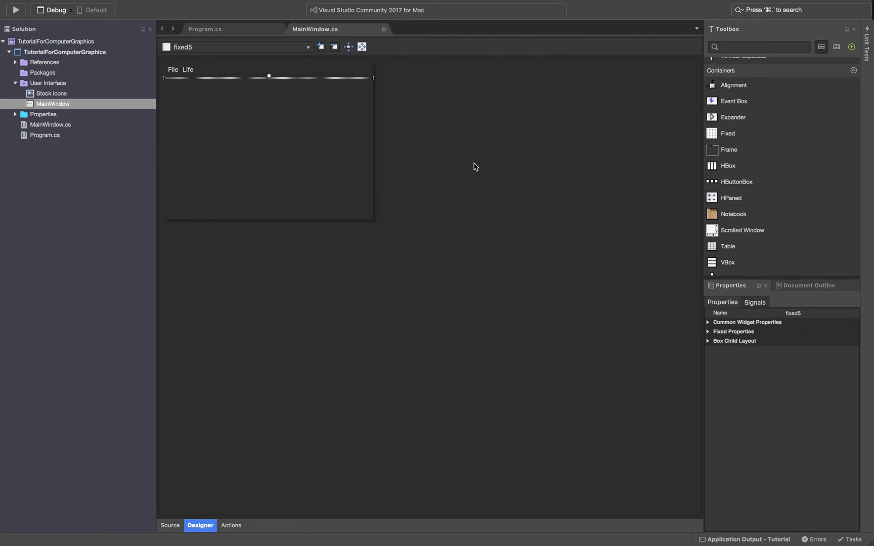
pyautogui.moveTo(708, 335)
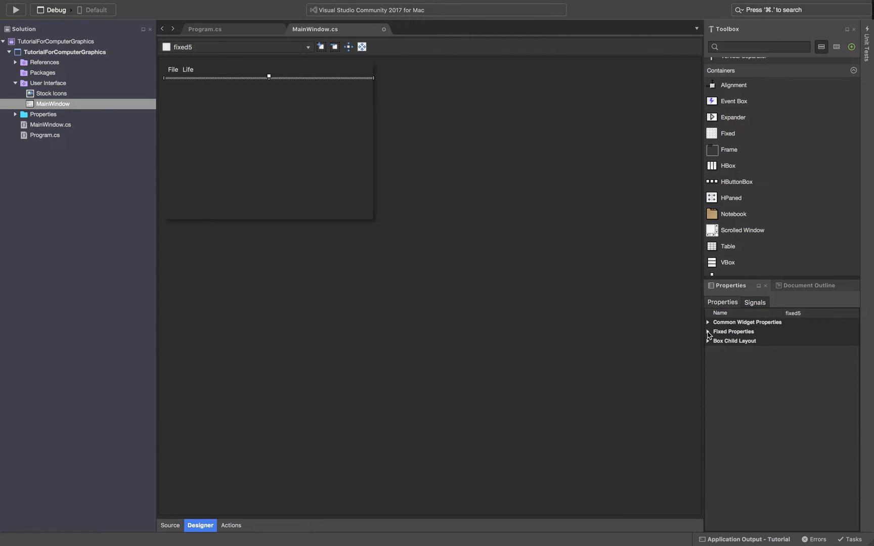
pyautogui.click(708, 332)
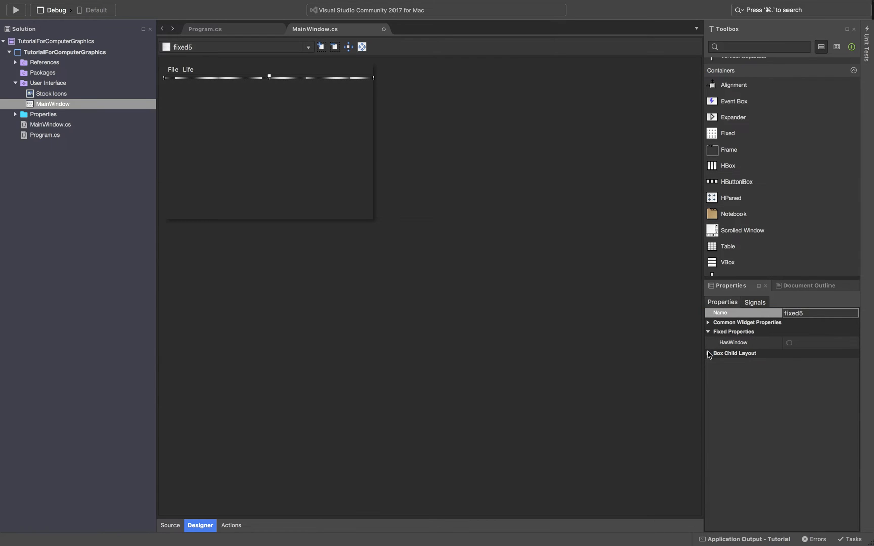
pyautogui.click(708, 322)
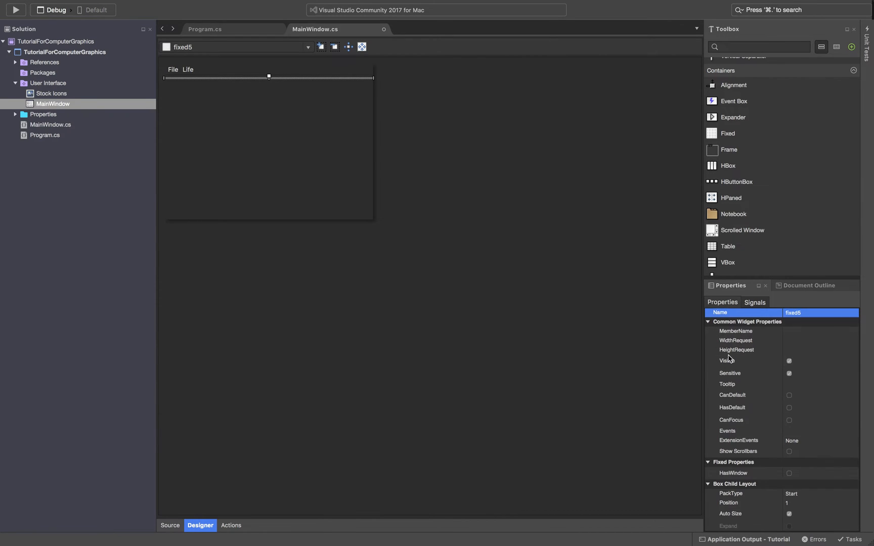
pyautogui.scroll(-3)
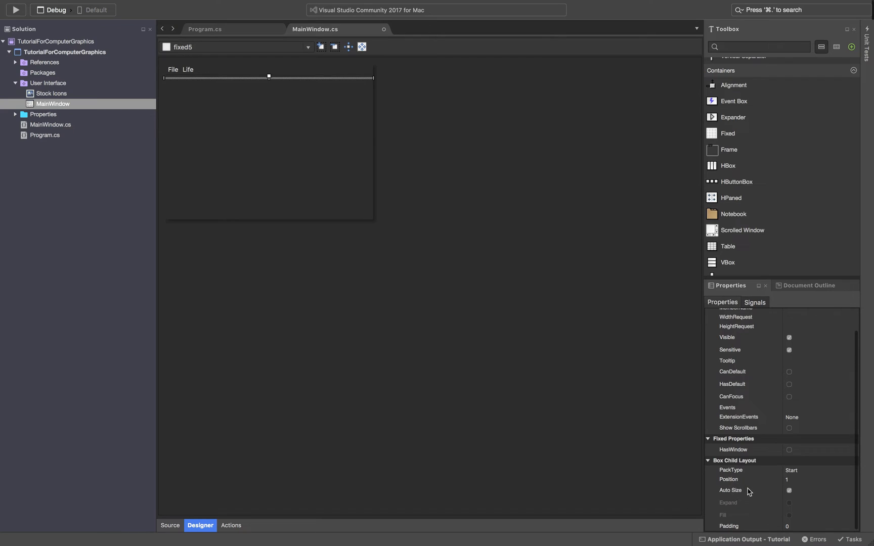
pyautogui.moveTo(736, 495)
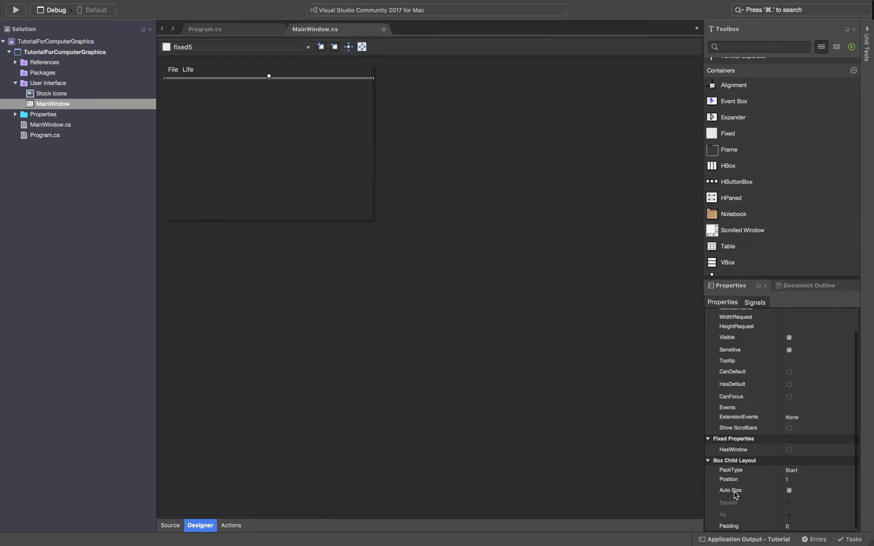
pyautogui.moveTo(759, 465)
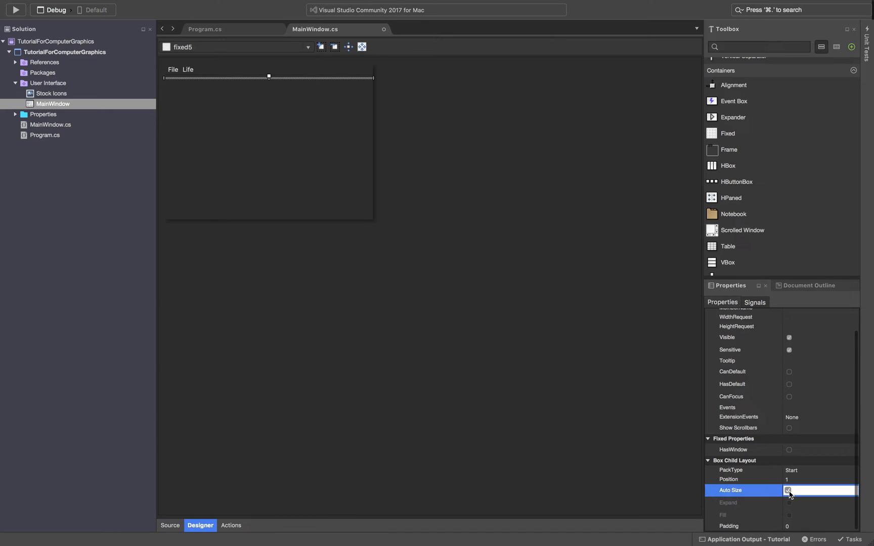
pyautogui.click(789, 491)
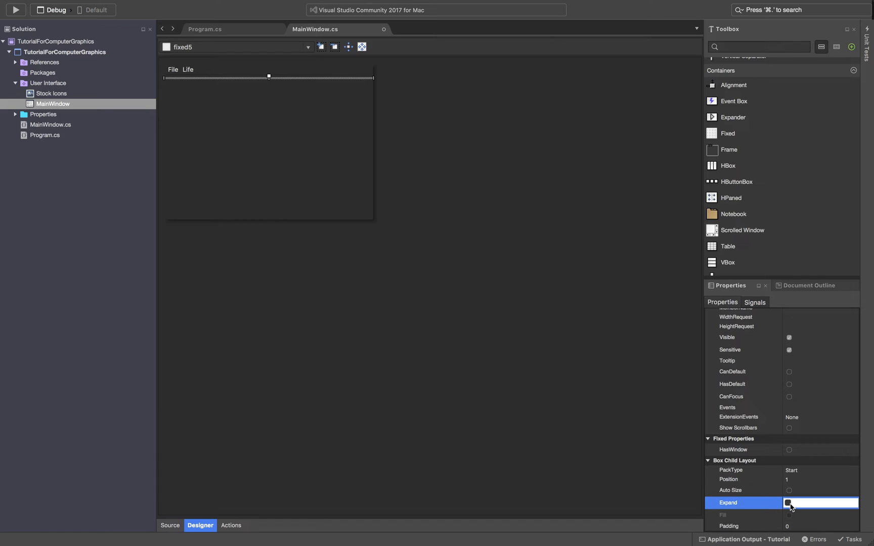
pyautogui.click(789, 503)
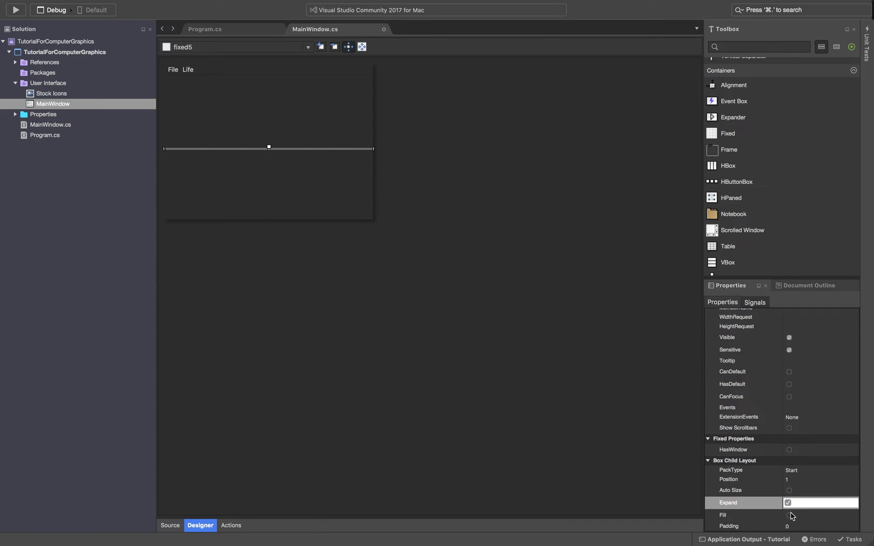
pyautogui.click(789, 515)
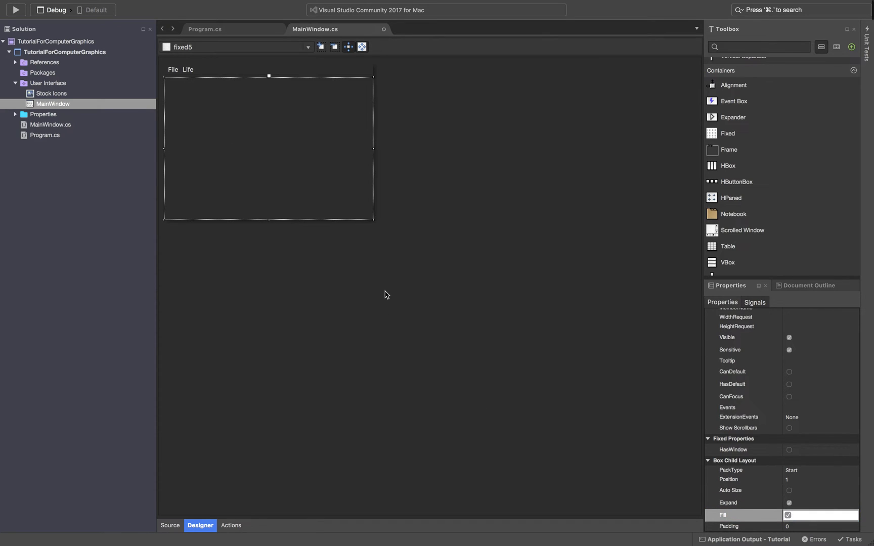
pyautogui.moveTo(265, 137)
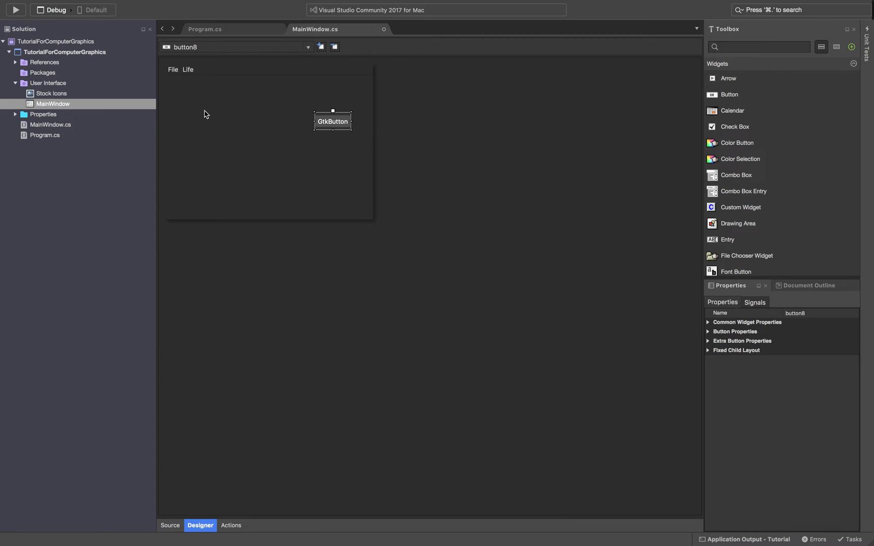
# Check the File menu's entries and the Life menu's Start and Stop items.
pyautogui.click(173, 69)
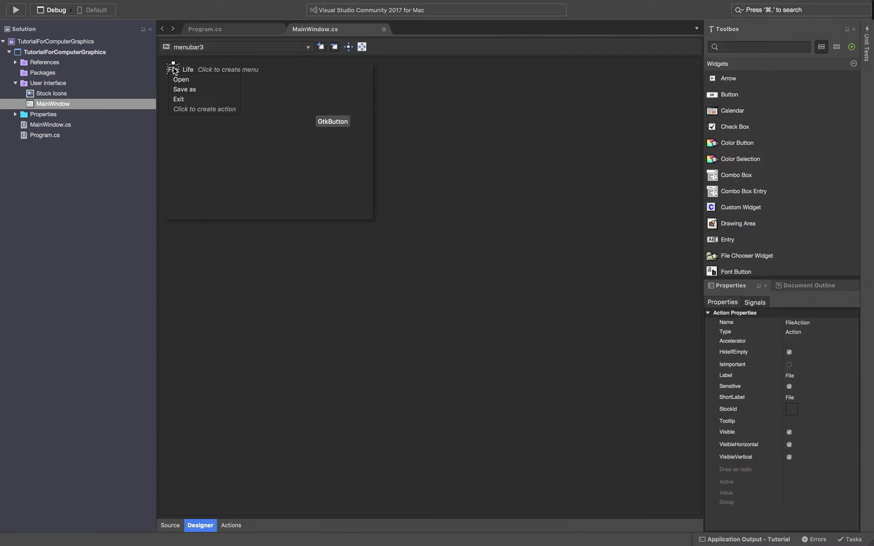
pyautogui.click(188, 70)
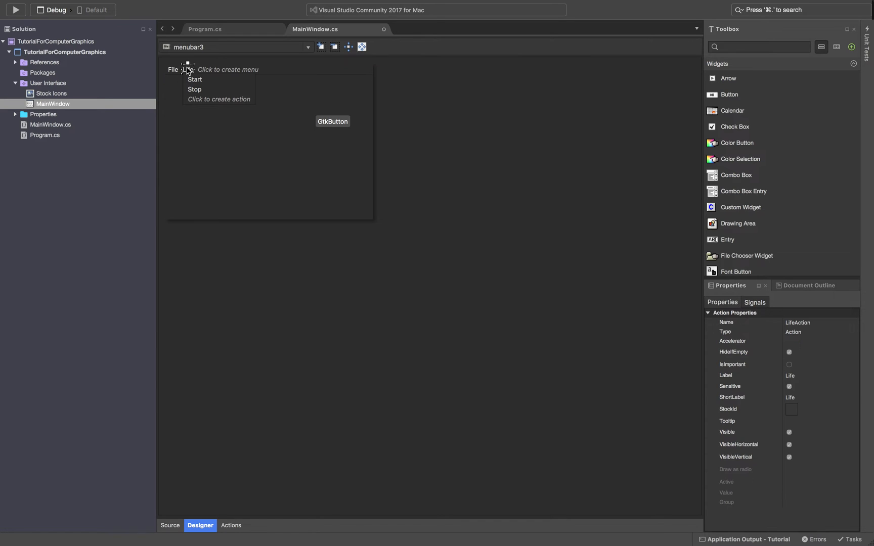
pyautogui.moveTo(205, 78)
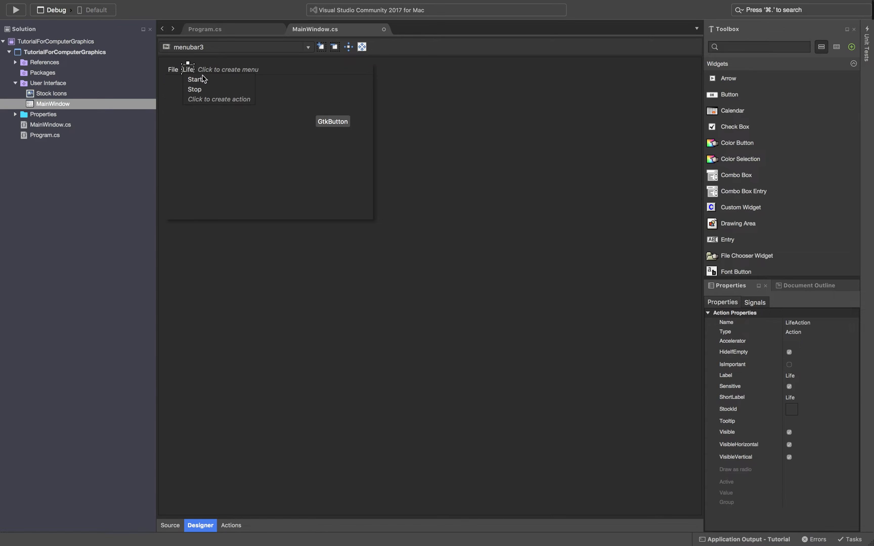
pyautogui.click(173, 69)
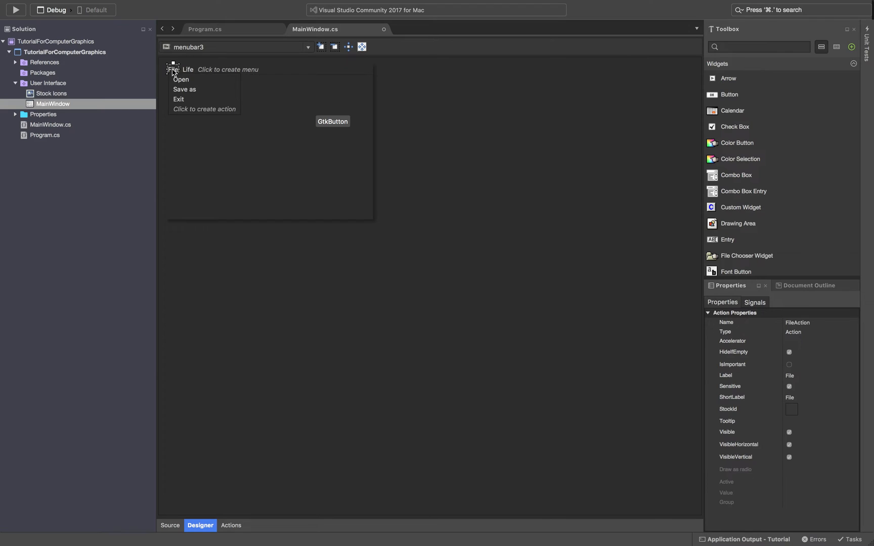
pyautogui.moveTo(180, 85)
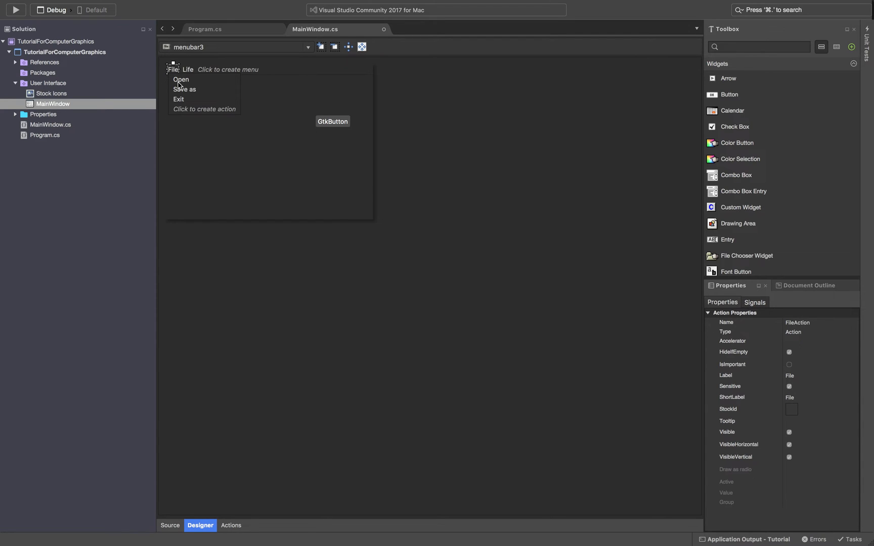
pyautogui.moveTo(184, 82)
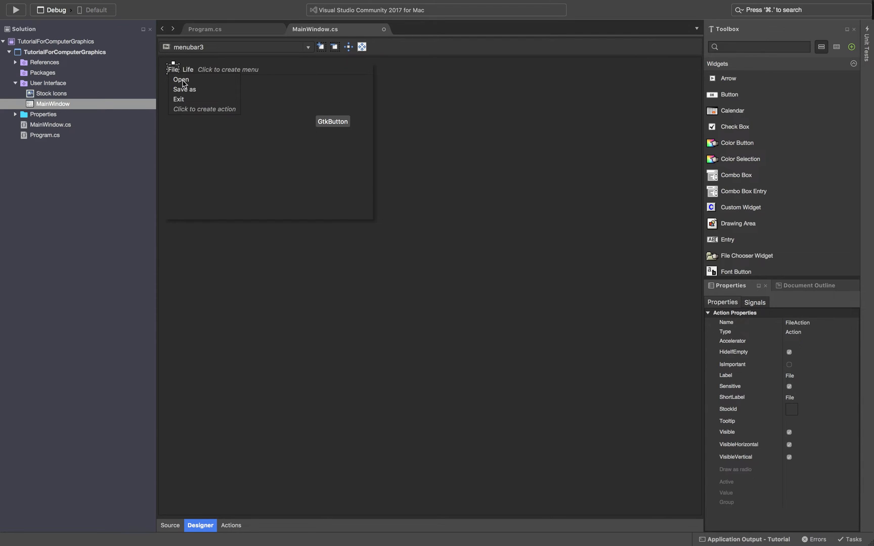
pyautogui.moveTo(182, 81)
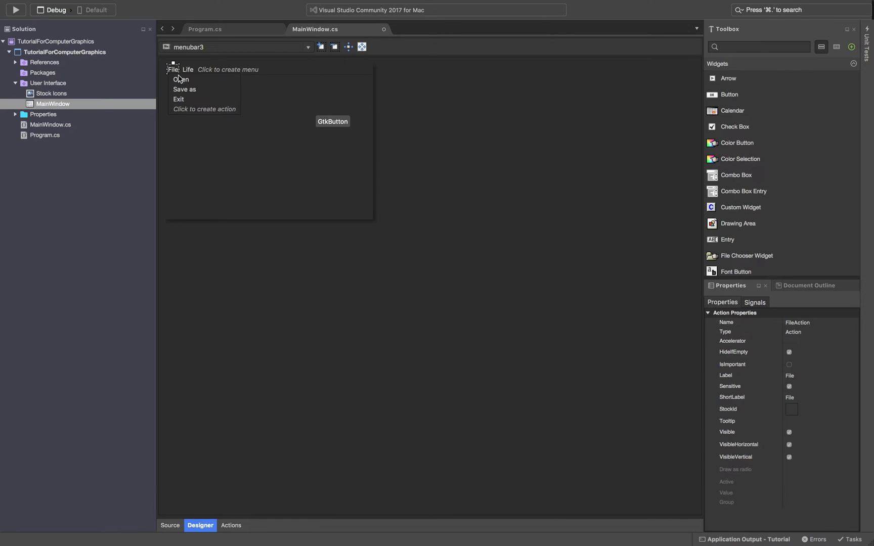
pyautogui.moveTo(181, 104)
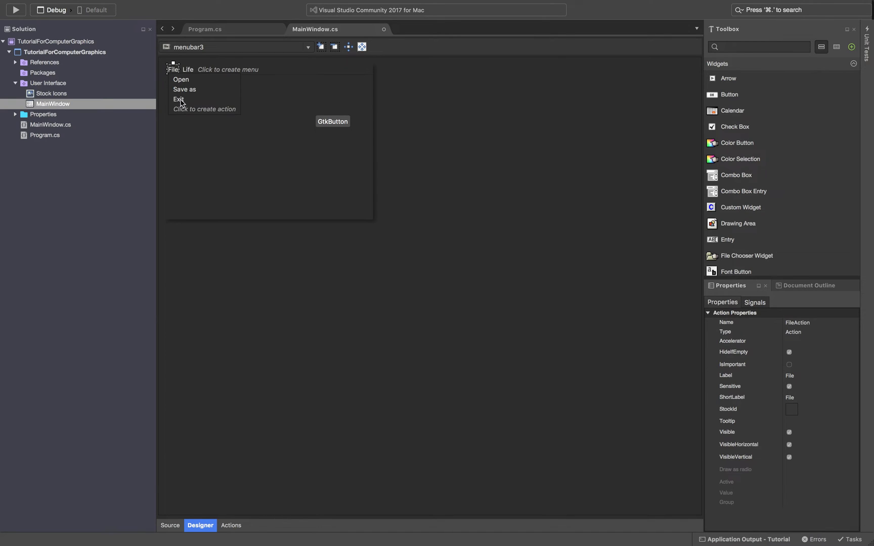
# Select the Exit menu item, expand its Action Signals, and begin a Toggled handler.
pyautogui.click(178, 99)
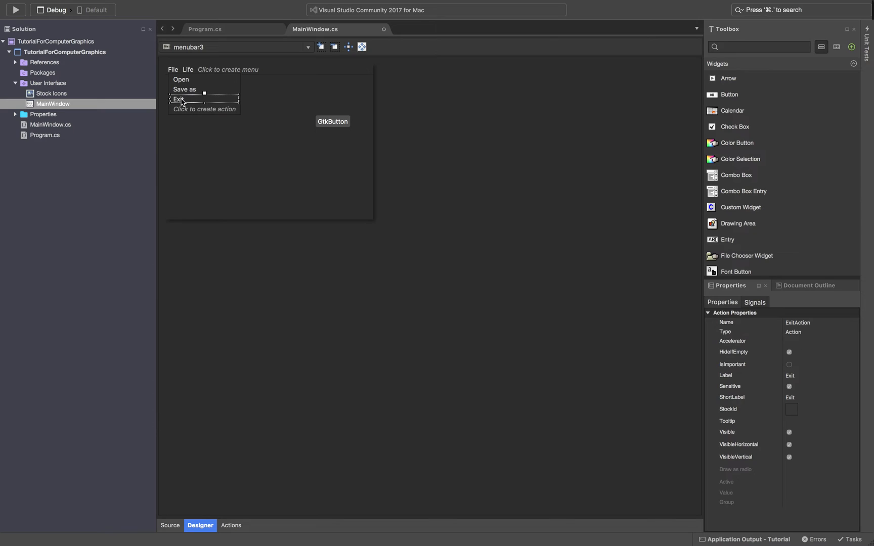
pyautogui.moveTo(716, 310)
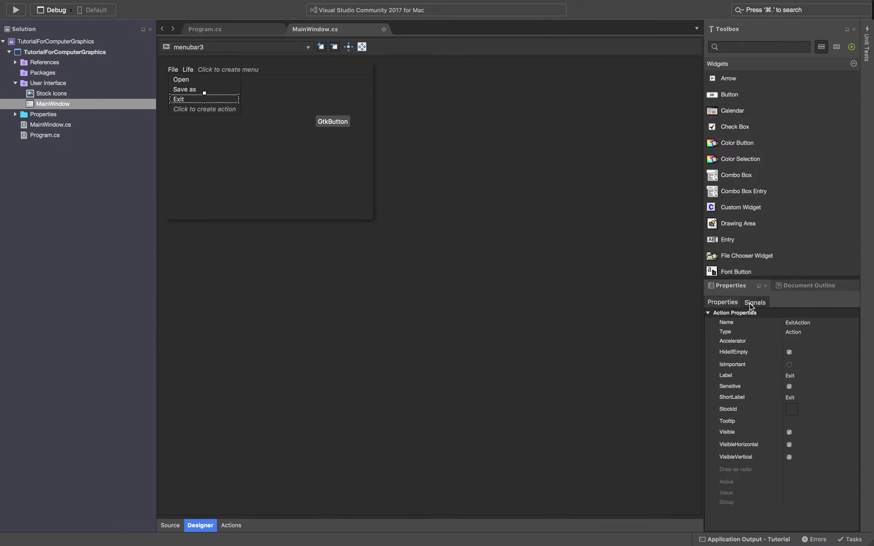
pyautogui.click(755, 303)
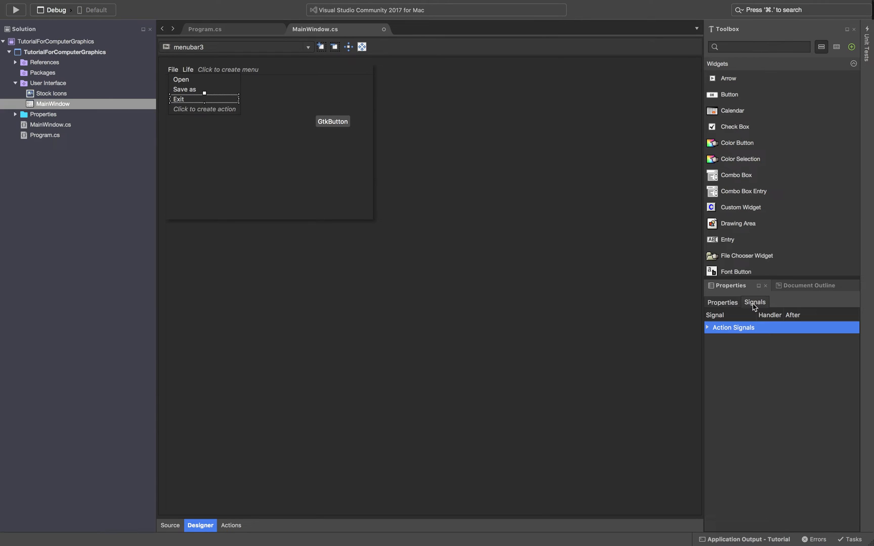
pyautogui.moveTo(708, 329)
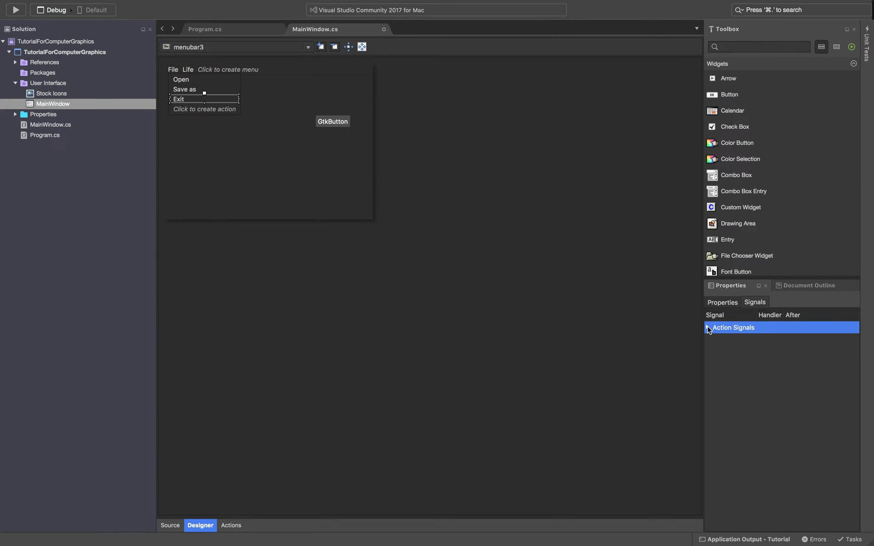
pyautogui.click(706, 327)
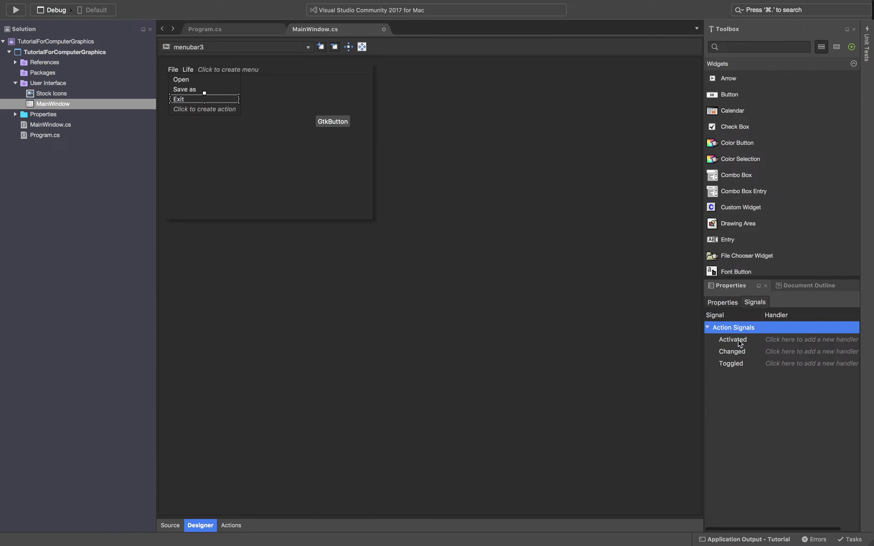
pyautogui.moveTo(793, 370)
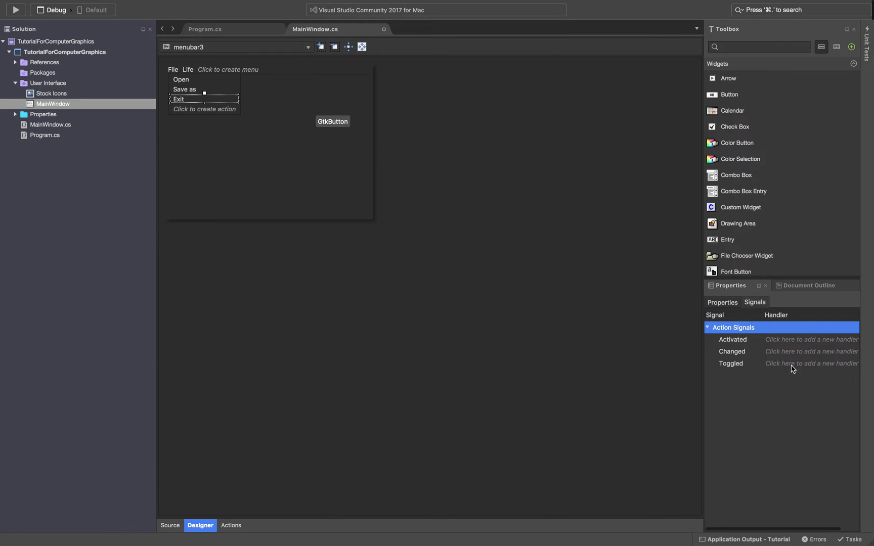
pyautogui.moveTo(799, 368)
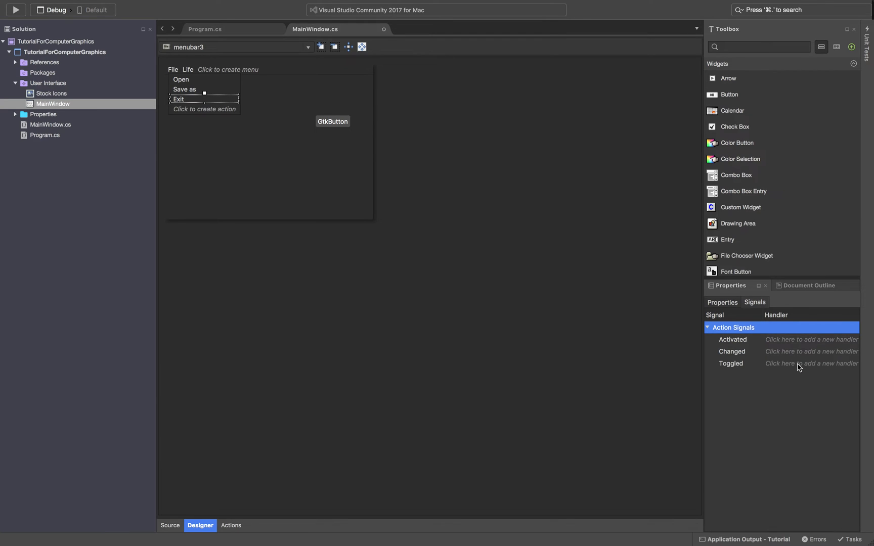
pyautogui.click(731, 363)
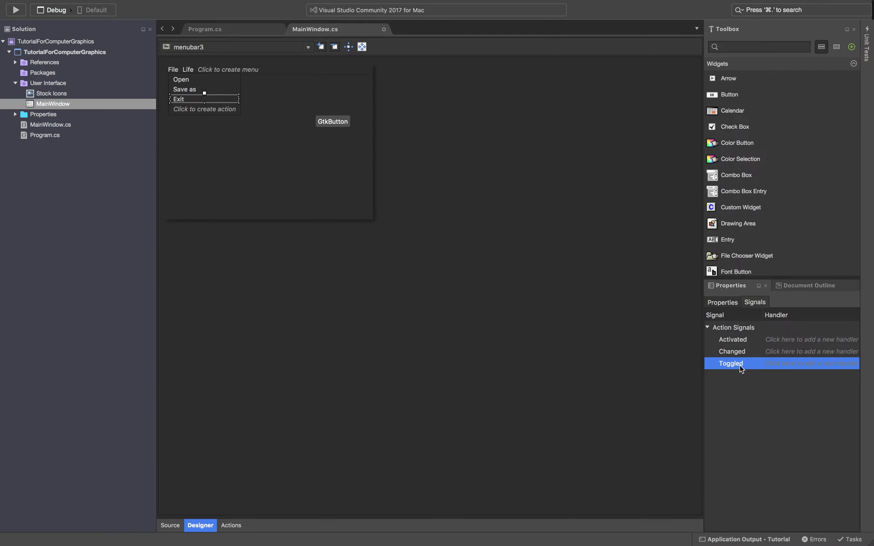
pyautogui.click(810, 363)
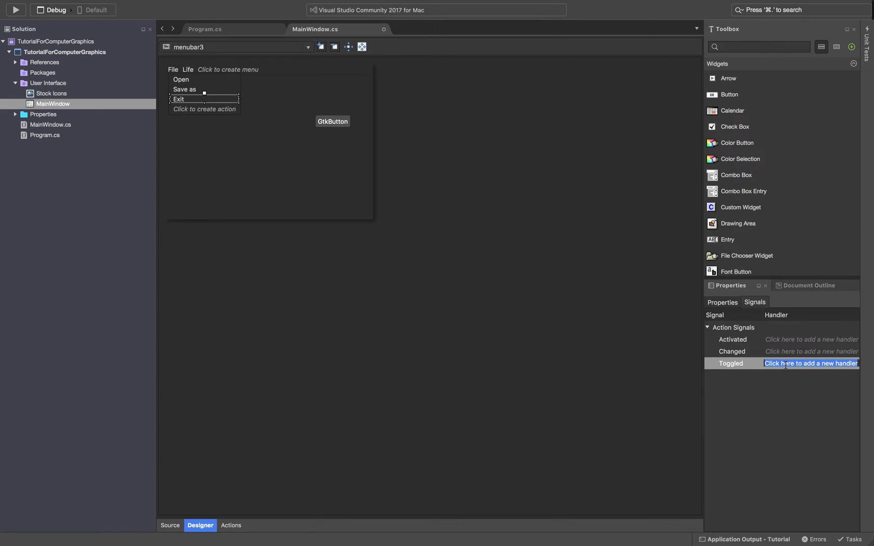
# Enter 'exit' as the handler name for the Exit action's Toggled signal.
pyautogui.click(811, 364)
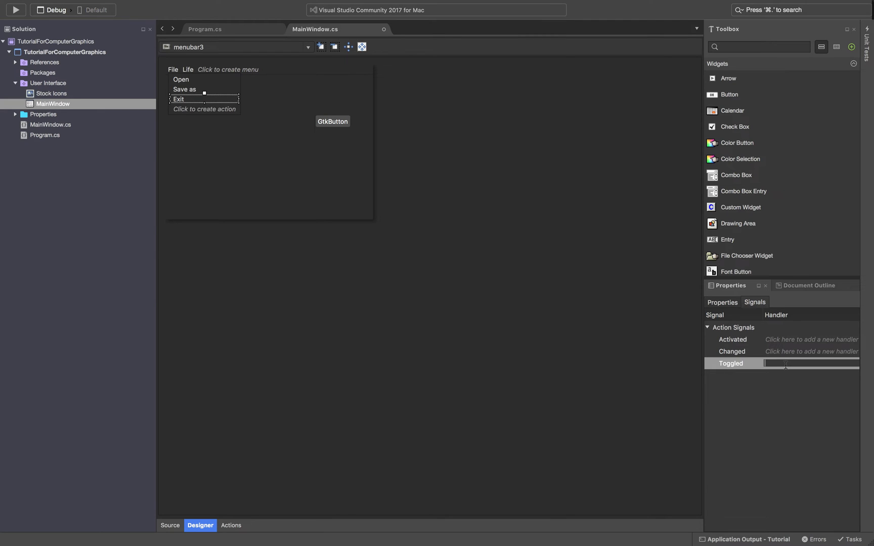
pyautogui.write('ex')
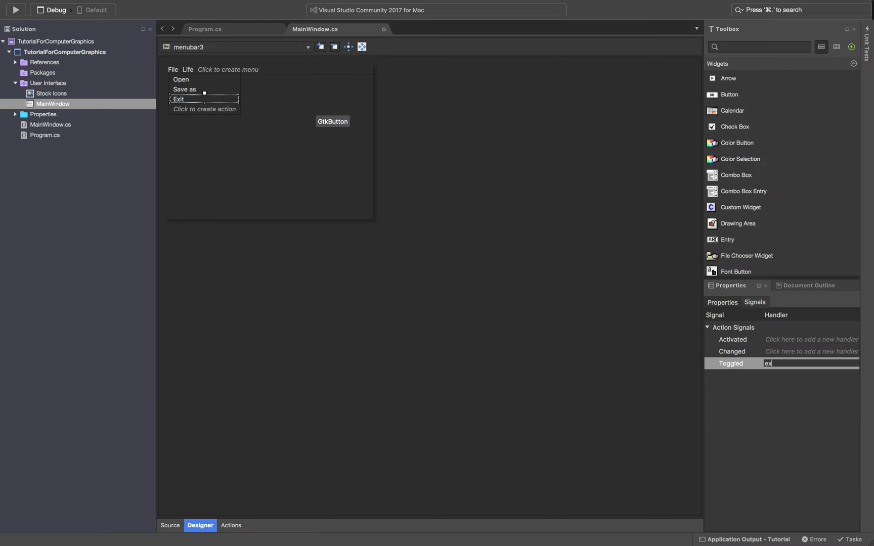
pyautogui.write('it')
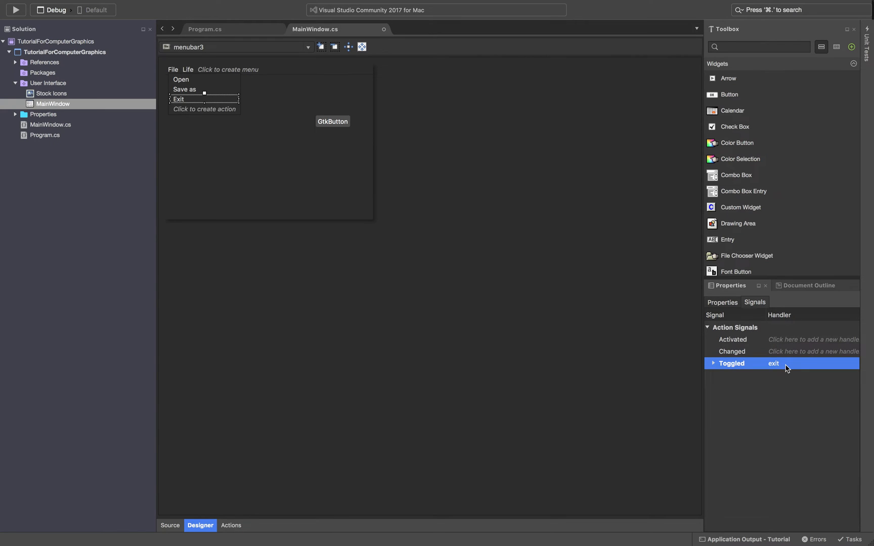
pyautogui.moveTo(778, 368)
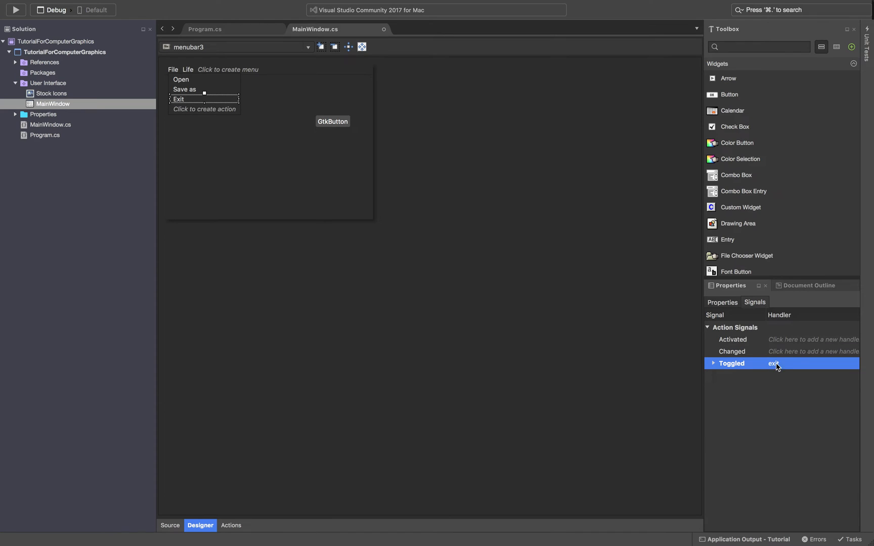
pyautogui.moveTo(772, 369)
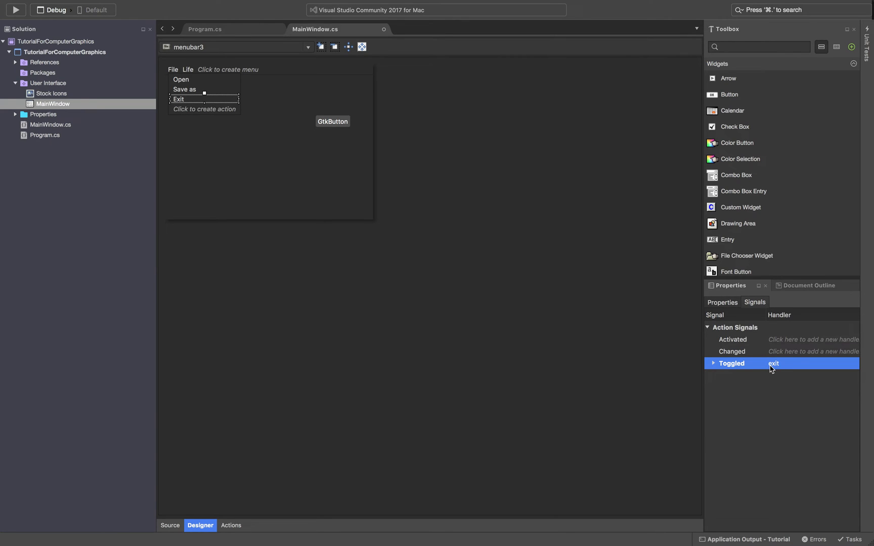
pyautogui.moveTo(327, 253)
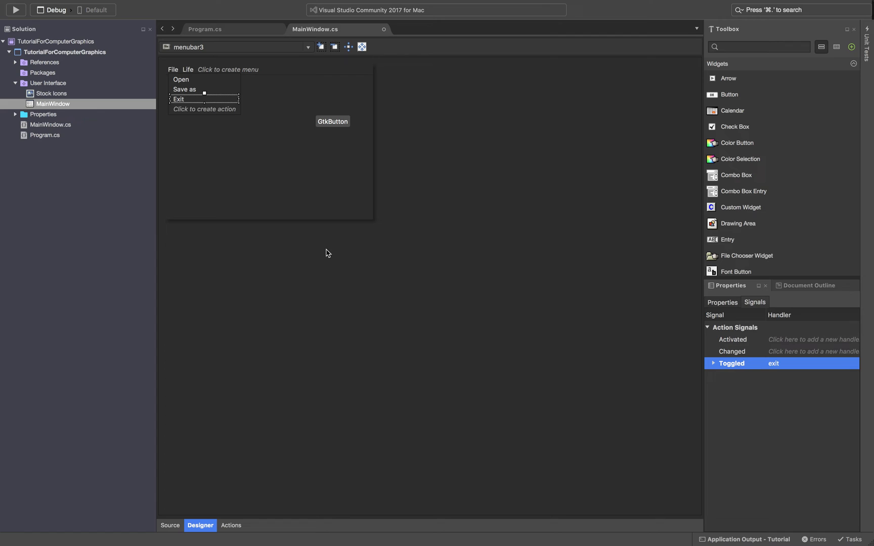
pyautogui.moveTo(337, 37)
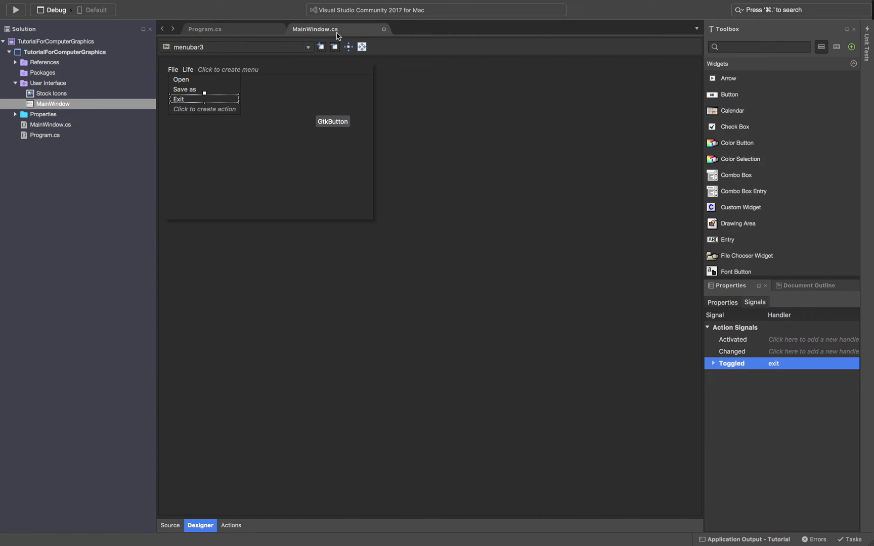
pyautogui.moveTo(335, 34)
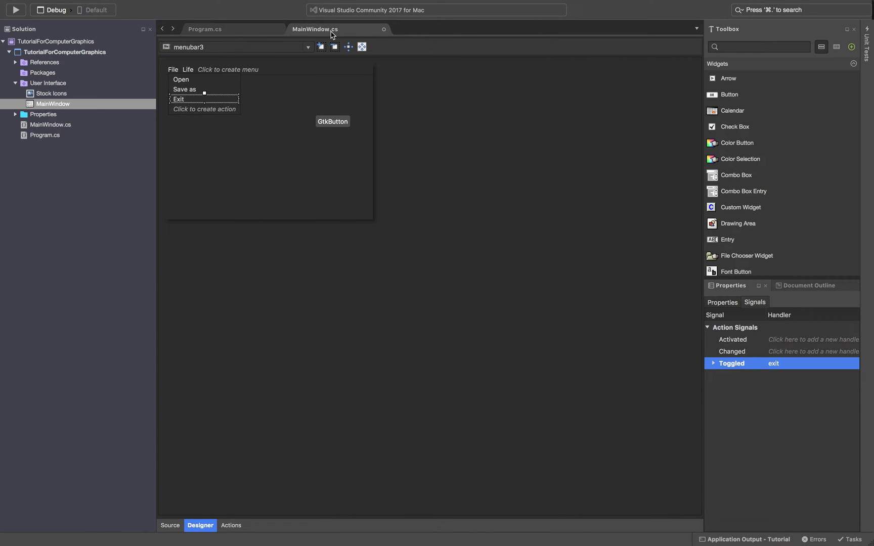
pyautogui.moveTo(169, 526)
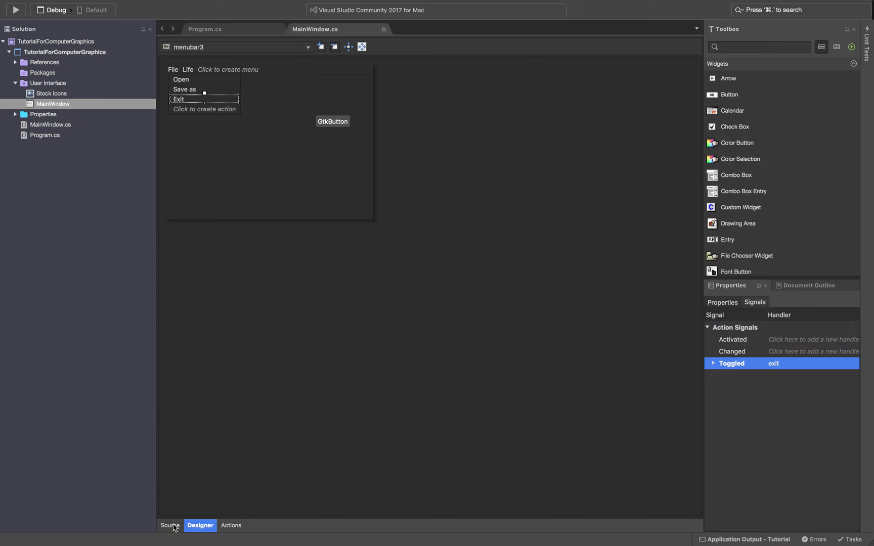
# Delete the duplicate exit method, start a // comment in exit, then view Program.cs.
pyautogui.click(170, 526)
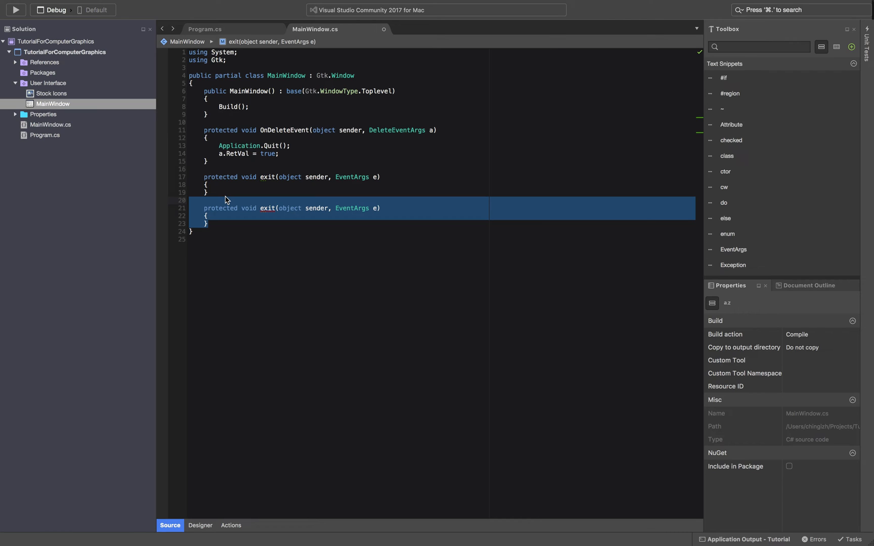
pyautogui.press('Delete')
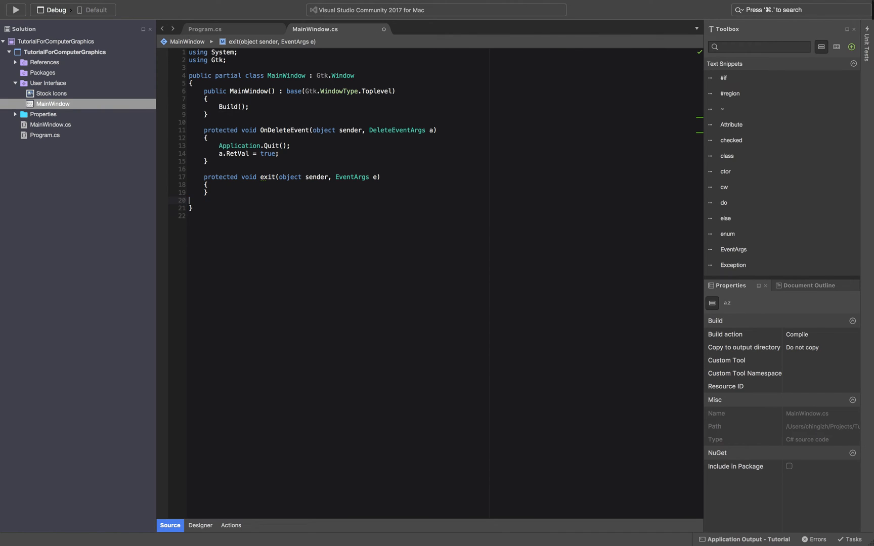
pyautogui.press('Backspace')
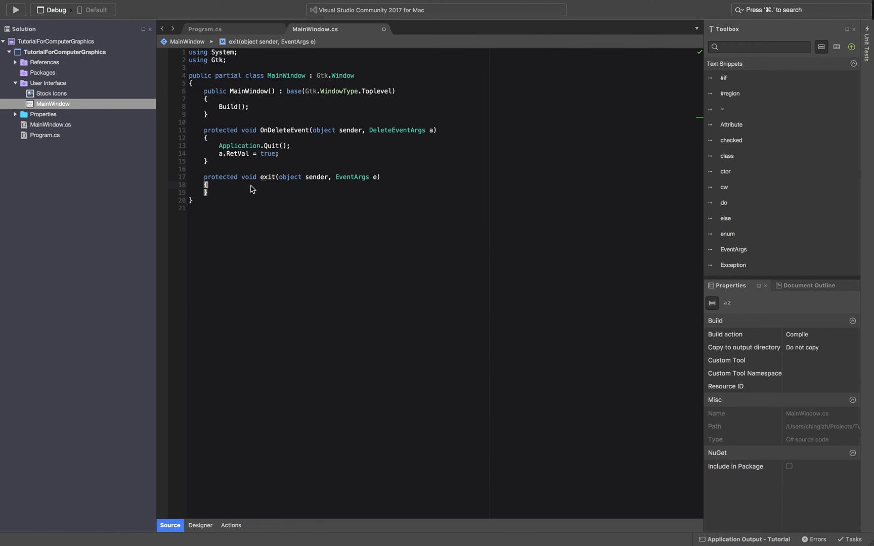
pyautogui.write('//ou')
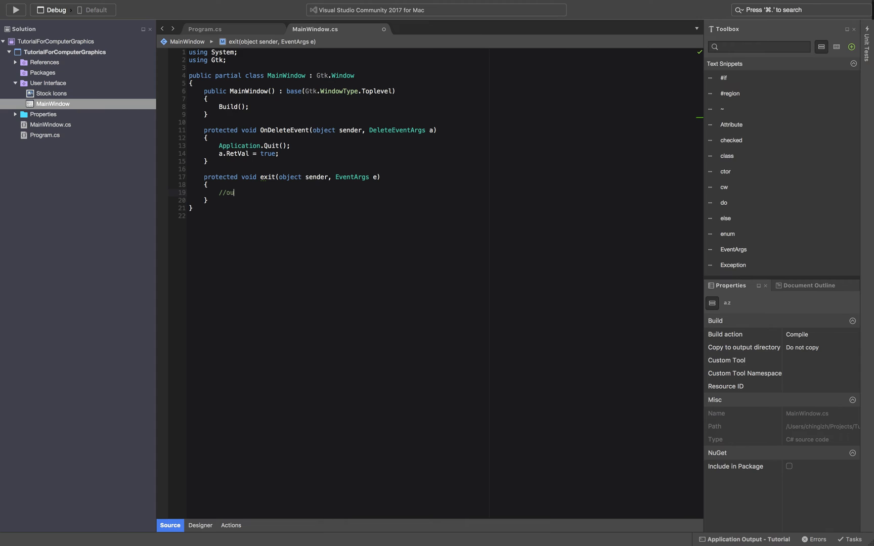
pyautogui.click(204, 29)
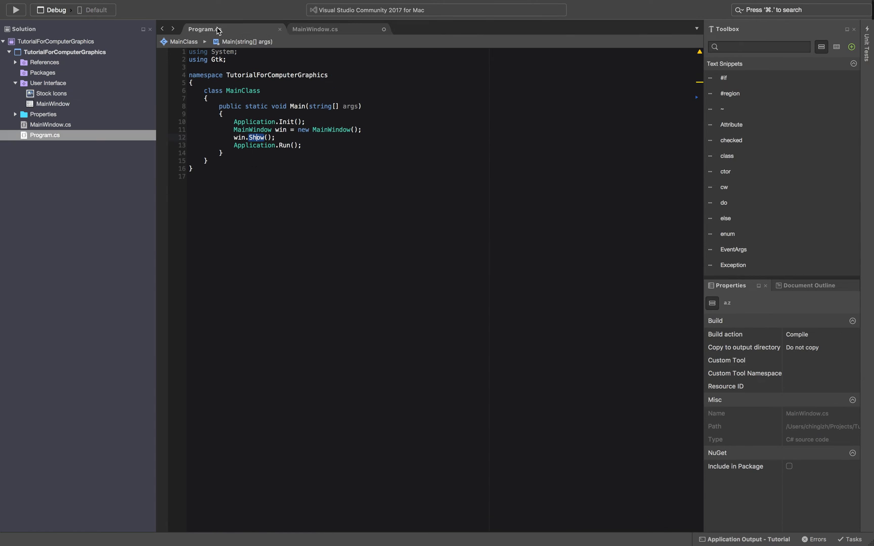
# Return to MainWindow's Designer and select the GtkButton button8.
pyautogui.click(315, 29)
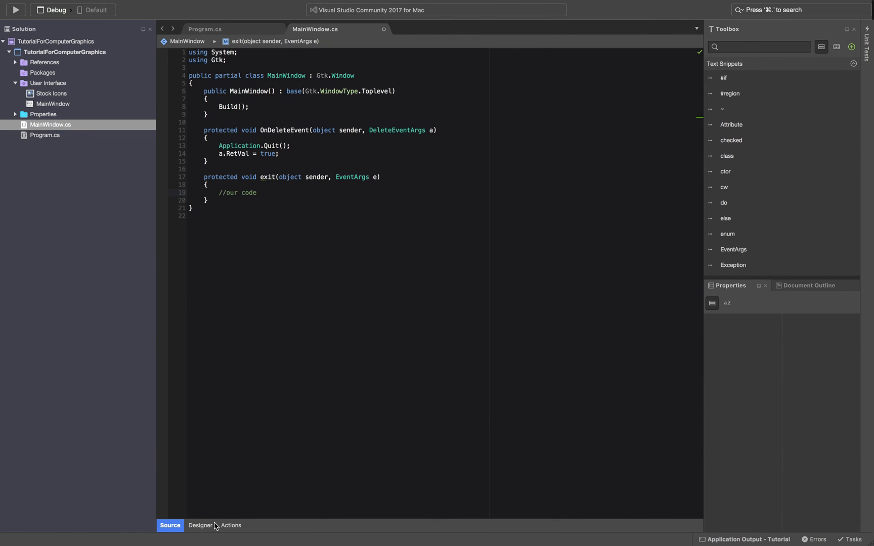
pyautogui.click(200, 525)
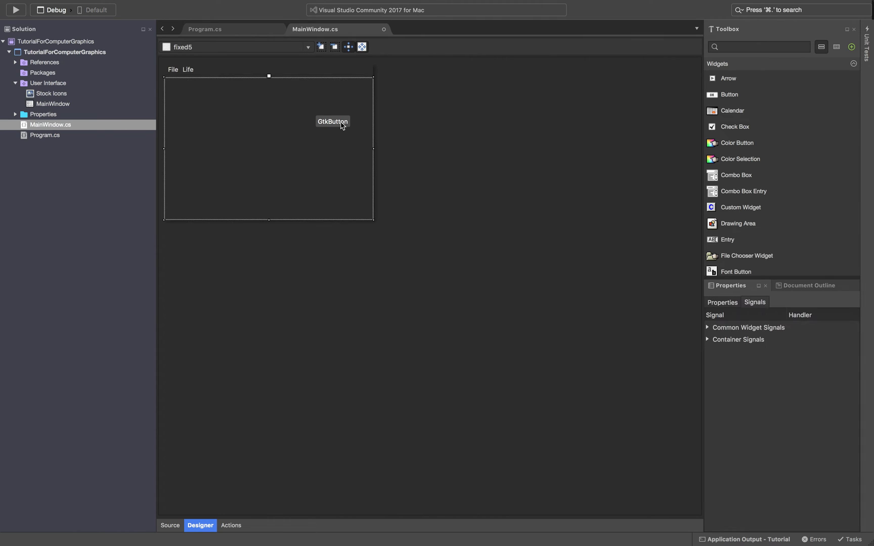
pyautogui.click(333, 122)
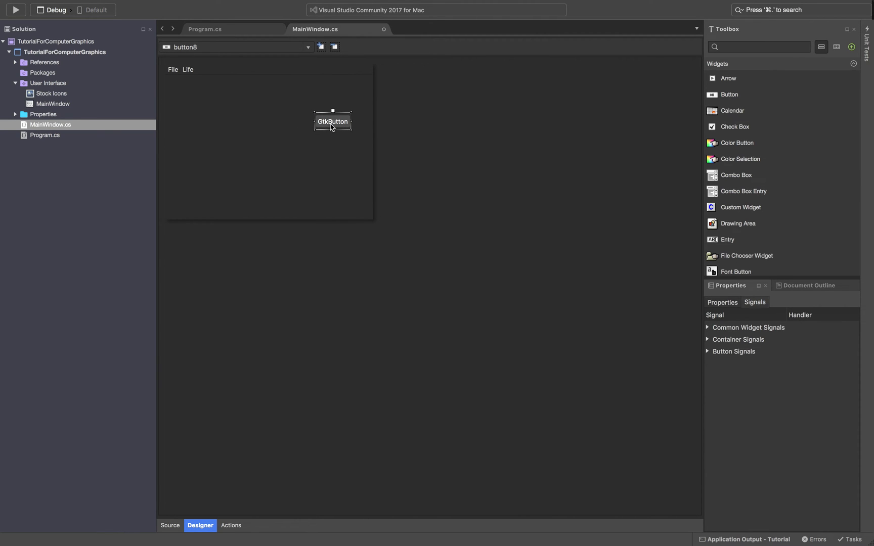
pyautogui.moveTo(337, 129)
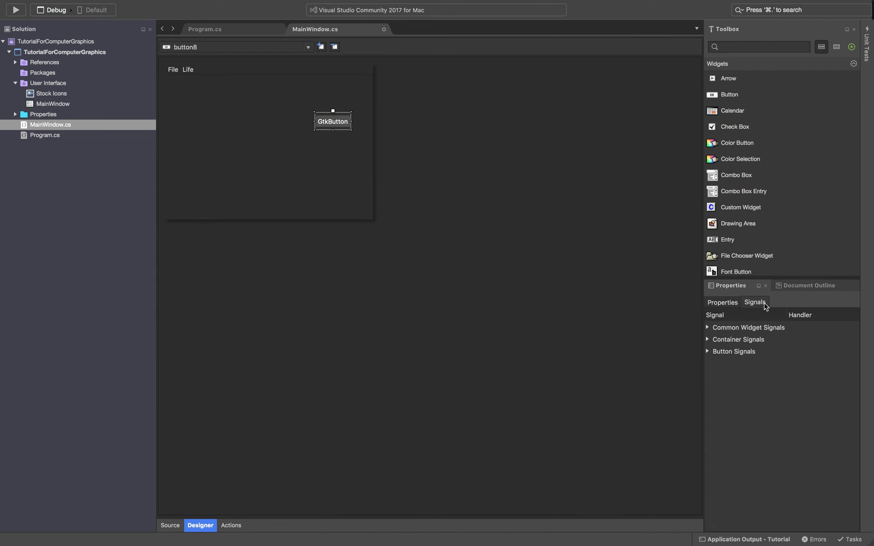
# Wire button8's Clicked signal to a clickedToButton handler and view its source stub.
pyautogui.click(749, 328)
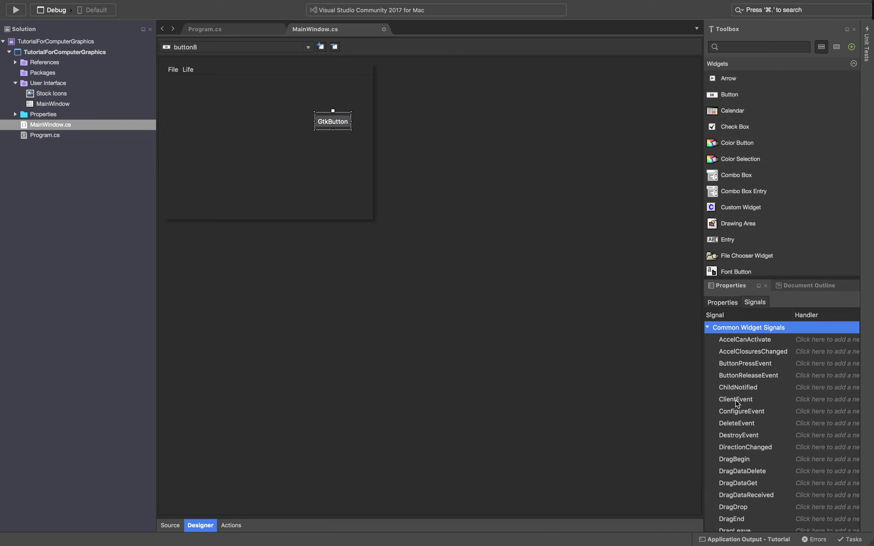
pyautogui.scroll(-3)
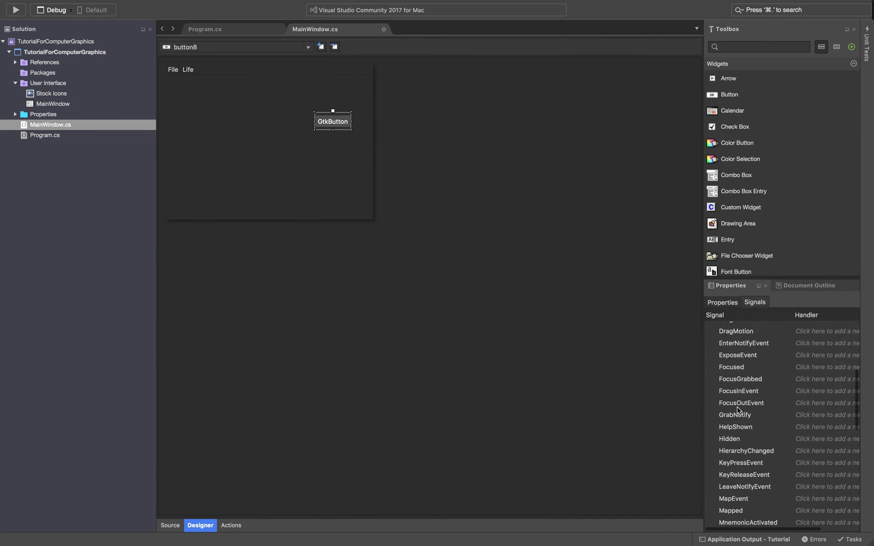
pyautogui.scroll(-3)
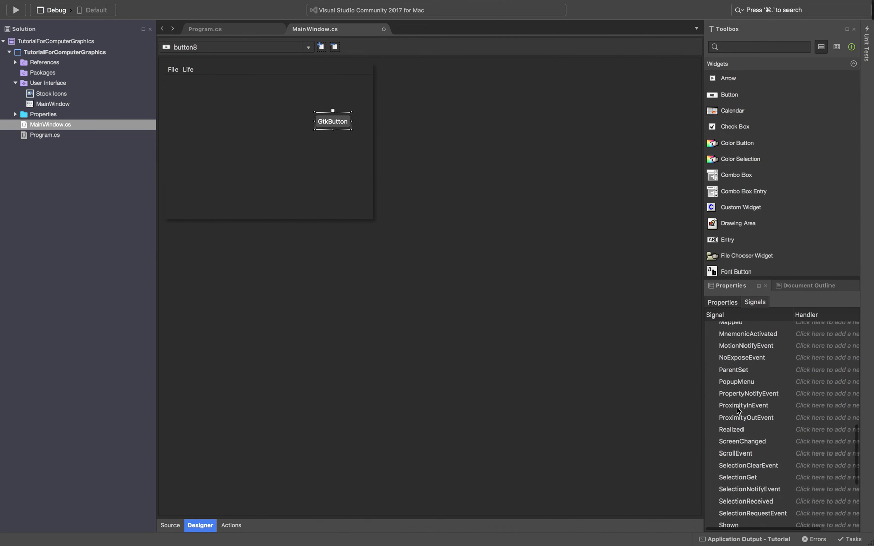
pyautogui.scroll(-3)
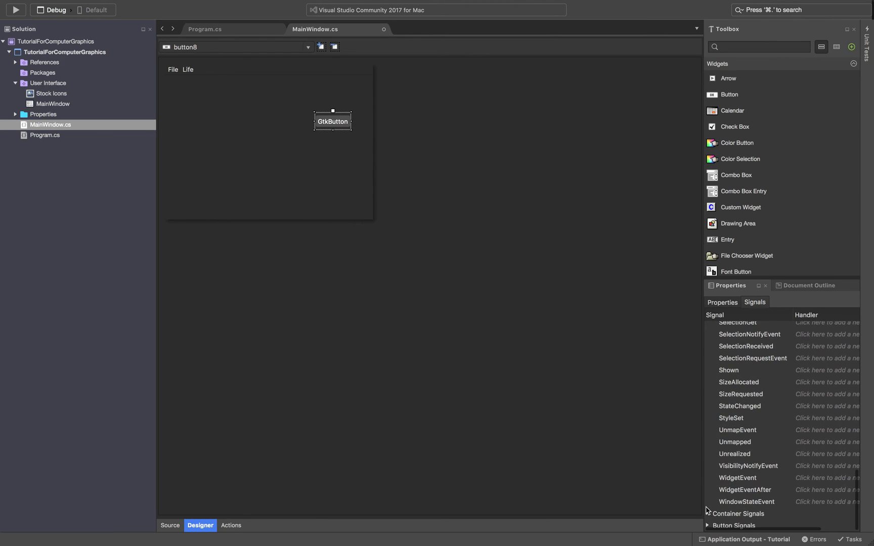
pyautogui.moveTo(727, 508)
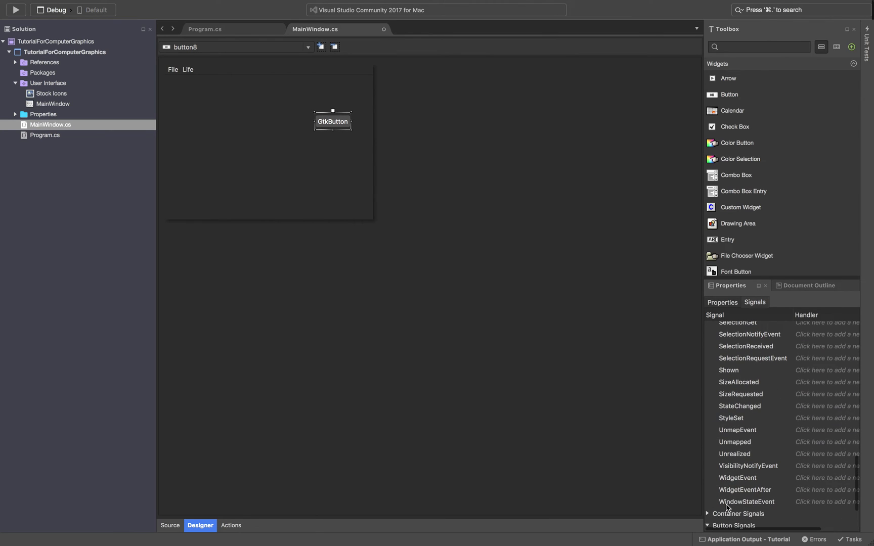
pyautogui.scroll(-3)
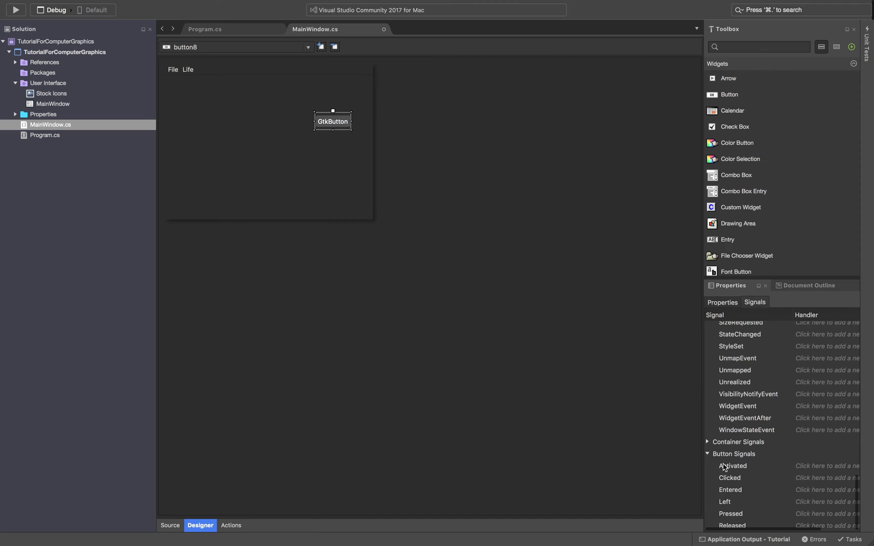
pyautogui.moveTo(829, 483)
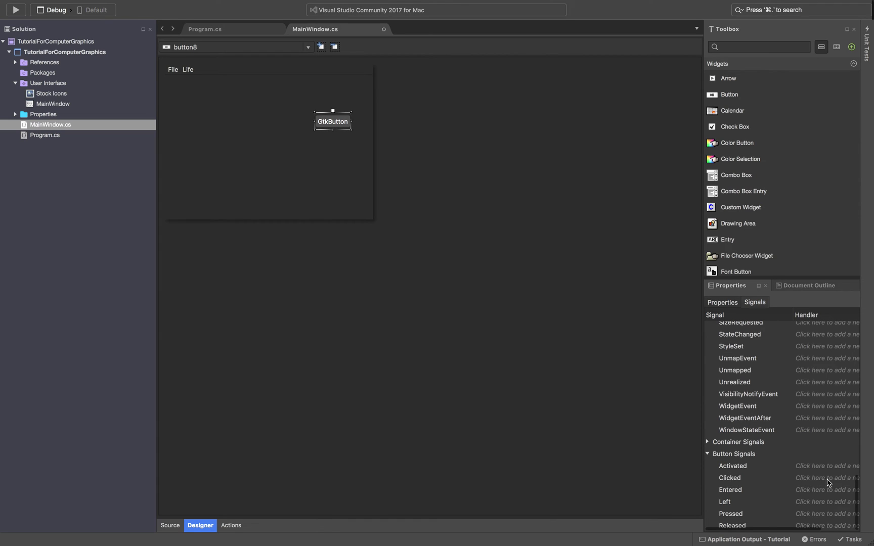
pyautogui.click(826, 477)
pyautogui.write('c')
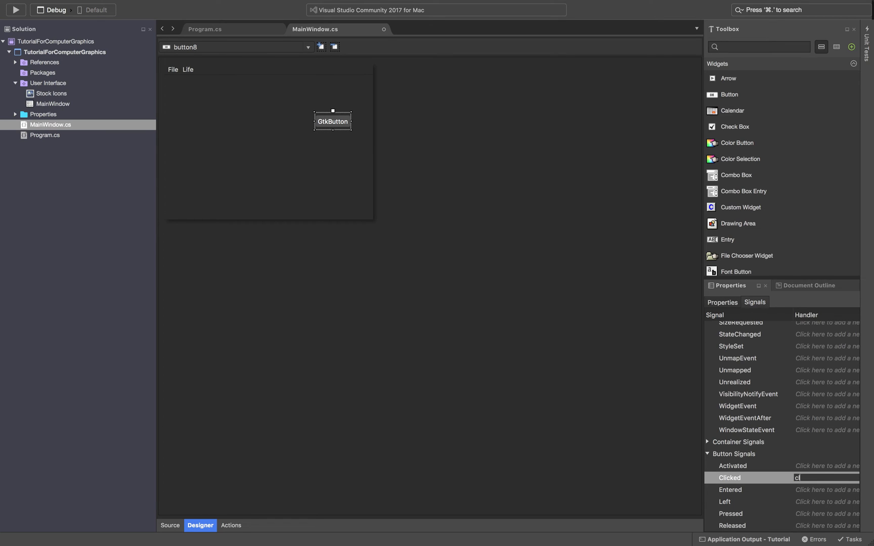
pyautogui.write('lickedTo')
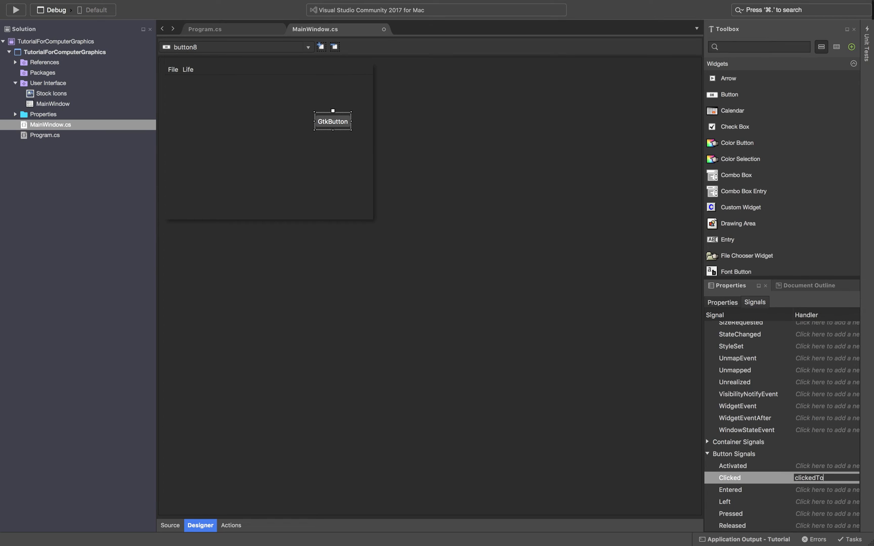
pyautogui.write('Button')
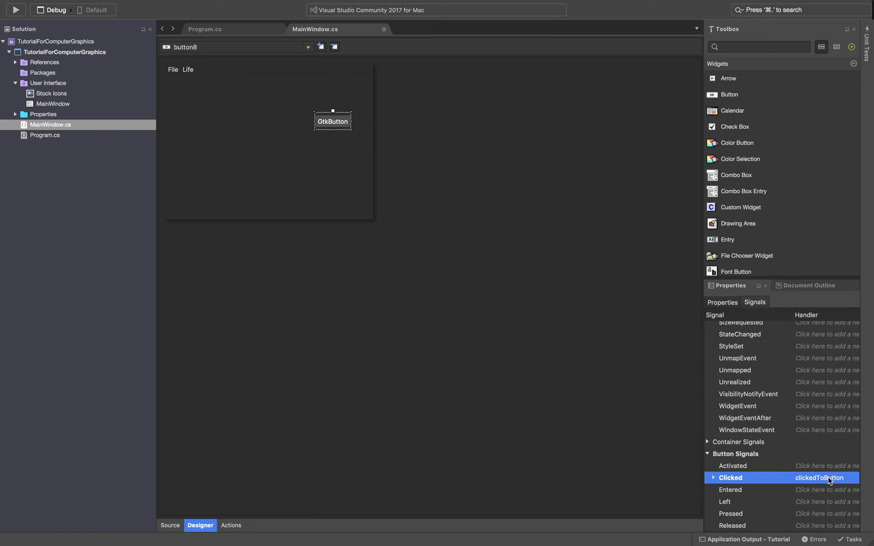
pyautogui.moveTo(192, 518)
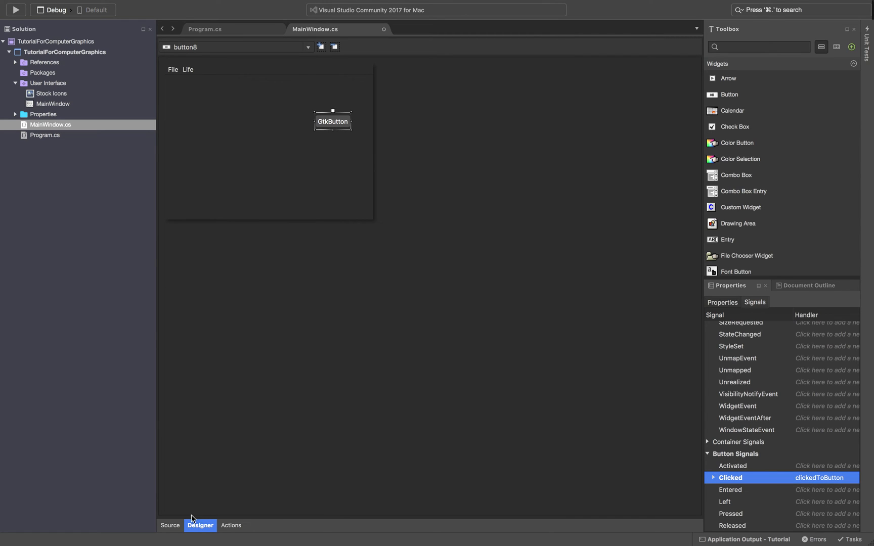
pyautogui.click(170, 525)
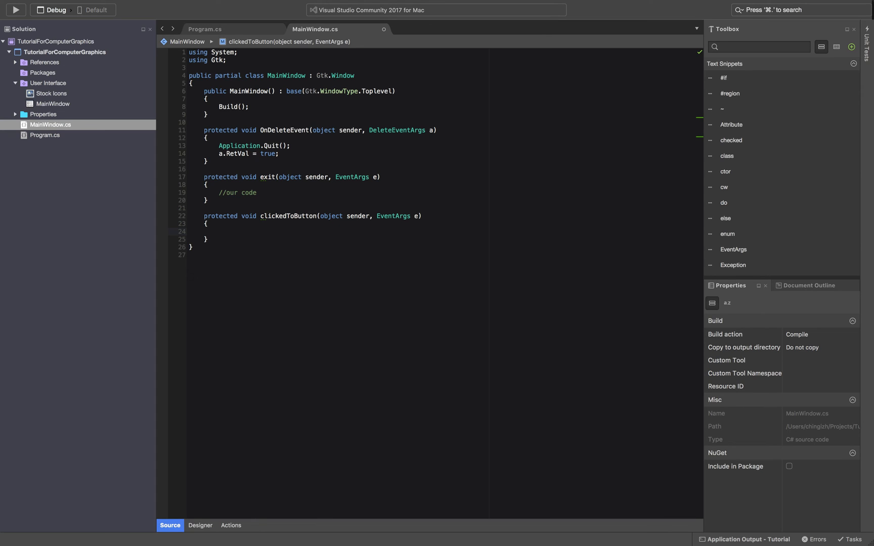
# Add '//our code is going to be here' to clickedToButton and run the build.
pyautogui.write('//our co')
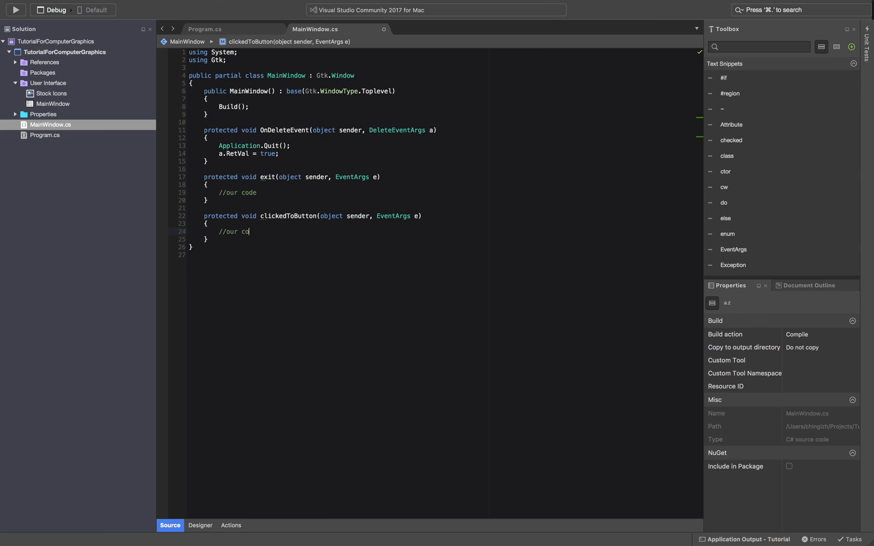
pyautogui.write('de is going to')
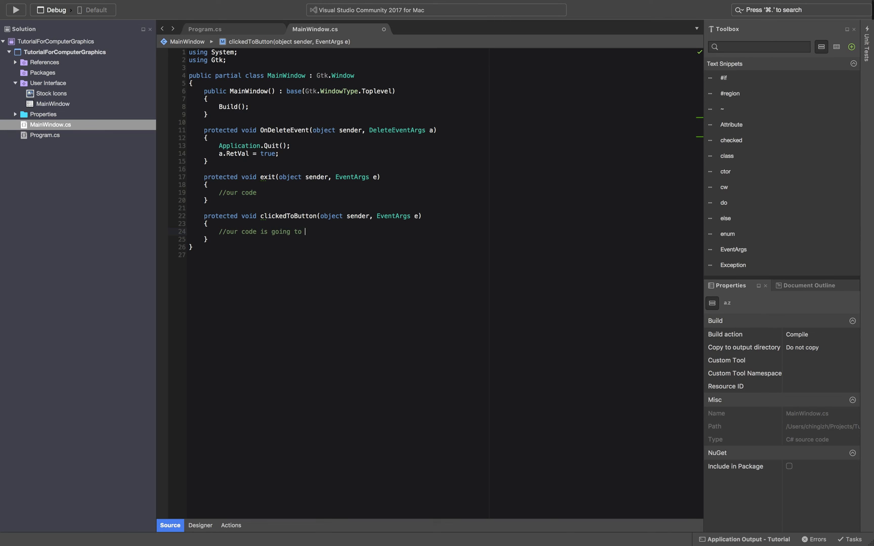
pyautogui.write('be here')
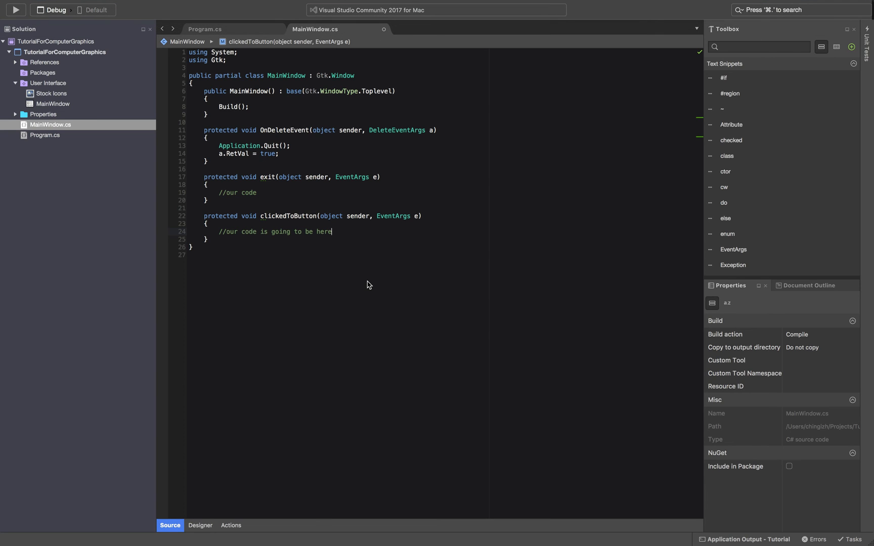
pyautogui.moveTo(154, 51)
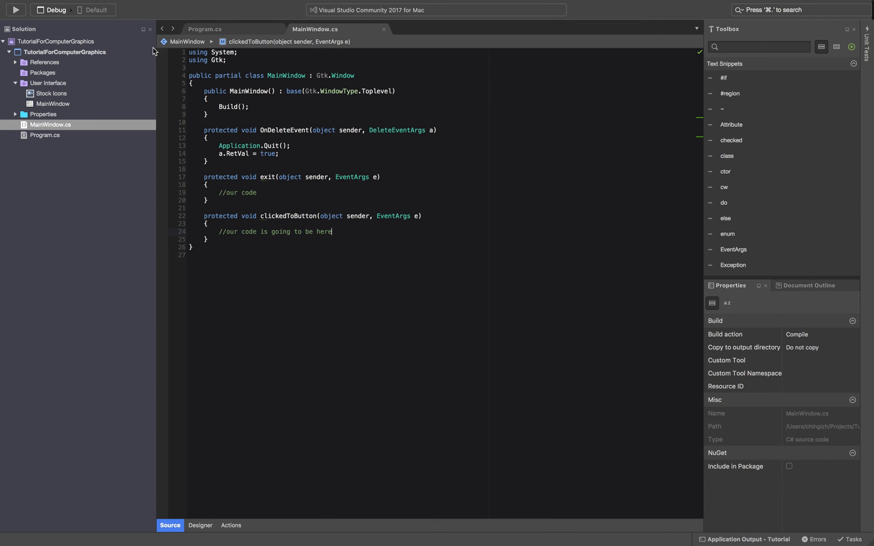
pyautogui.click(15, 10)
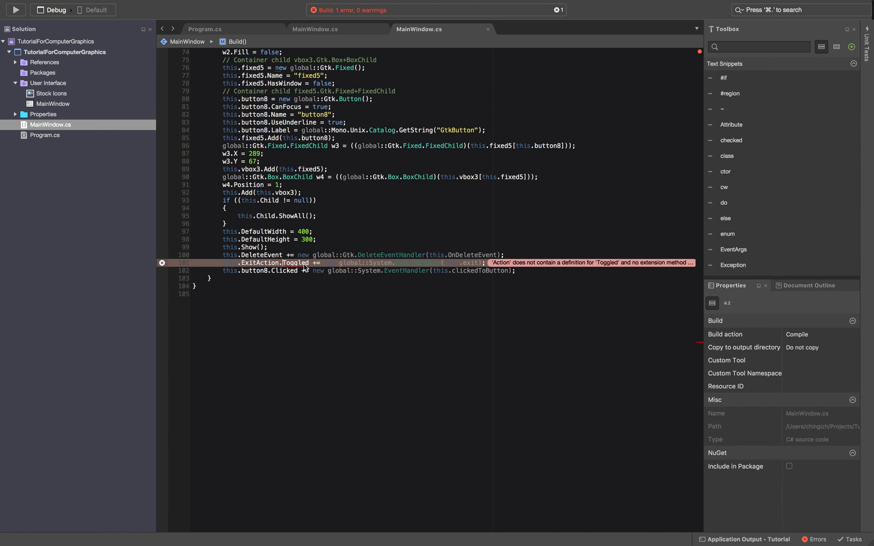
pyautogui.moveTo(466, 45)
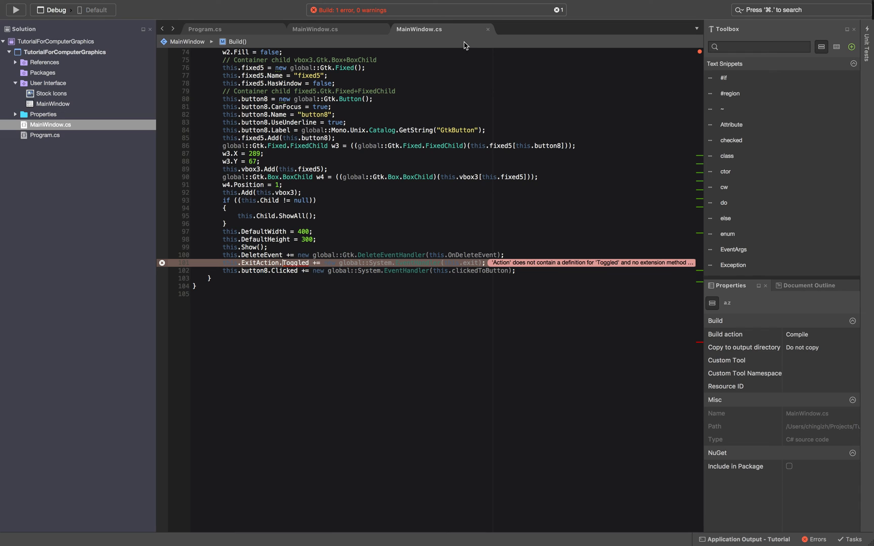
# Close the generated code tab, switch to Designer, and rebuild, which reports two errors.
pyautogui.click(316, 29)
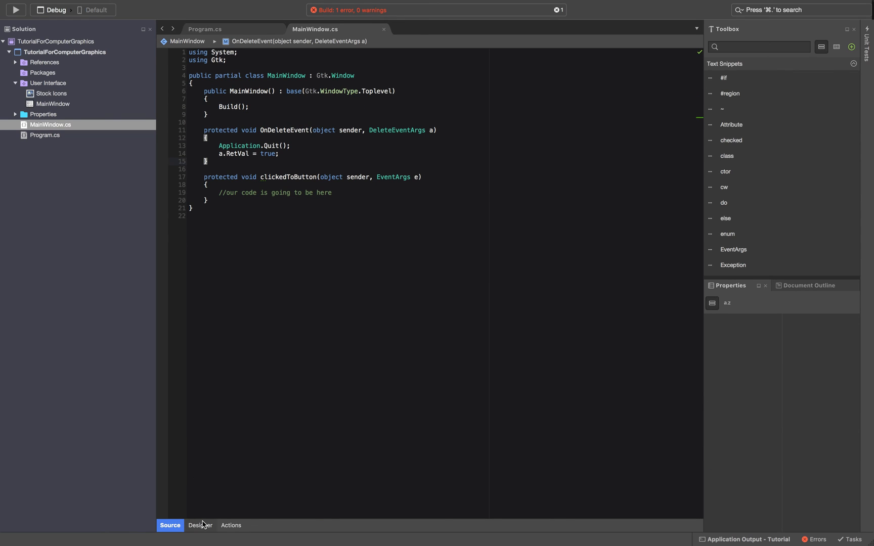
pyautogui.click(200, 526)
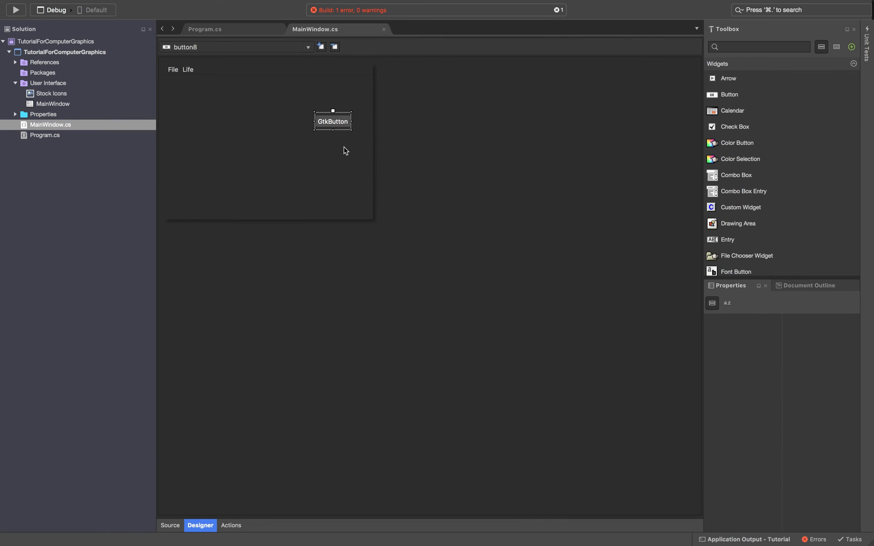
pyautogui.click(16, 9)
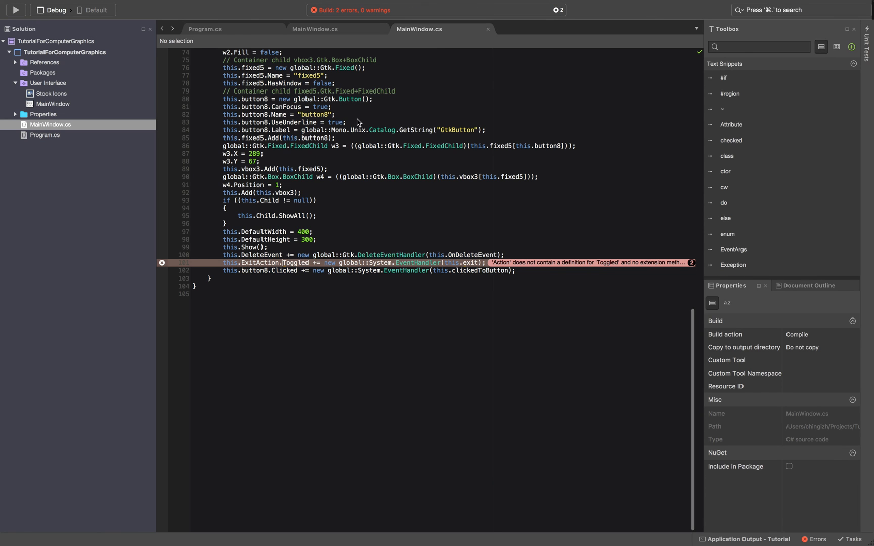
pyautogui.click(200, 525)
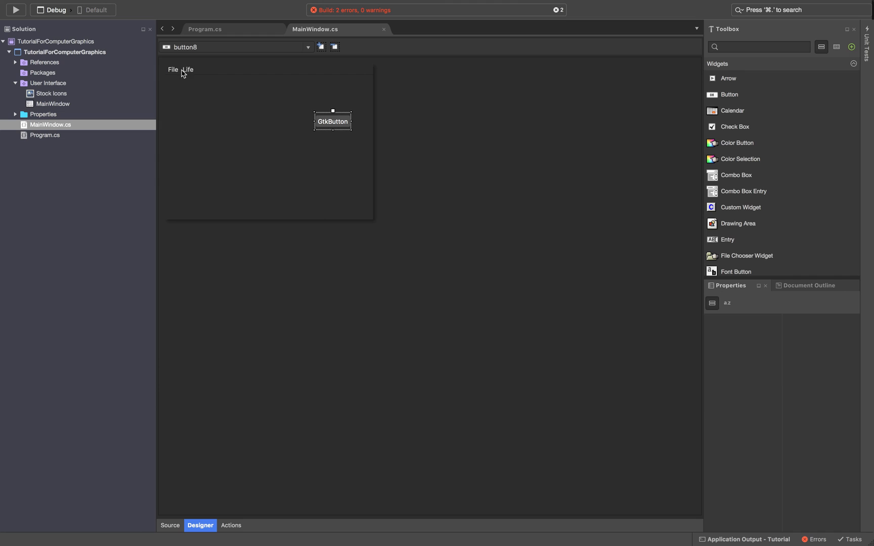
# Select File > Exit, expand its handler-free Action Signals, and run the app.
pyautogui.click(172, 69)
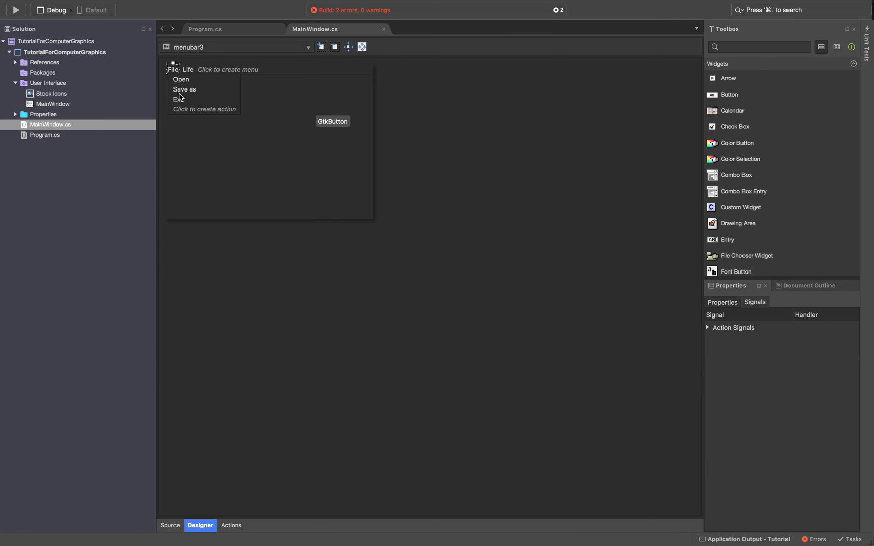
pyautogui.click(179, 99)
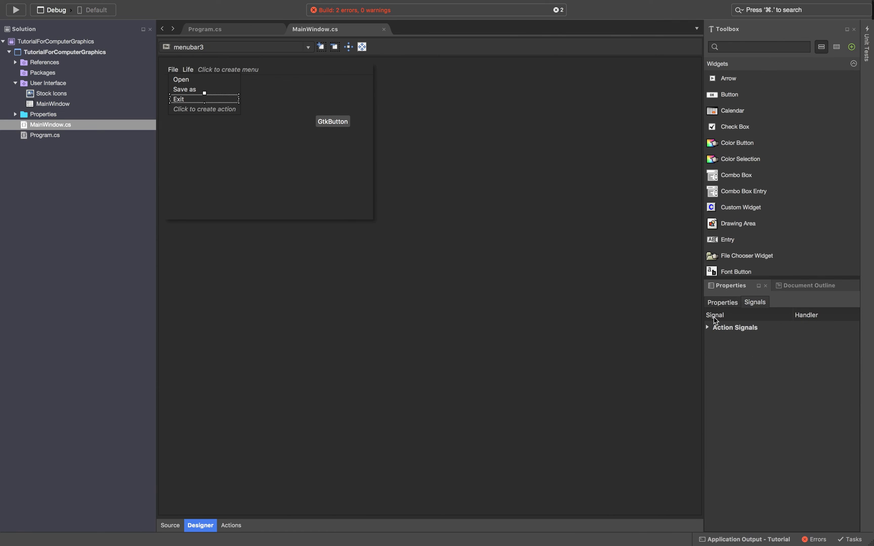
pyautogui.click(708, 327)
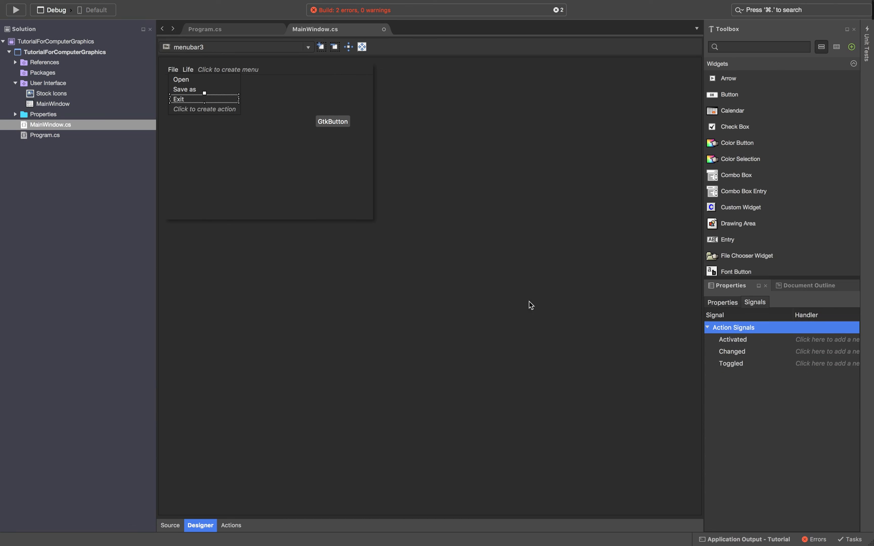
pyautogui.click(15, 10)
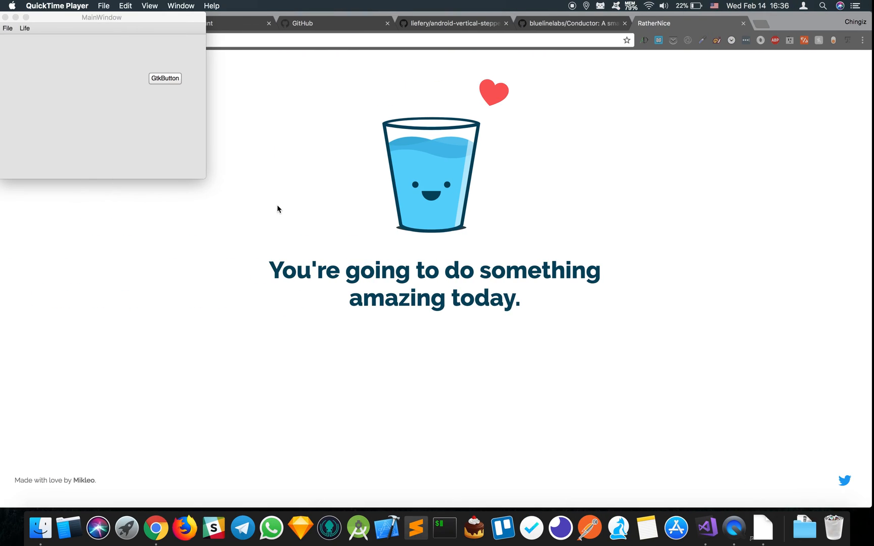
# Check the Life menu (Start, Stop) and File menu (Open, Save as, Exit), then press GtkButton.
pyautogui.click(333, 155)
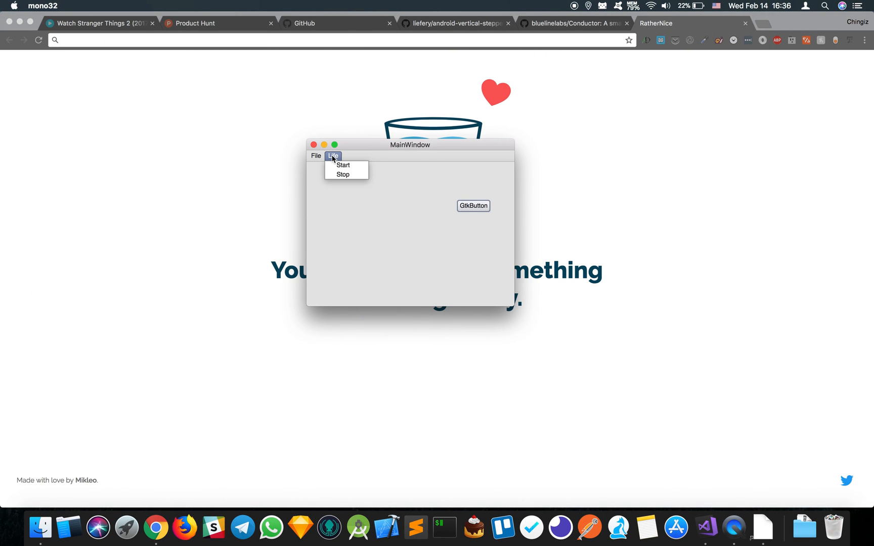
pyautogui.click(316, 156)
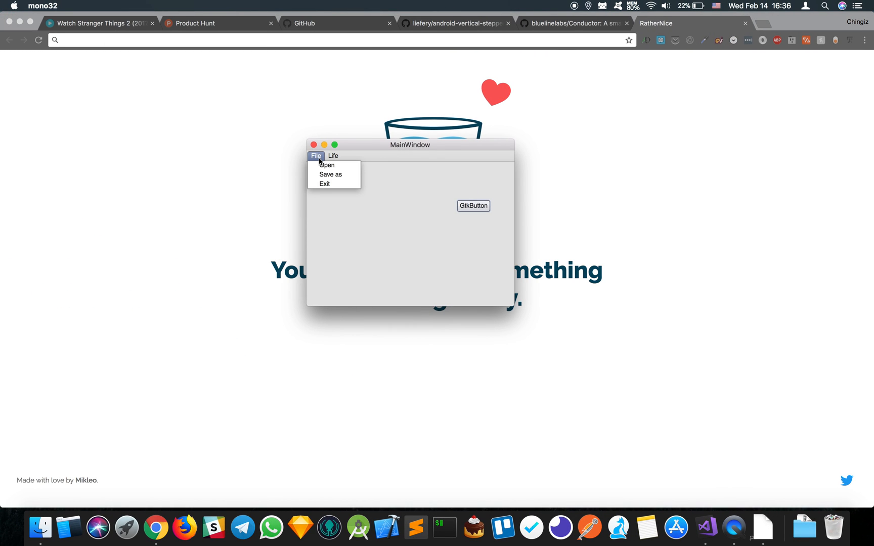
pyautogui.click(333, 155)
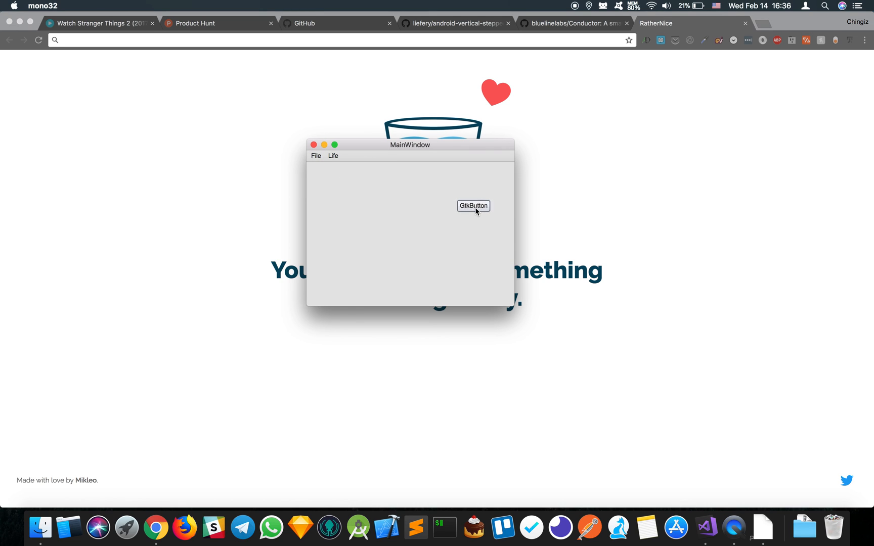
pyautogui.moveTo(375, 210)
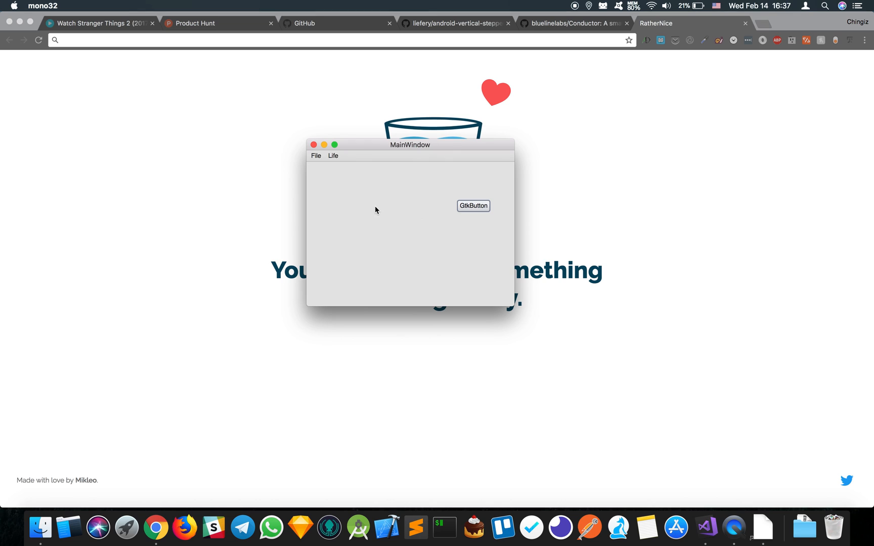